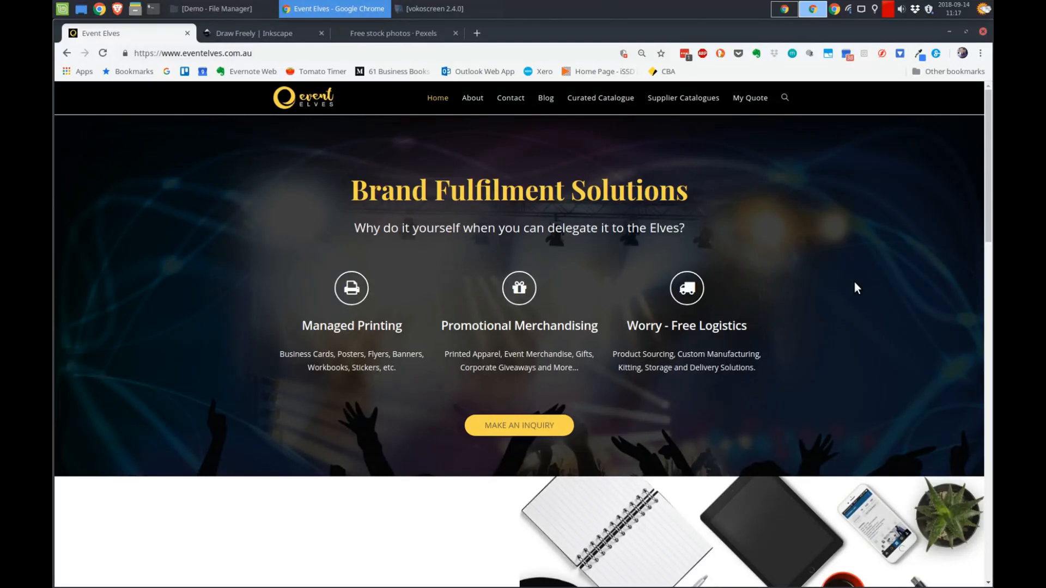
mouse_move(572, 189)
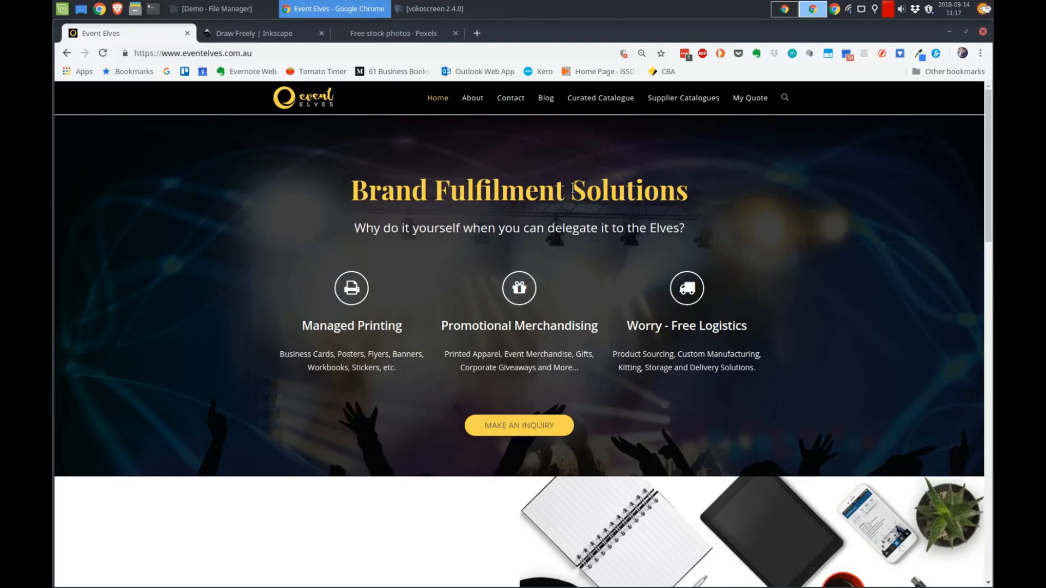
Step: Switch Chrome to the Inkscape homepage and bring up its download options
click(261, 33)
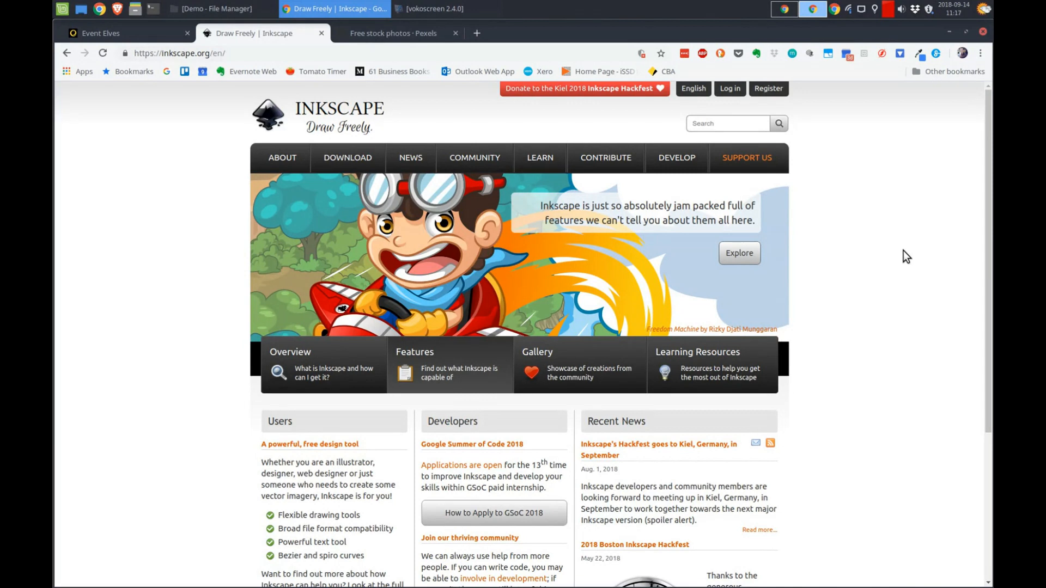
mouse_move(886, 255)
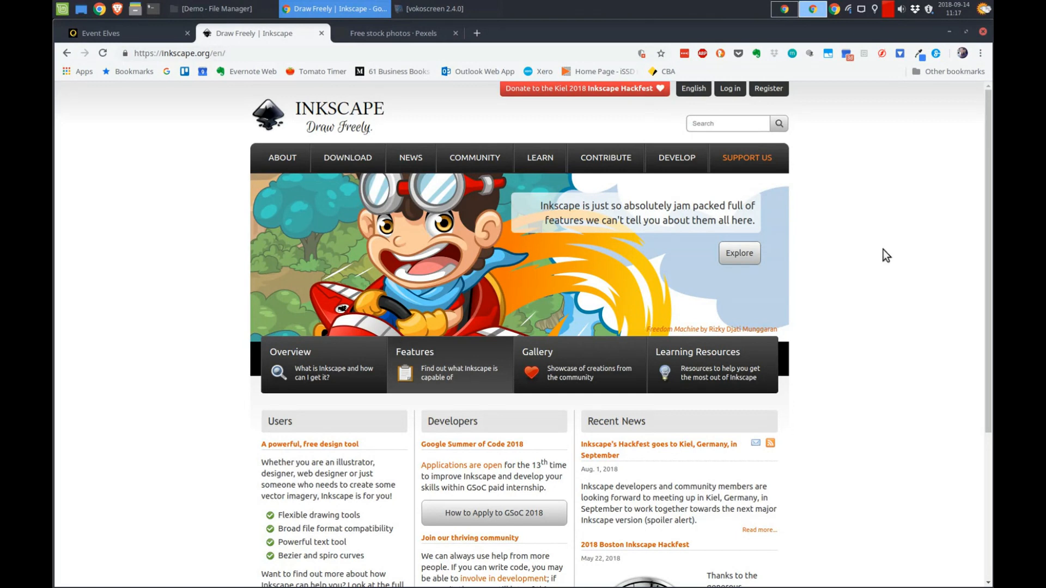
click(347, 157)
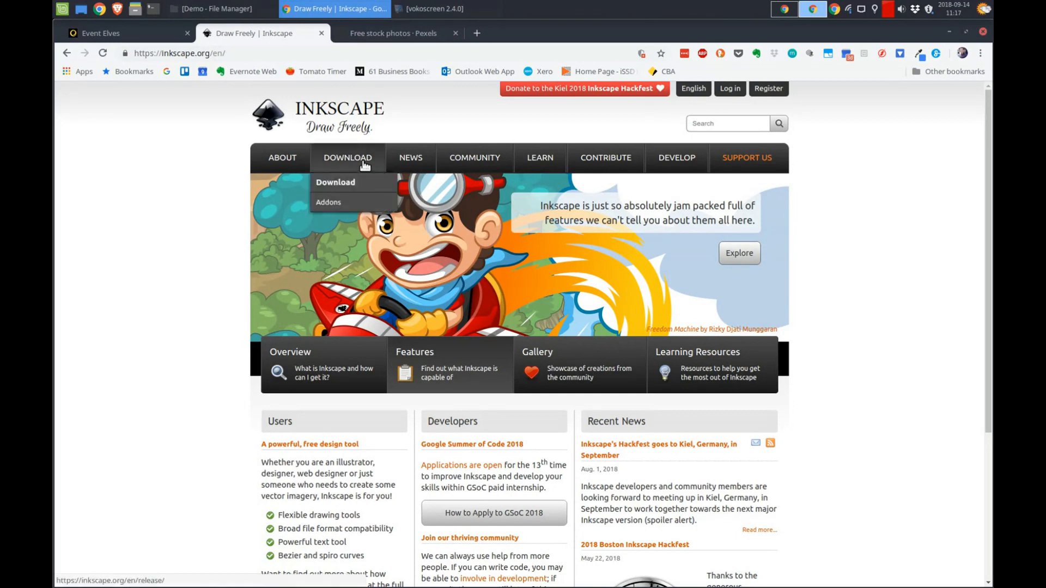
mouse_move(826, 249)
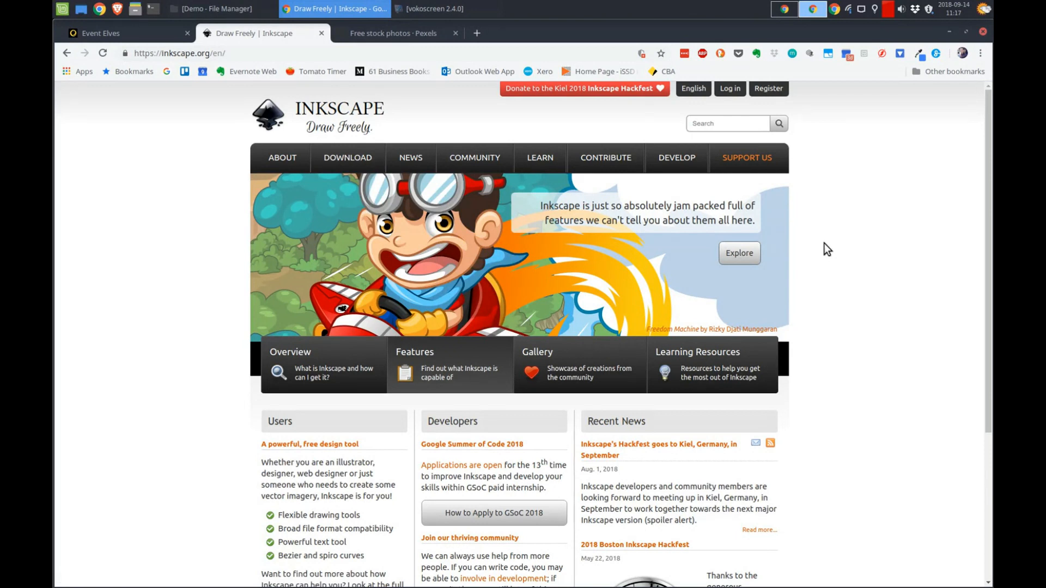
mouse_move(373, 121)
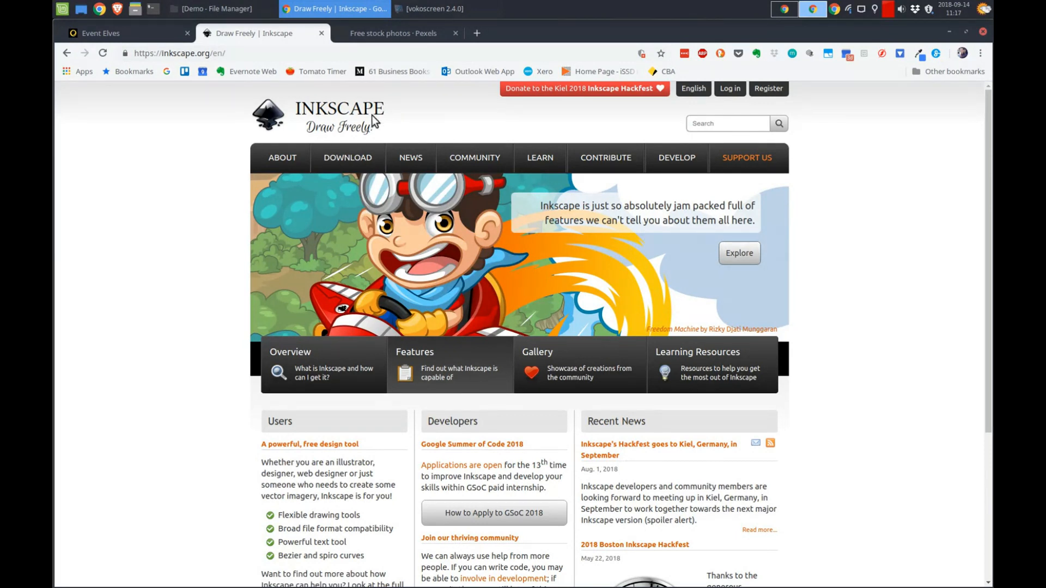
Step: Bring the Demo folder forward and select the event elves CMYK.pdf logo file
click(214, 9)
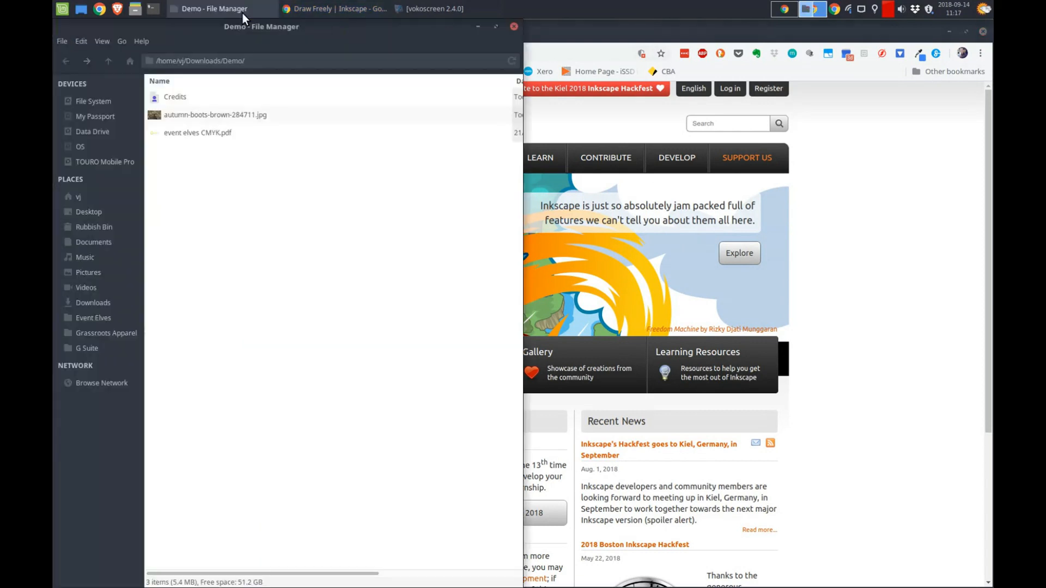
mouse_move(345, 219)
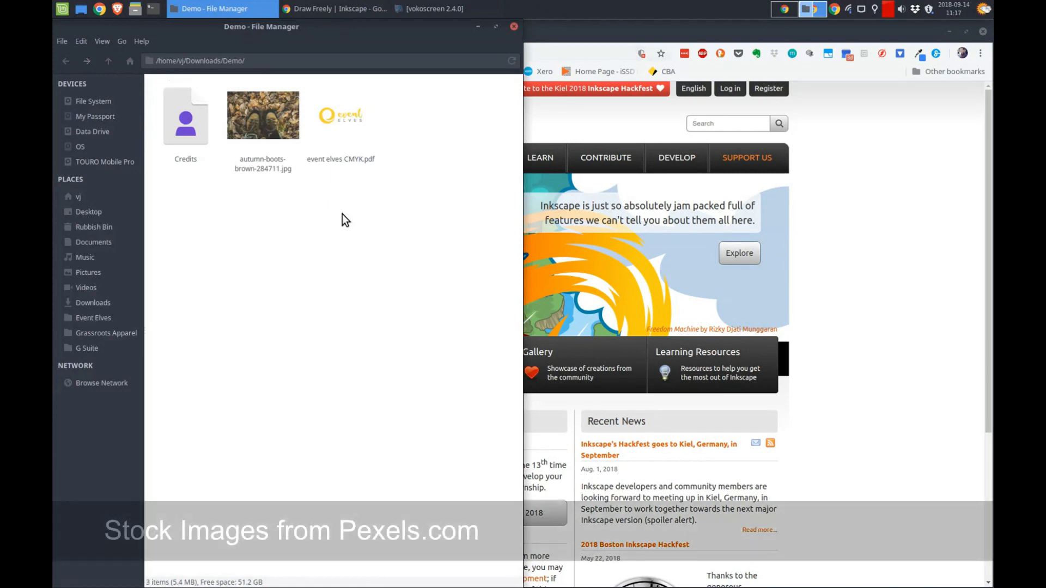
click(262, 115)
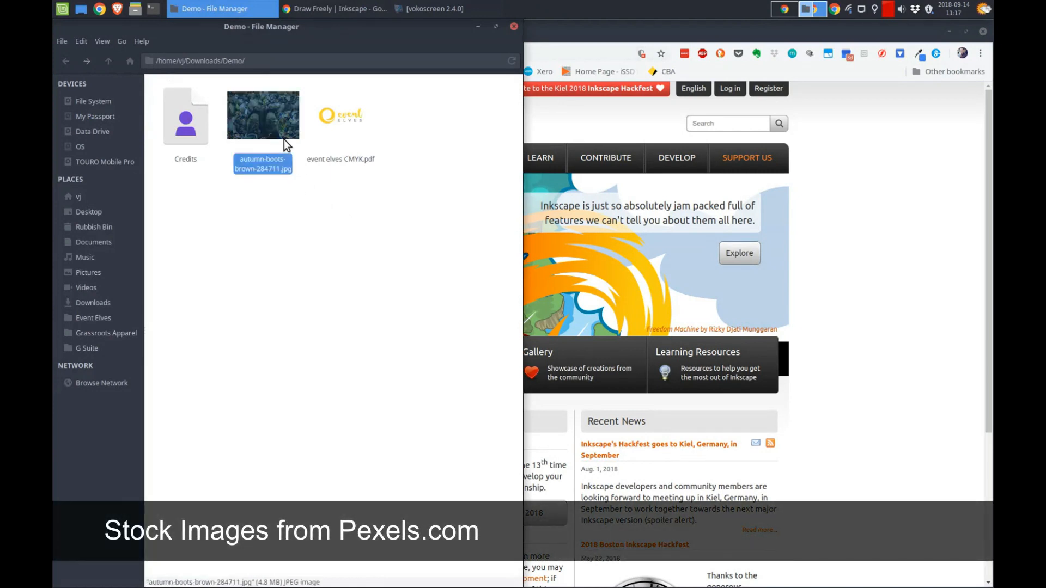
click(347, 196)
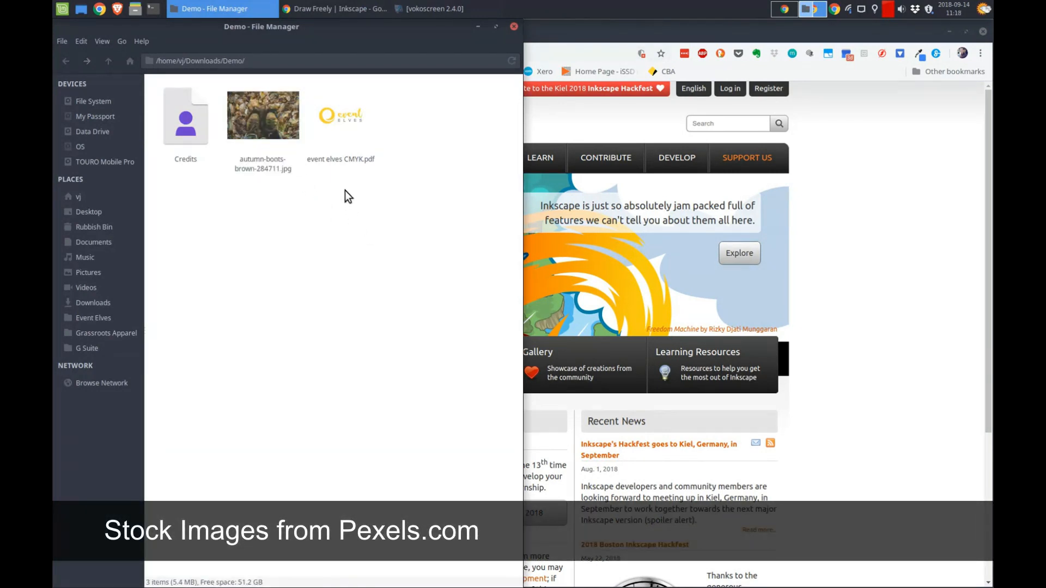
click(340, 115)
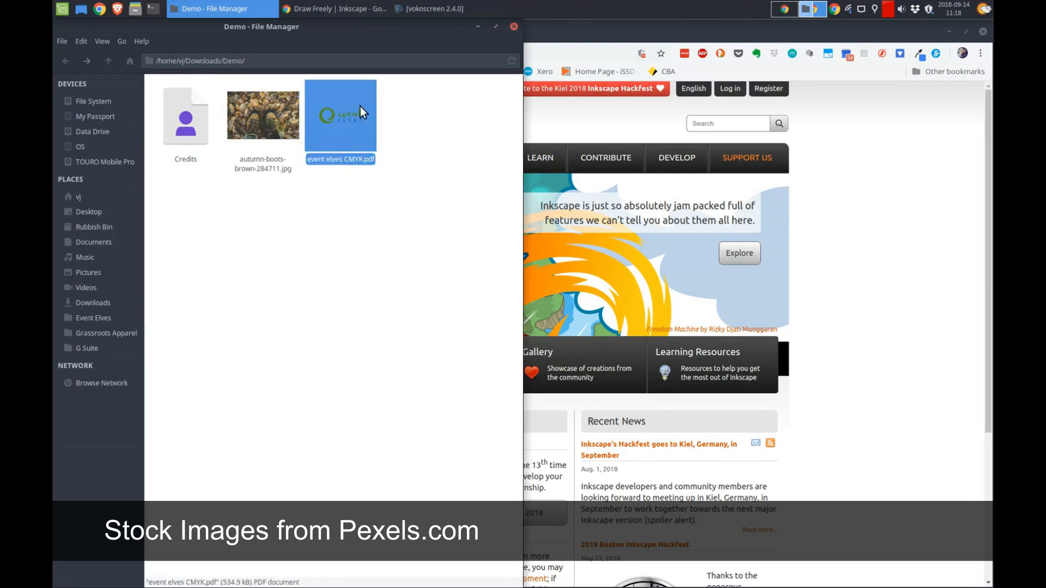
Step: Open event elves CMYK.pdf to view the yellow logo, then close the viewer
double_click(340, 116)
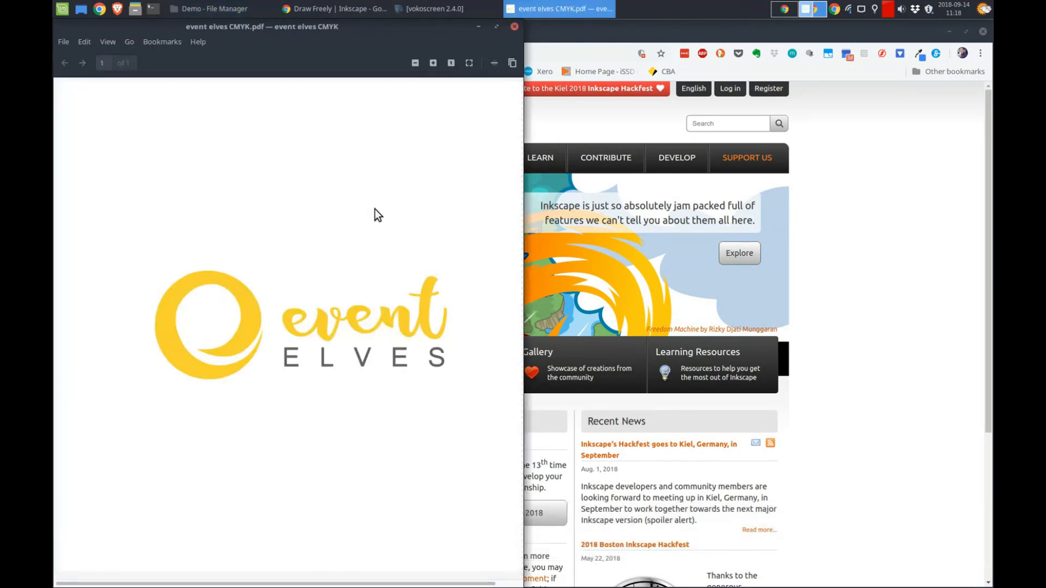
mouse_move(259, 305)
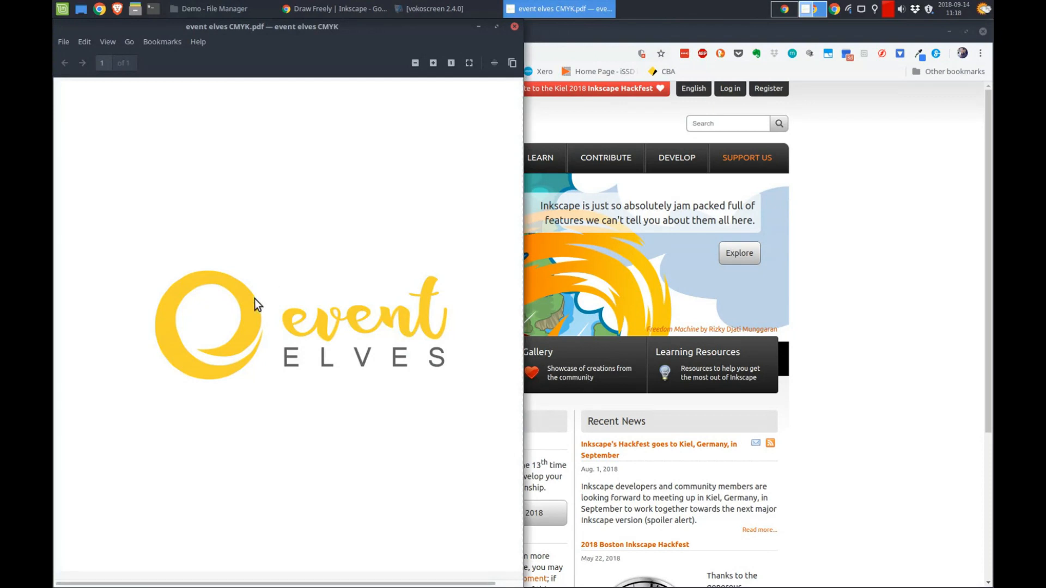
mouse_move(209, 371)
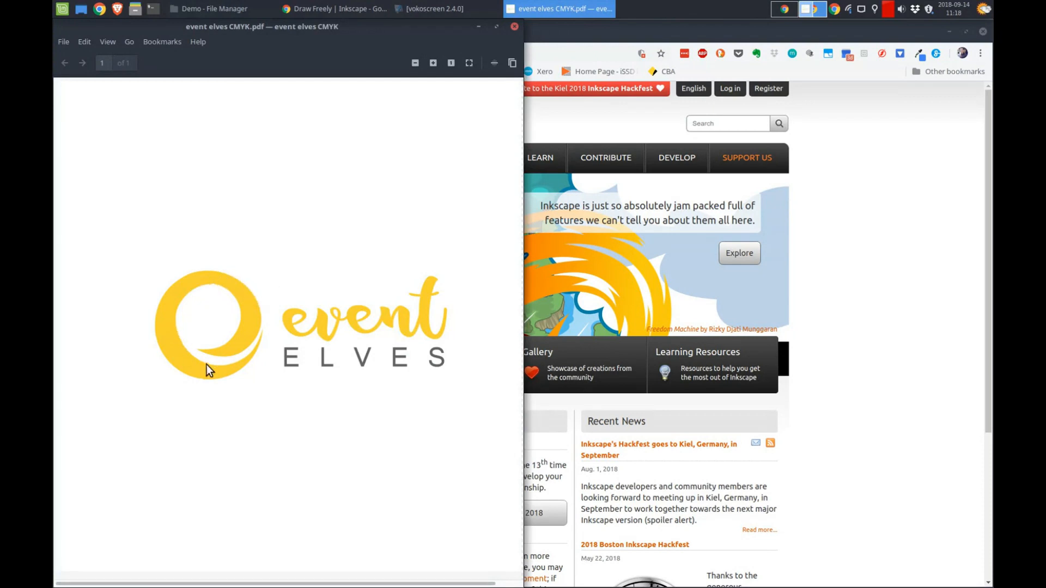
mouse_move(301, 328)
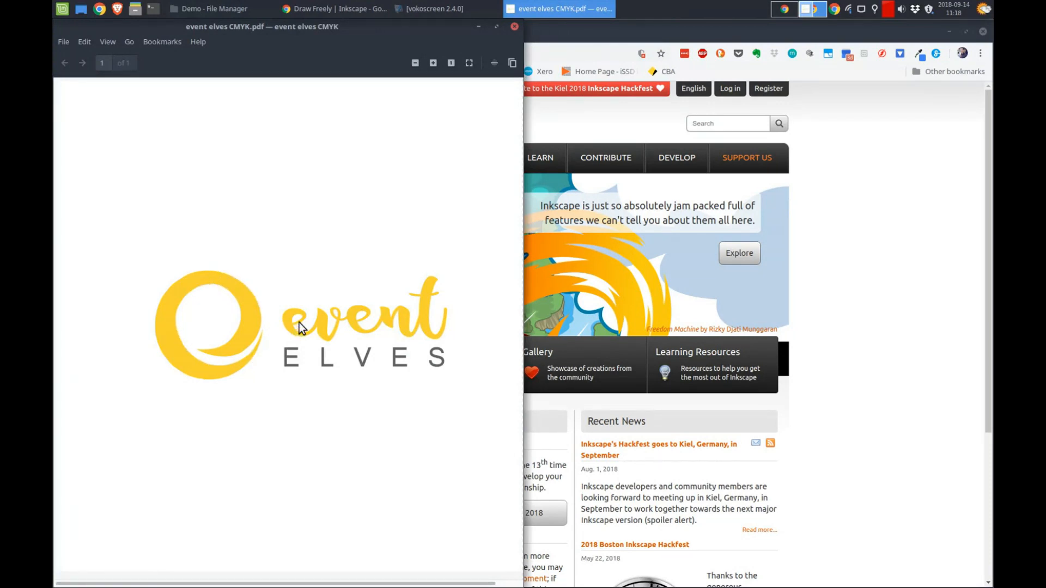
mouse_move(246, 328)
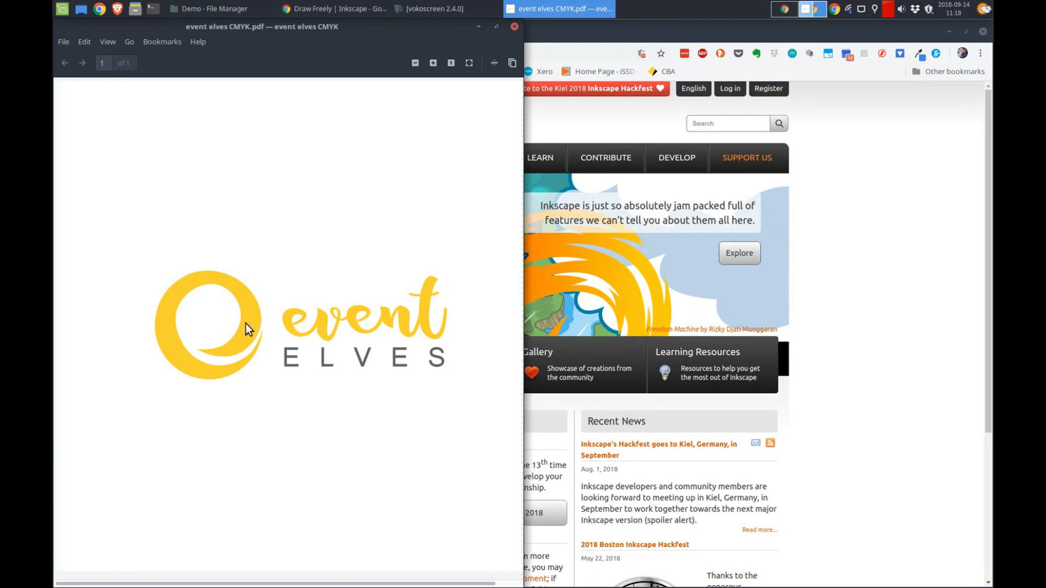
mouse_move(397, 372)
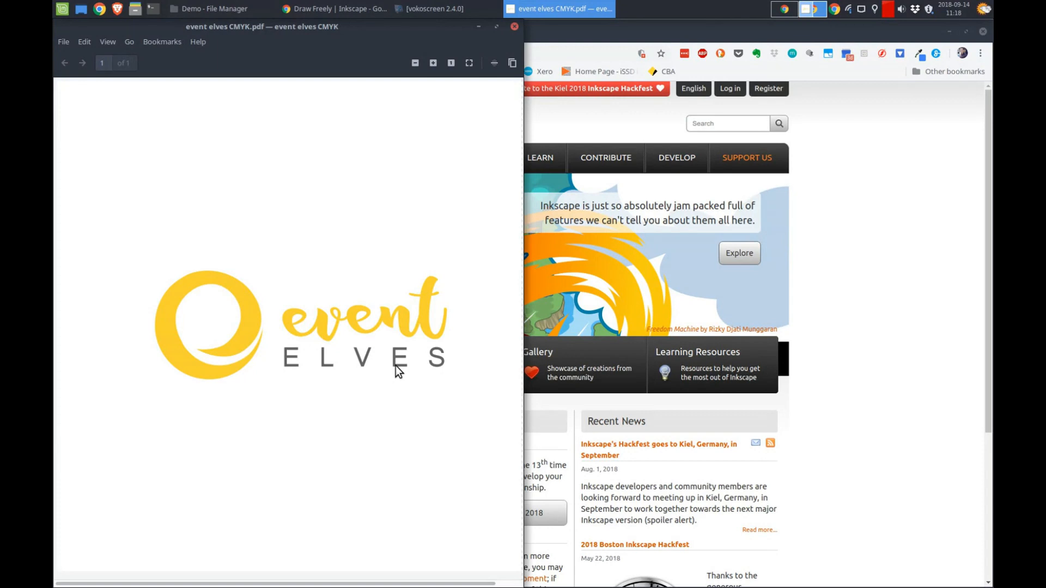
mouse_move(450, 324)
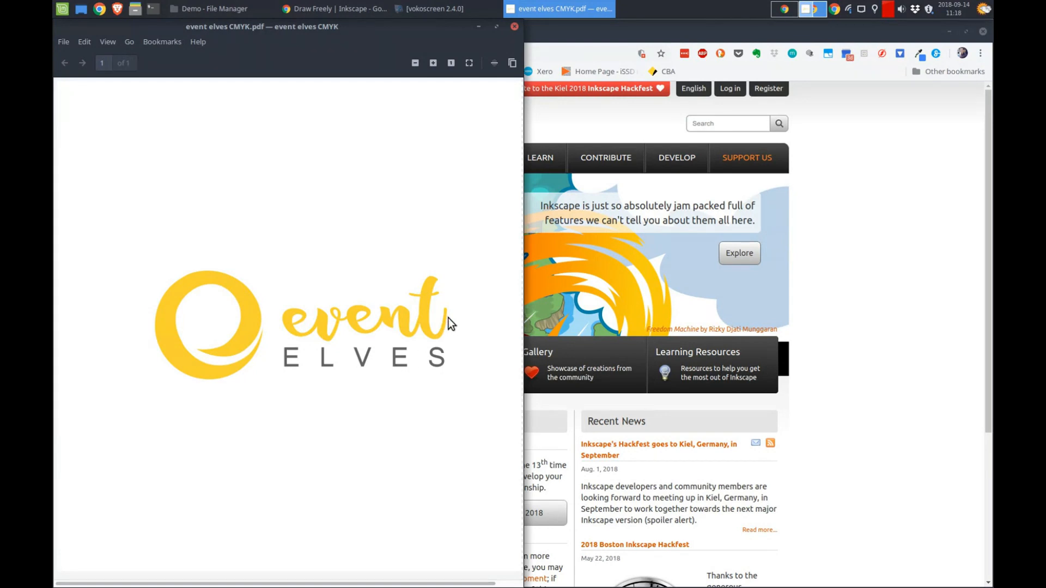
mouse_move(252, 327)
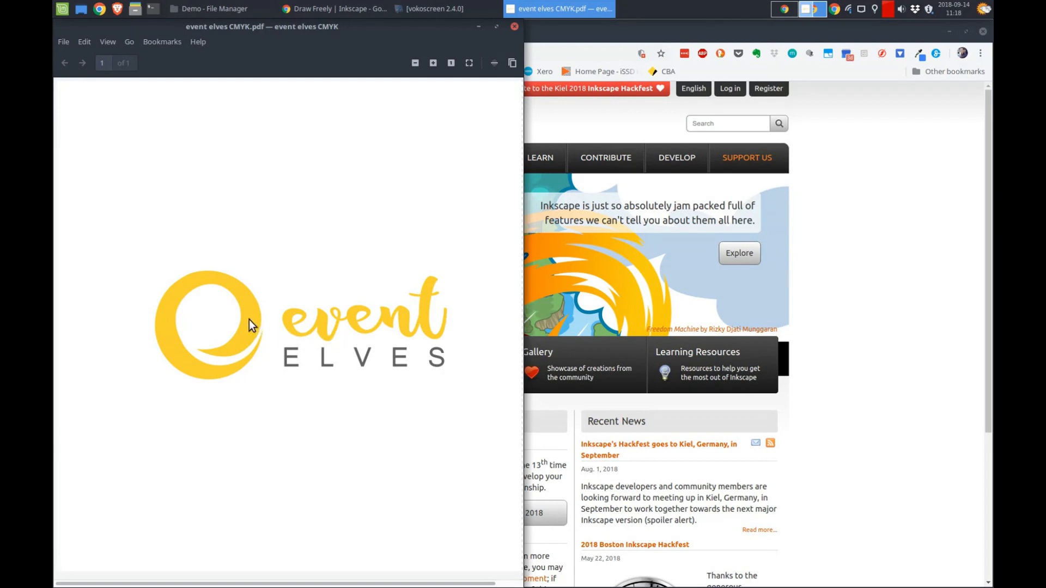
mouse_move(377, 352)
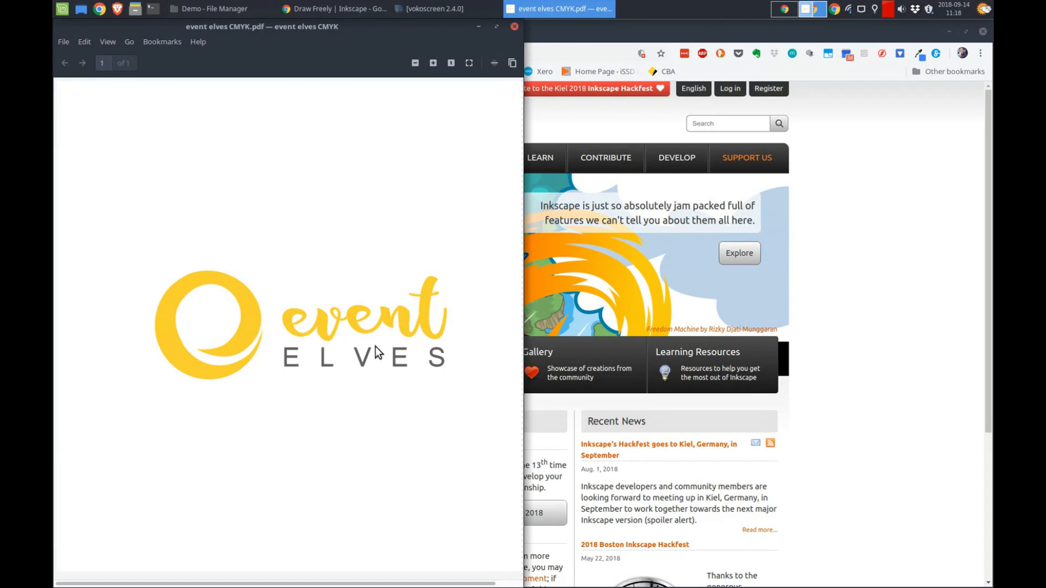
mouse_move(303, 327)
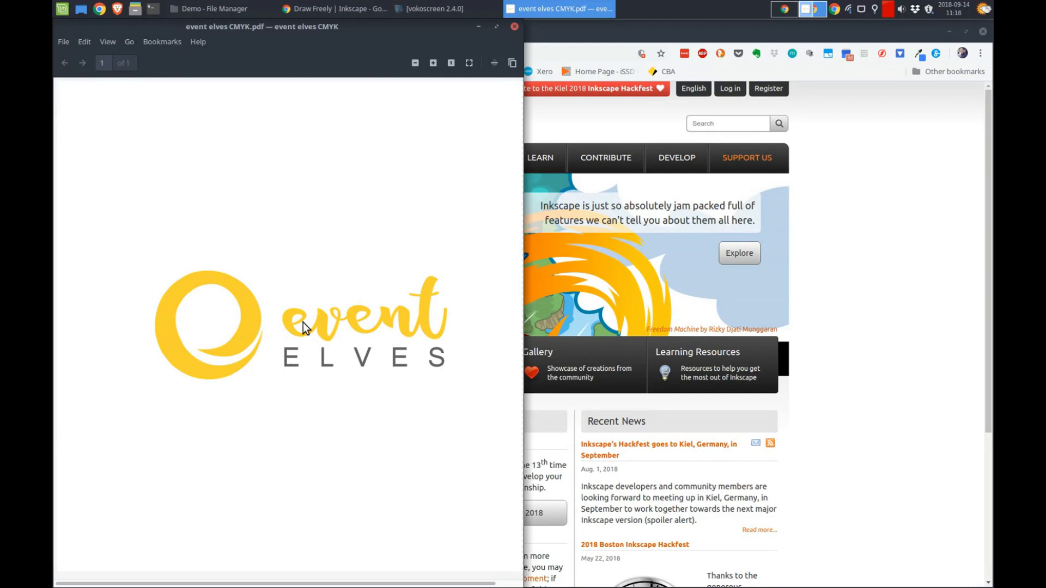
click(213, 8)
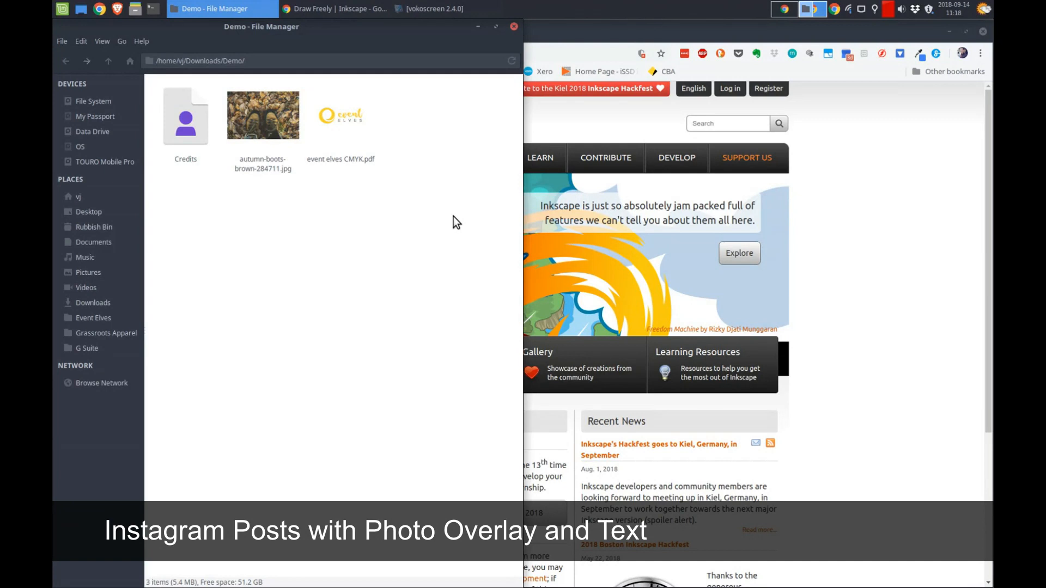
Step: Point out the logo PDF in the Demo folder, then return to the Inkscape website
click(339, 115)
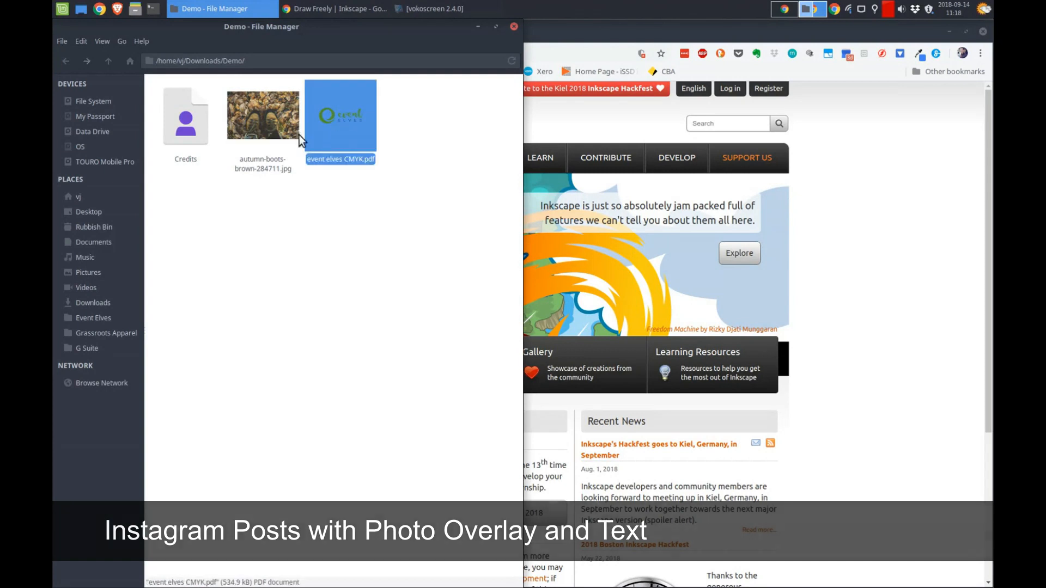
click(368, 243)
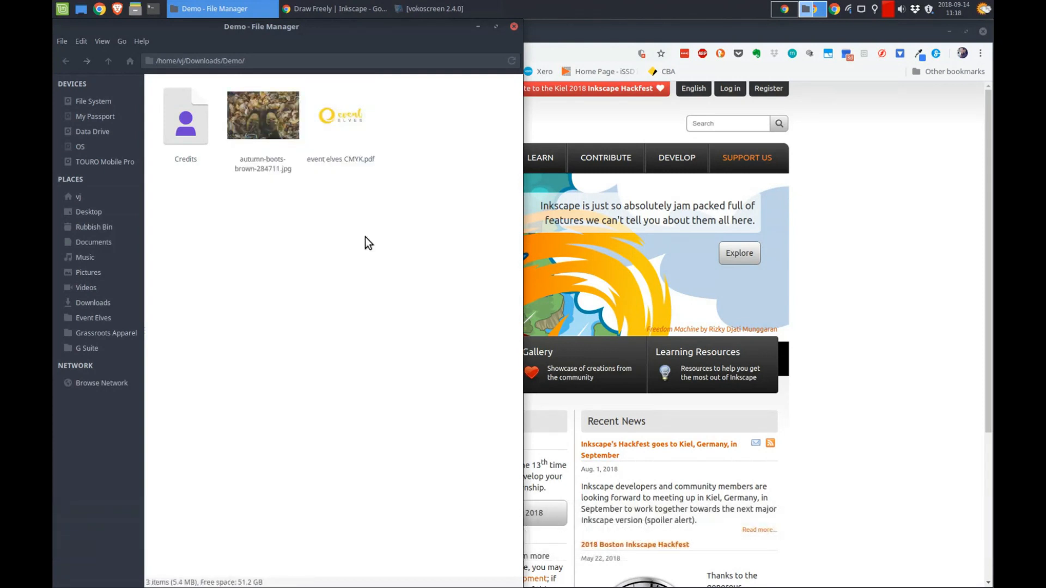
click(340, 115)
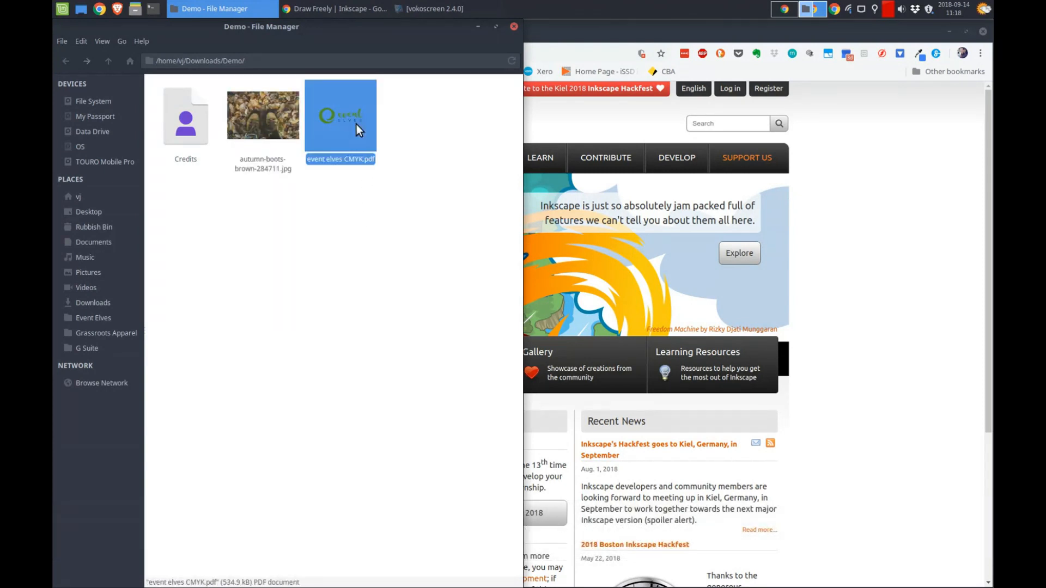
click(377, 213)
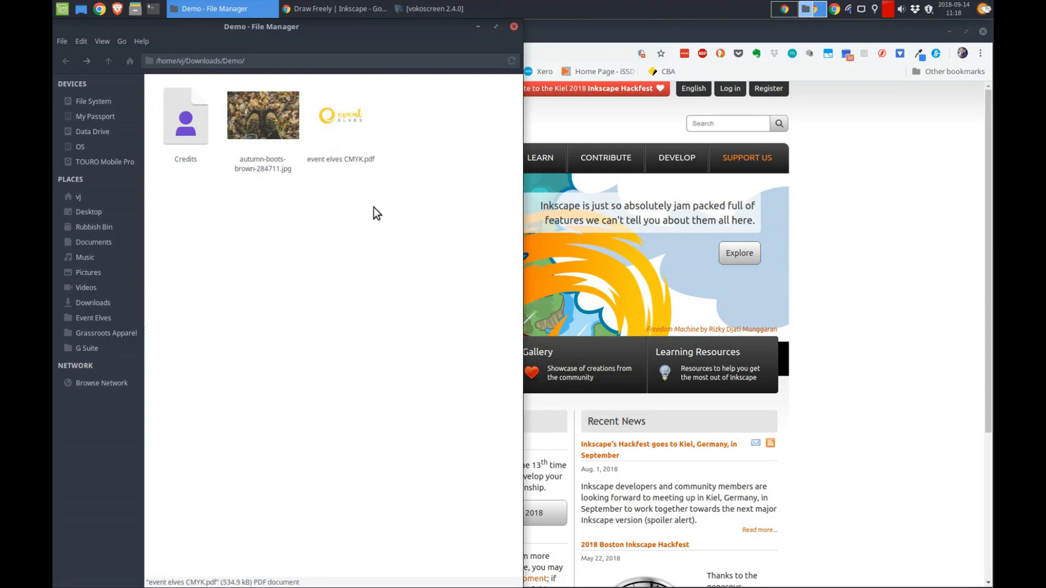
click(372, 212)
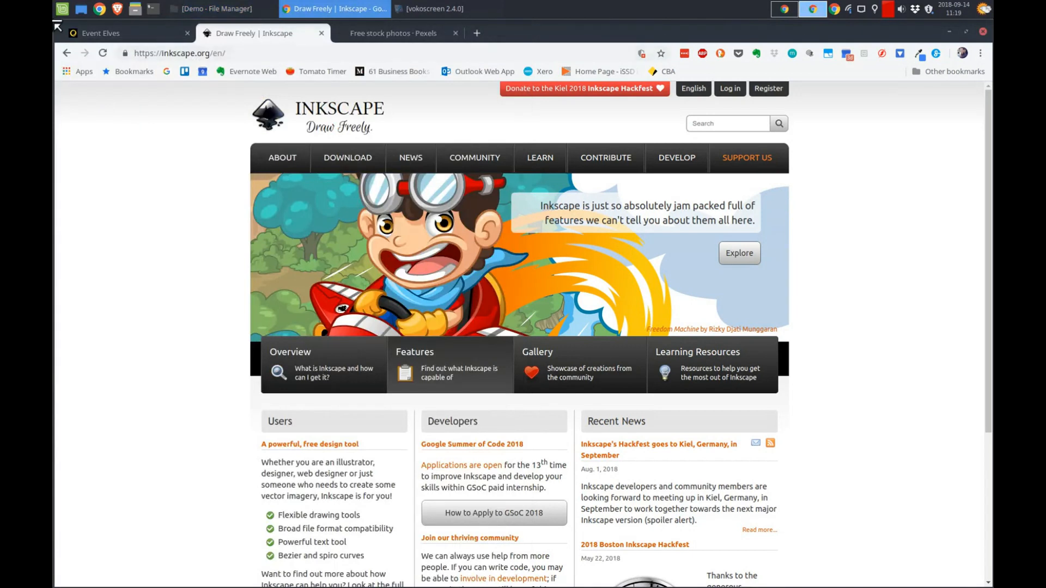
Step: Launch Inkscape from the applications menu to get a blank New document 1
click(60, 9)
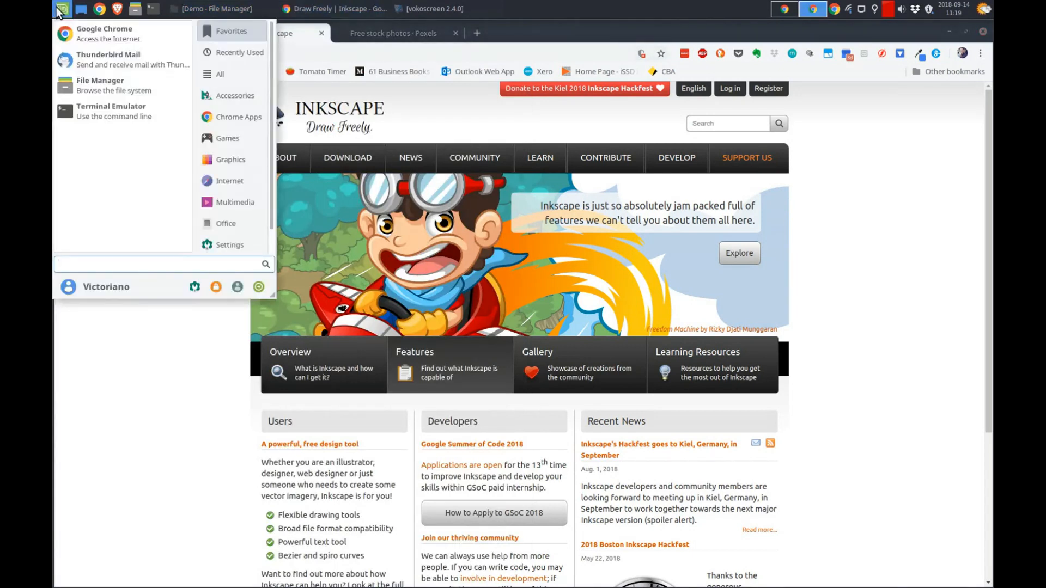
click(558, 9)
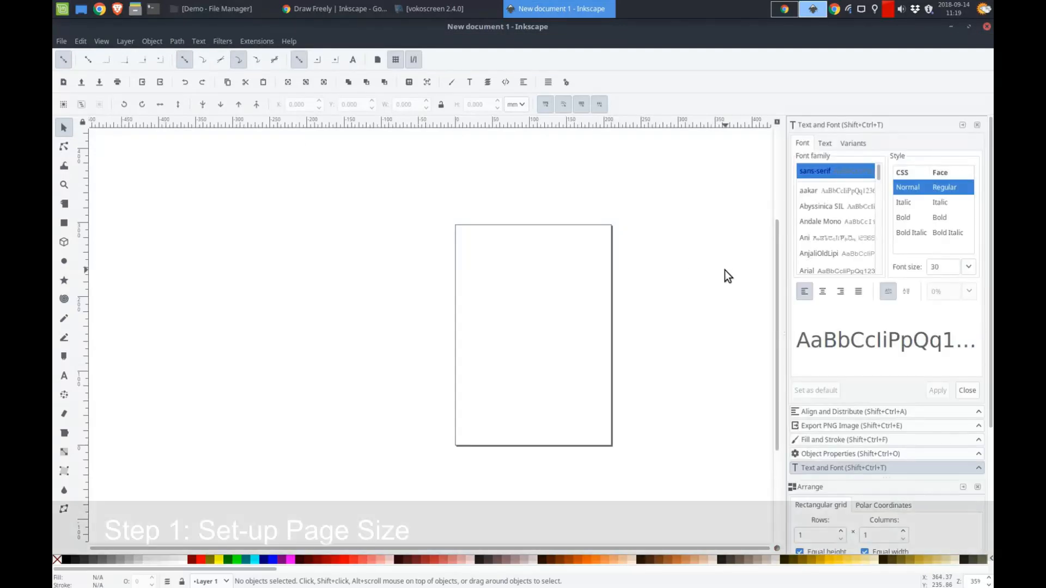
Step: Set the page to 1080 x 1080 px in Document Properties
click(60, 41)
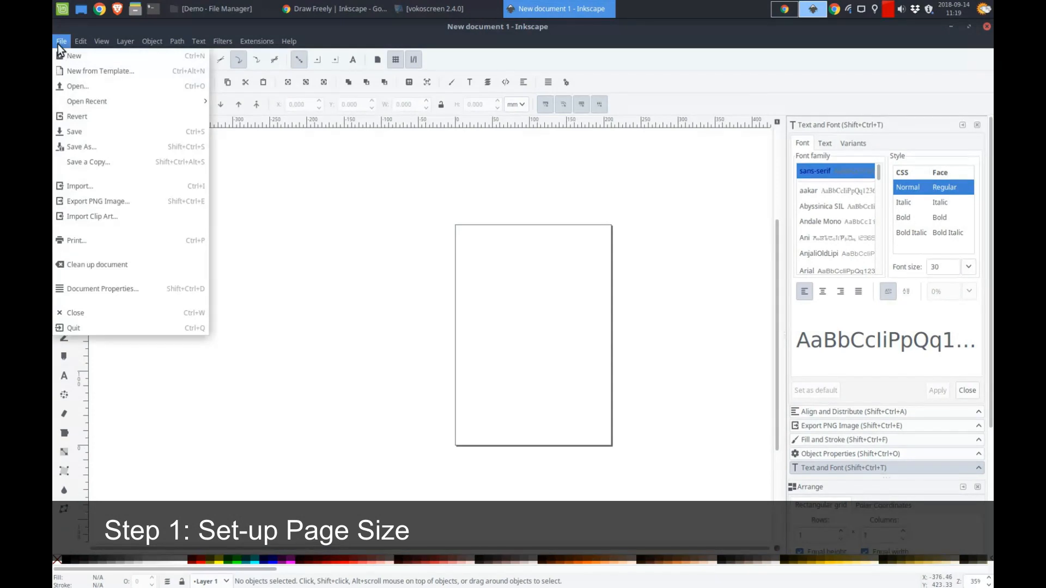
mouse_move(102, 288)
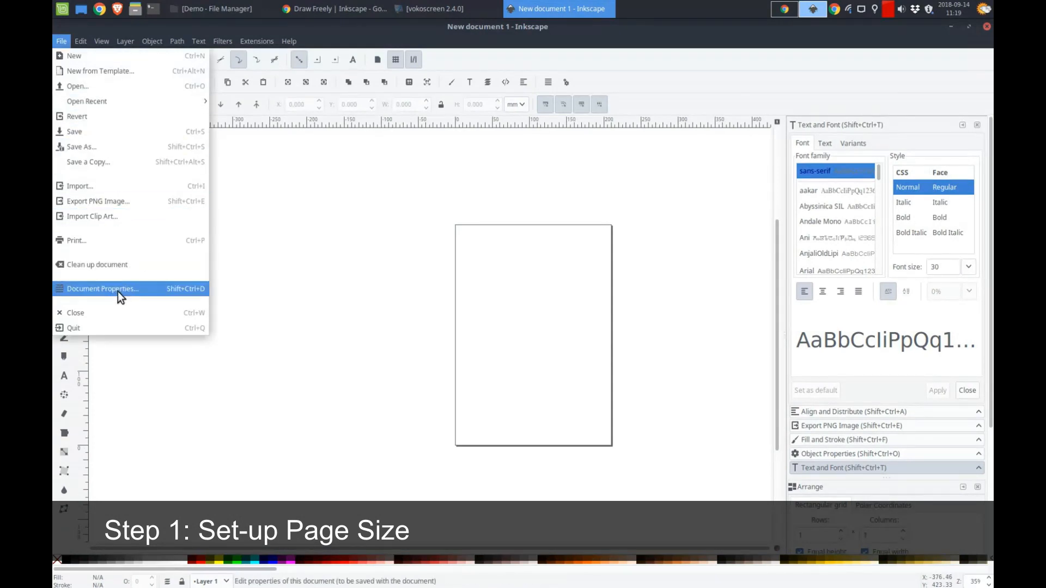
click(102, 288)
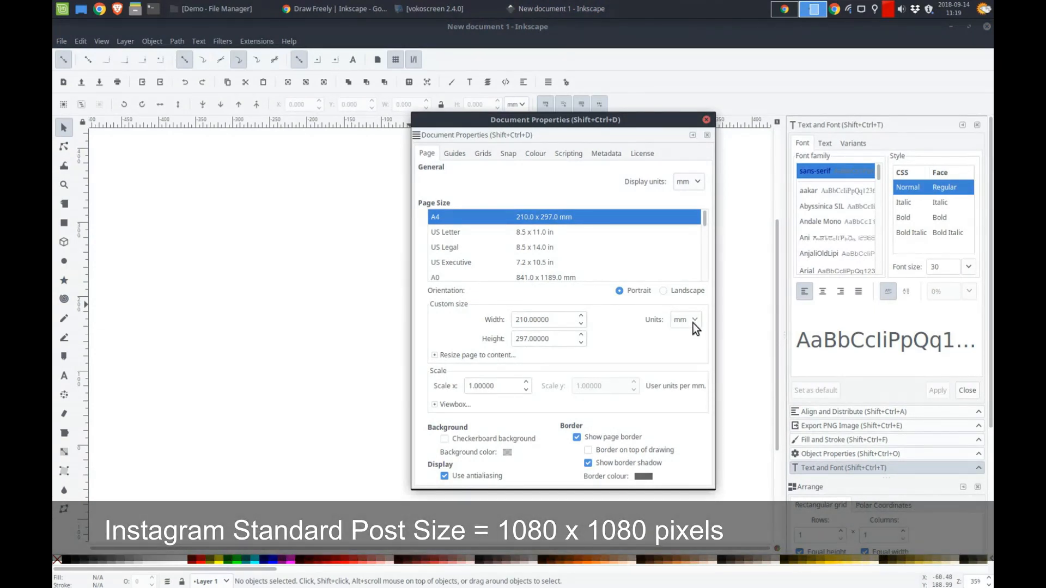
click(684, 319)
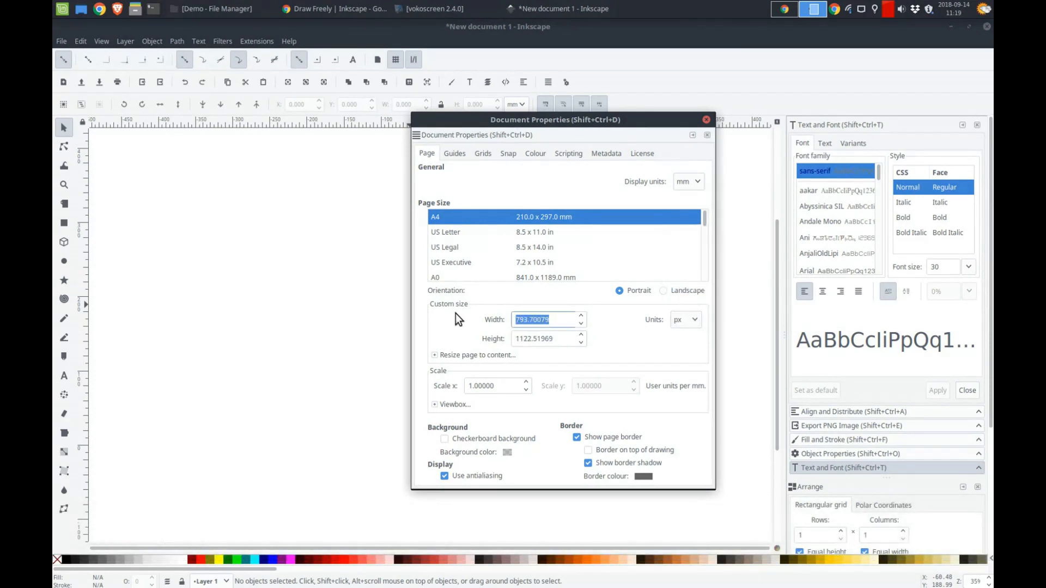
text(1080)
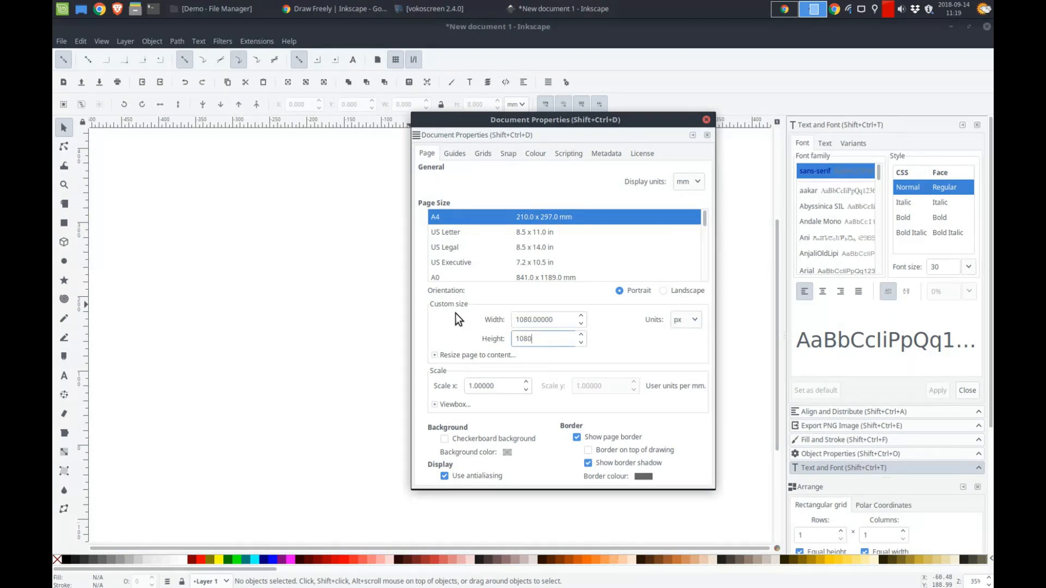
mouse_move(608, 338)
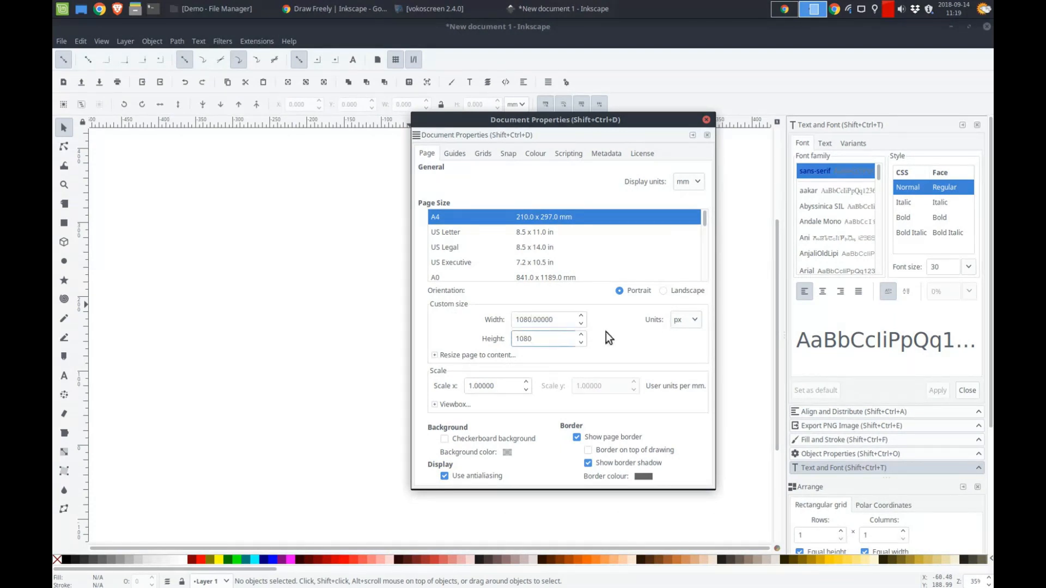
click(540, 339)
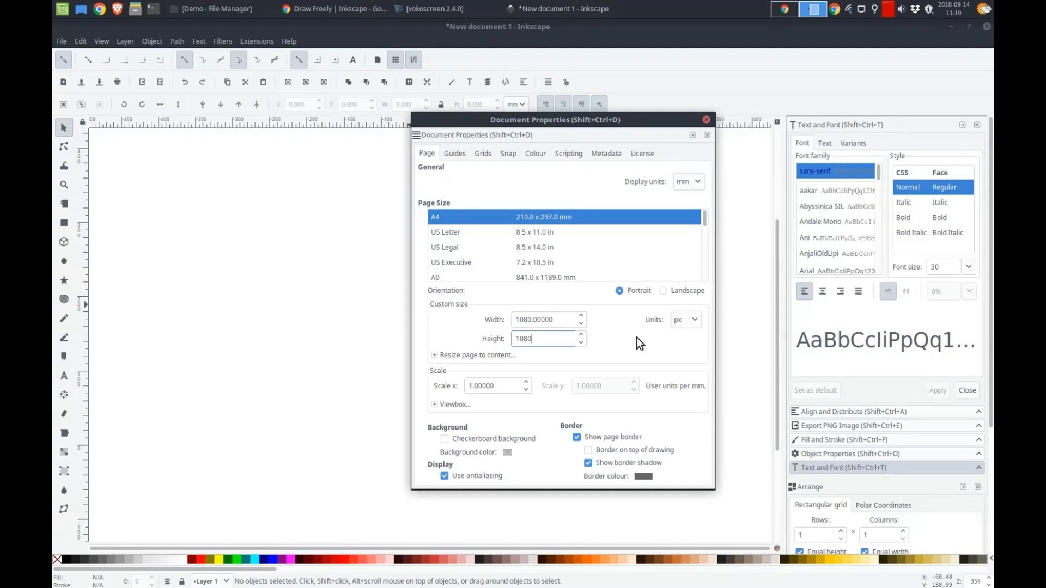
mouse_move(526, 355)
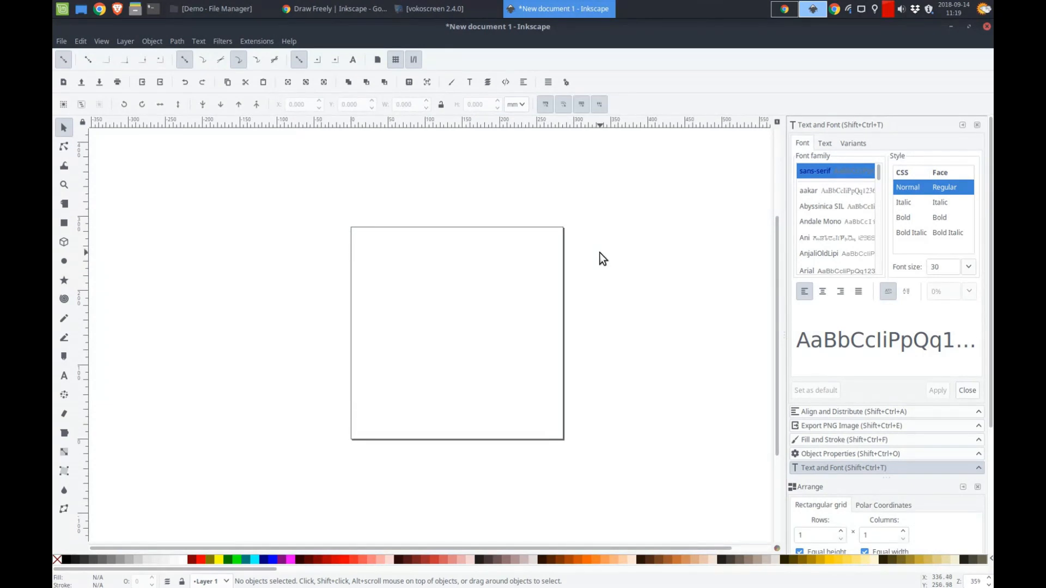
mouse_move(517, 318)
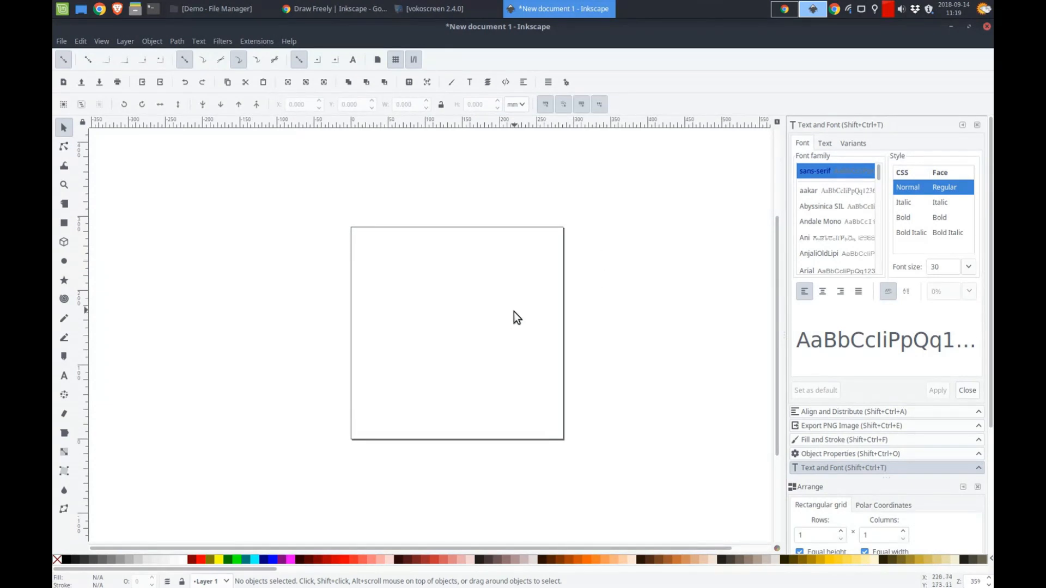
mouse_move(59, 50)
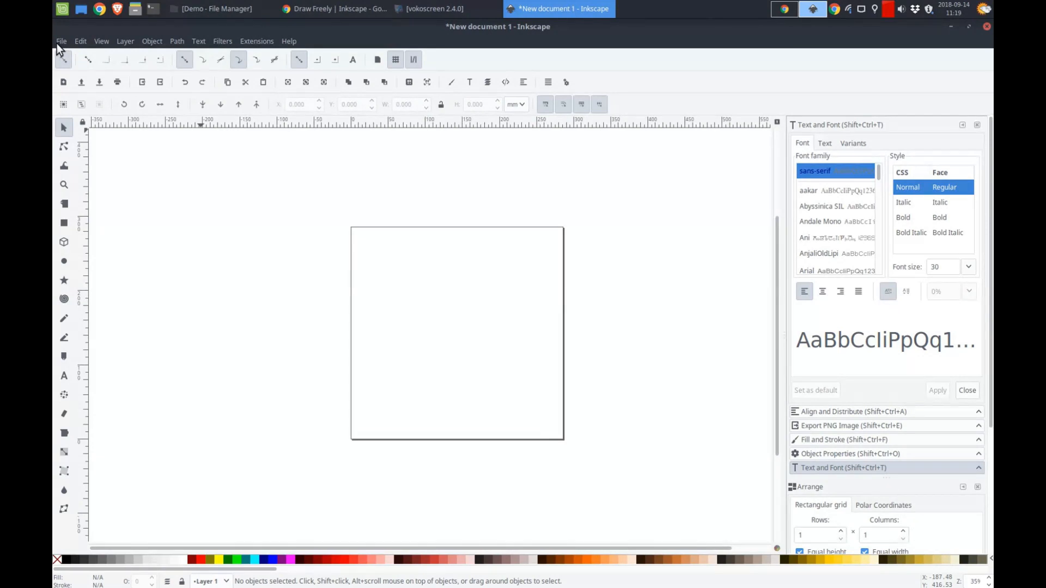
Step: Import autumn-boots-brown-284711.jpg as an embedded image
click(60, 41)
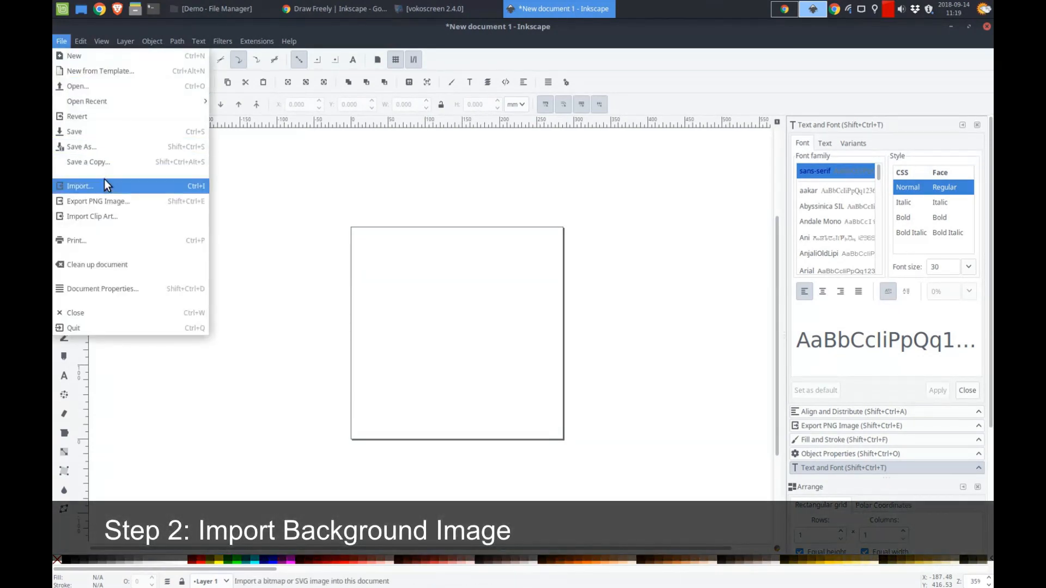
click(80, 186)
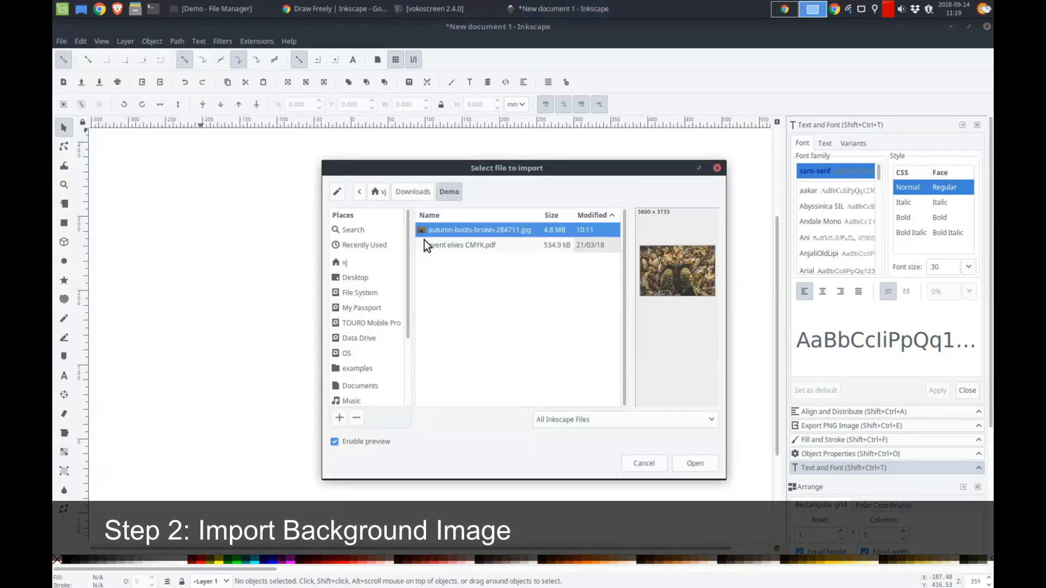
mouse_move(684, 461)
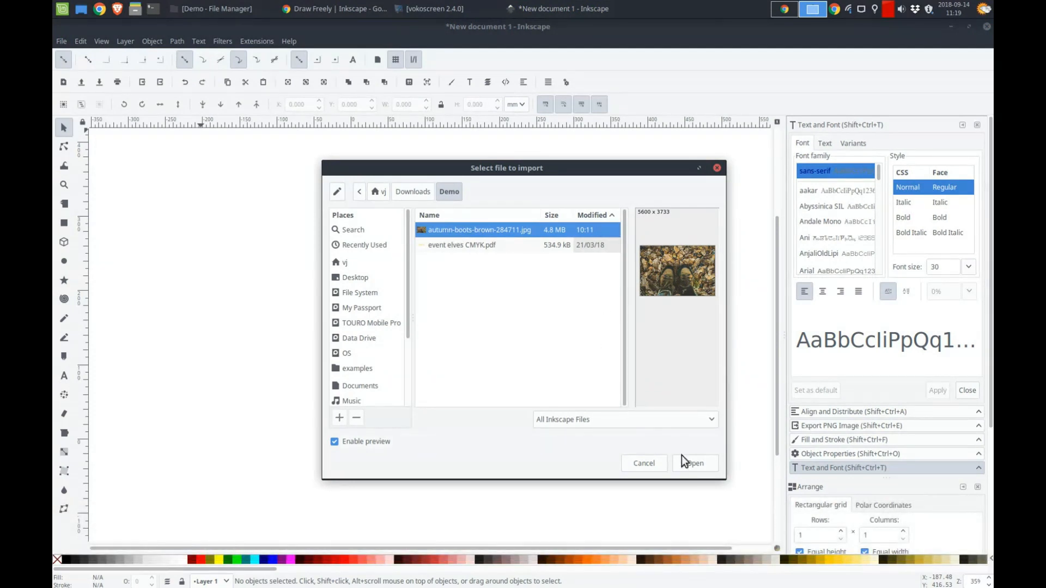
click(694, 463)
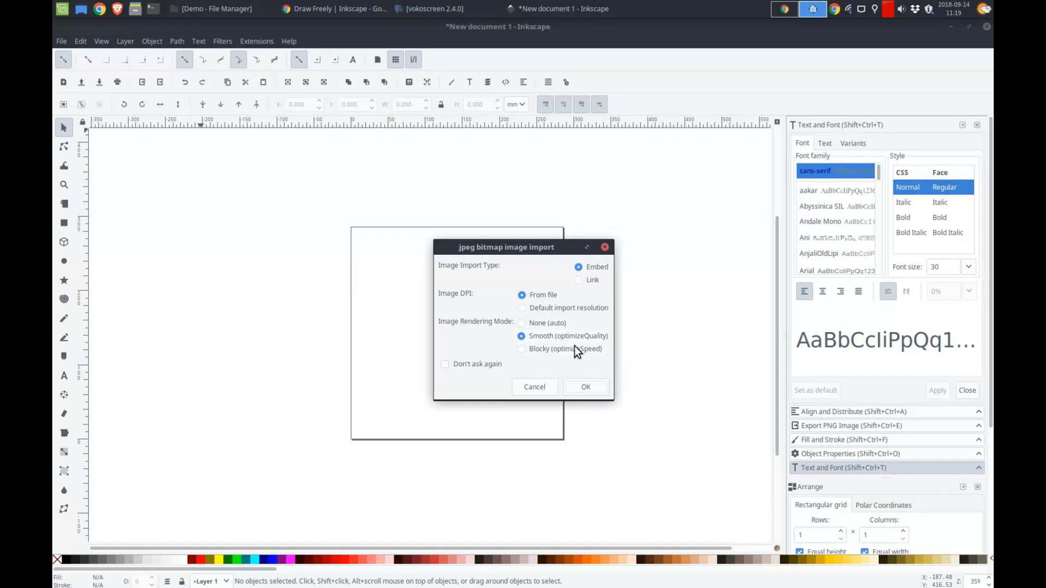
click(585, 387)
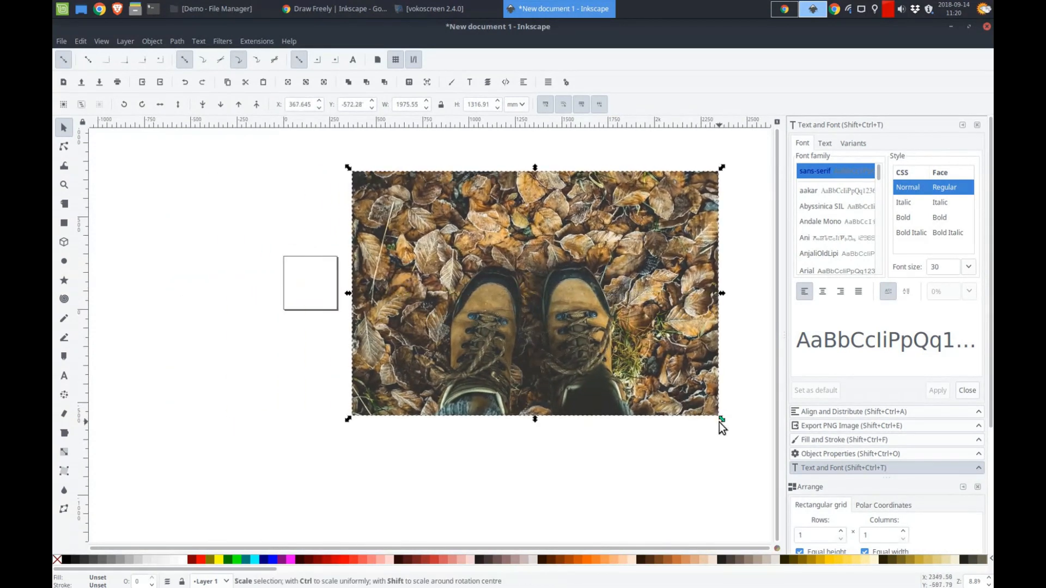
Step: Scale the boots photo down proportionally with Ctrl held, then deselect it
key(ctrl)
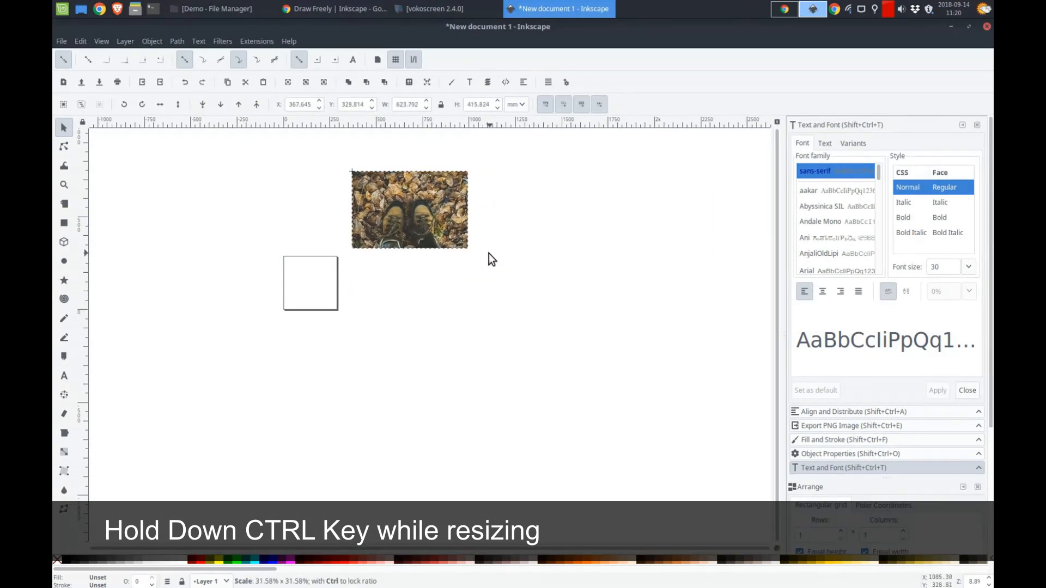
click(409, 210)
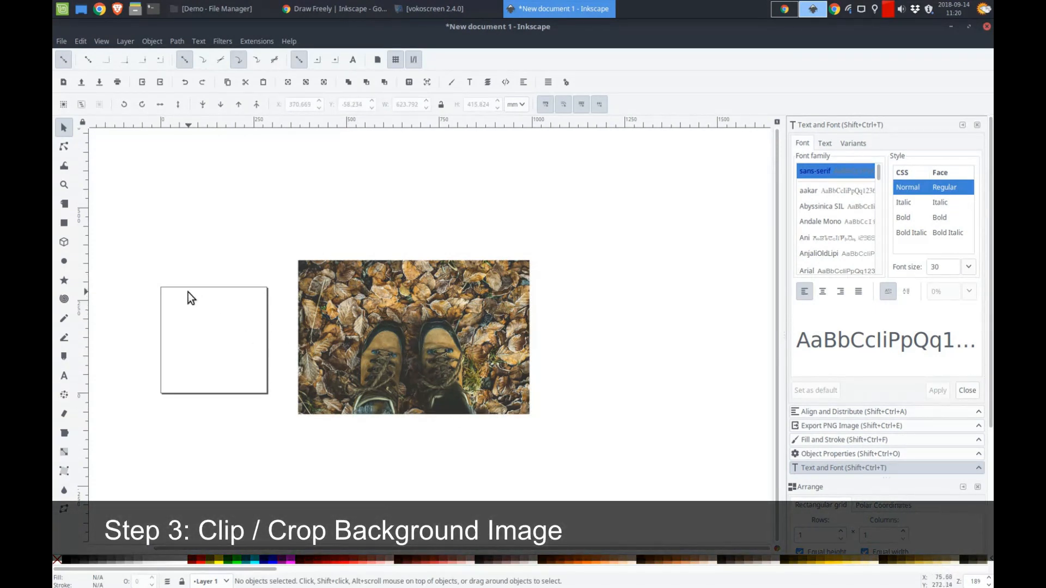
mouse_move(265, 304)
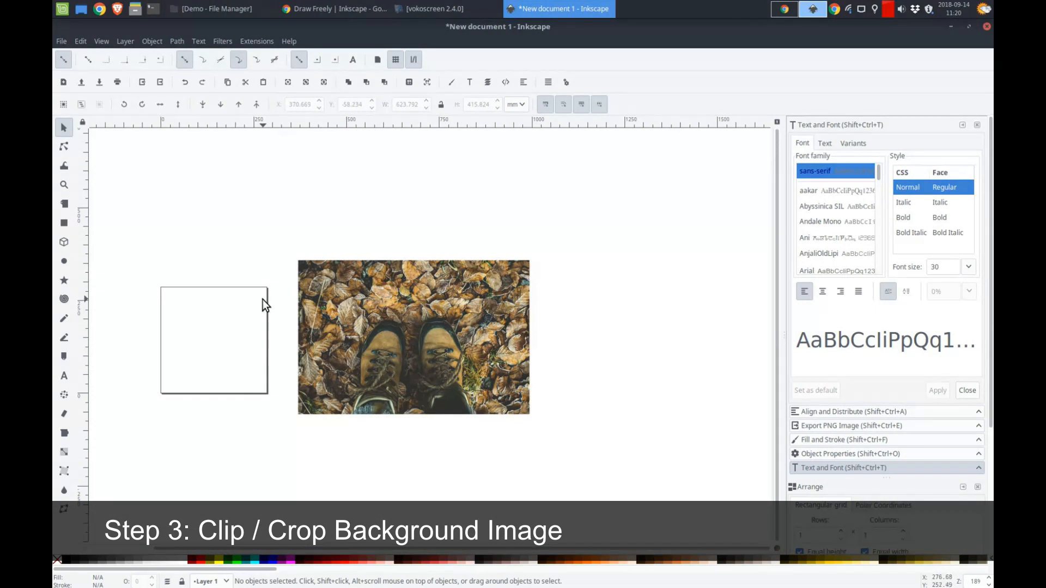
mouse_move(65, 222)
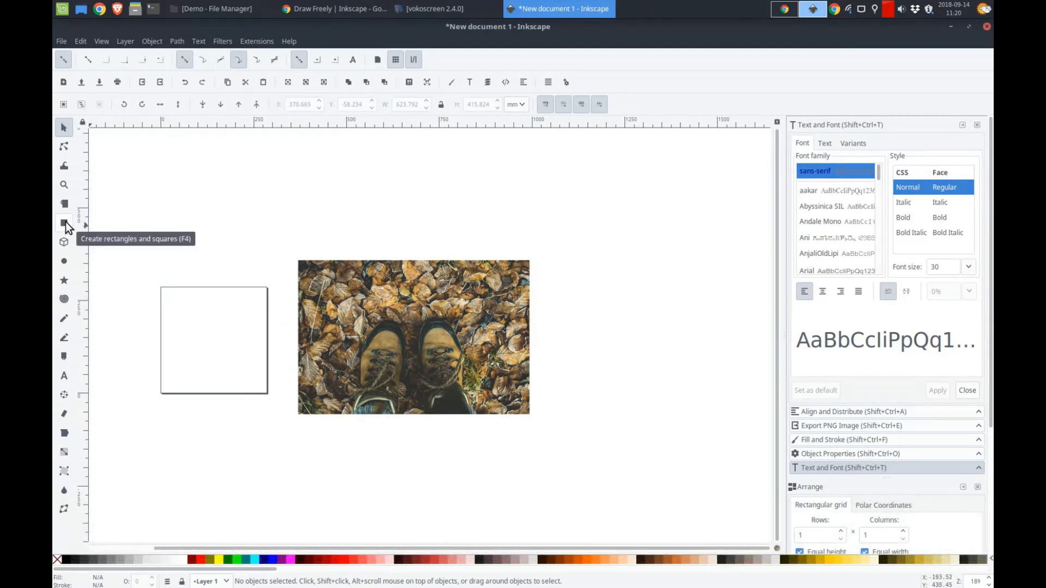
Step: Draw a rectangle and size it to 1080 x 1080 px
click(64, 222)
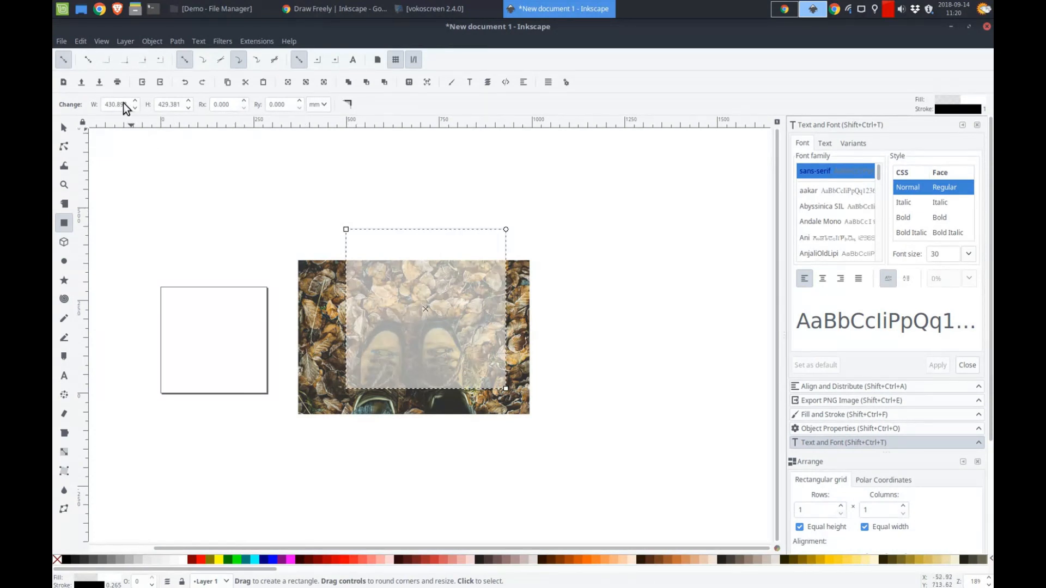
mouse_move(123, 107)
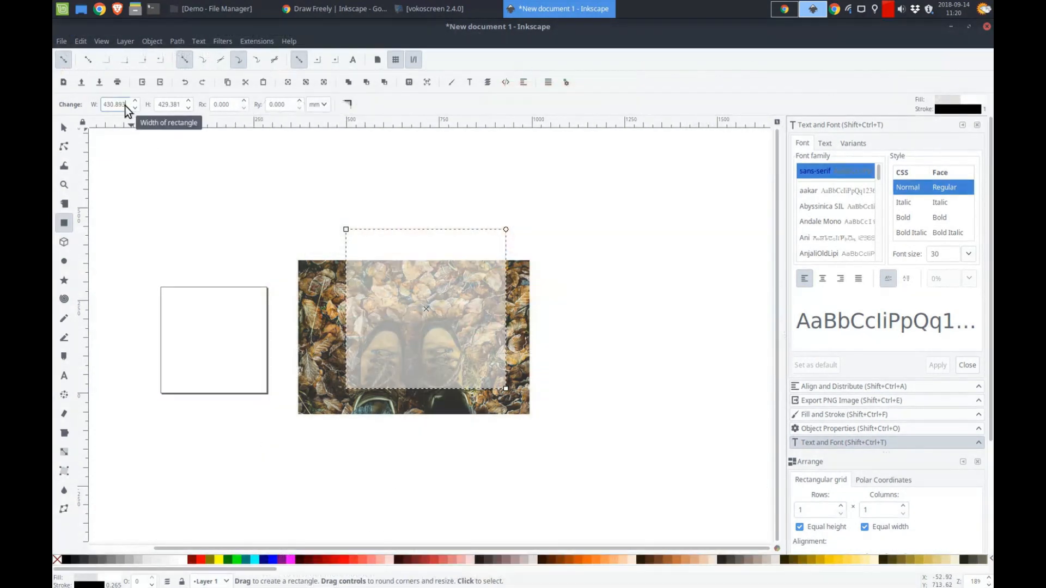
triple_click(115, 104)
text(1080)
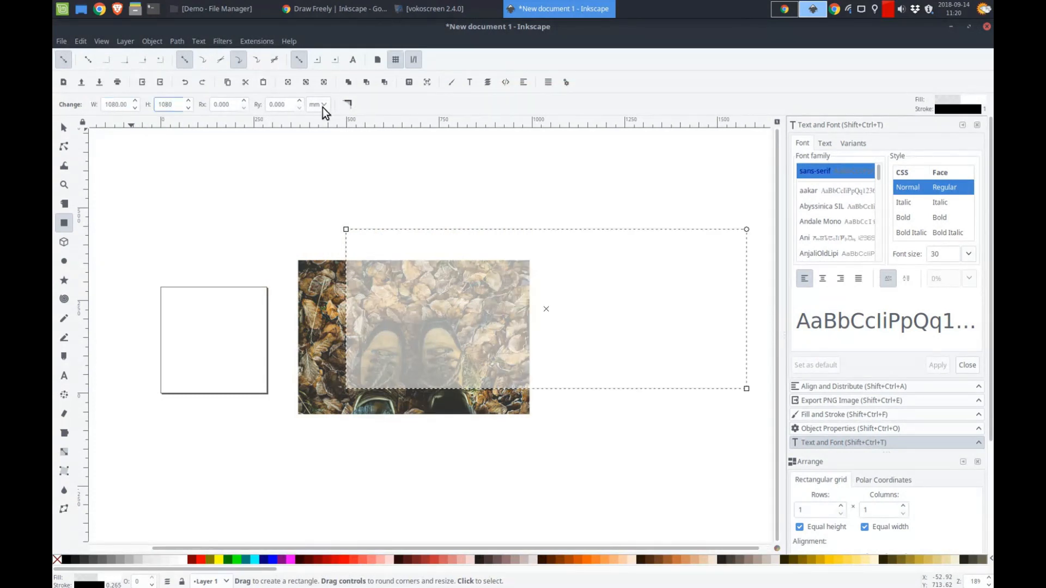
click(318, 104)
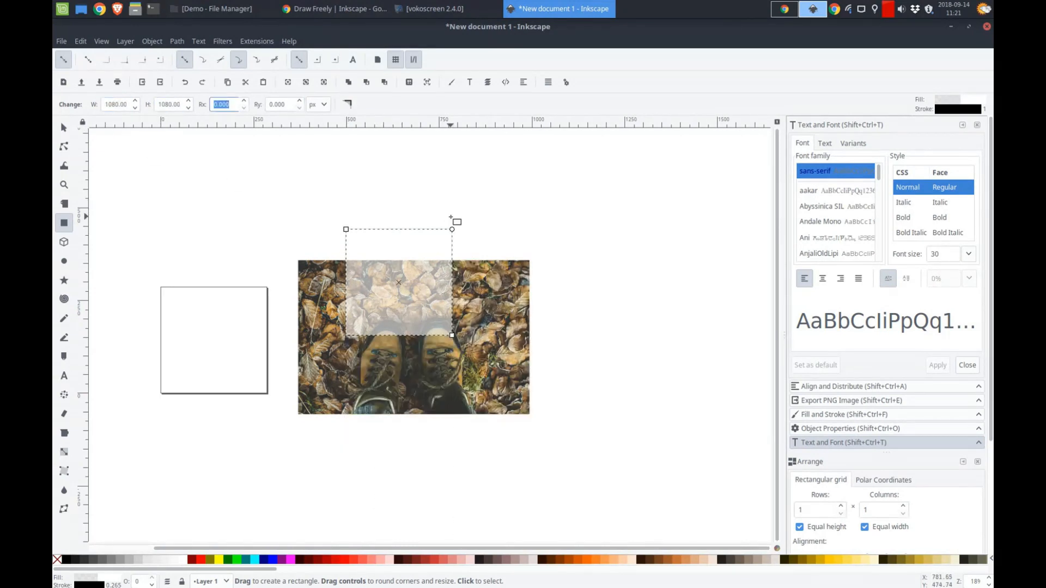
click(64, 127)
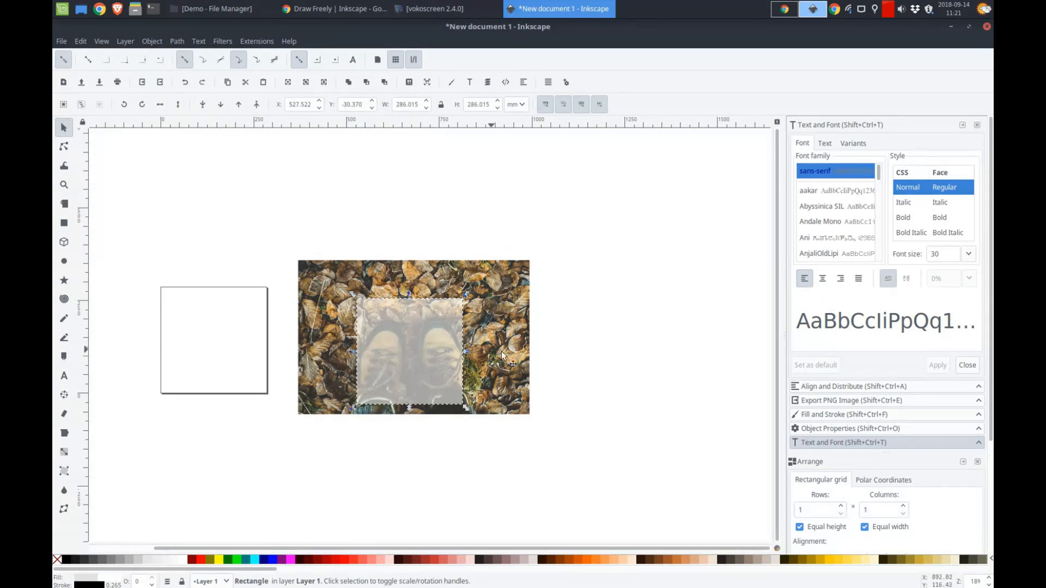
mouse_move(410, 363)
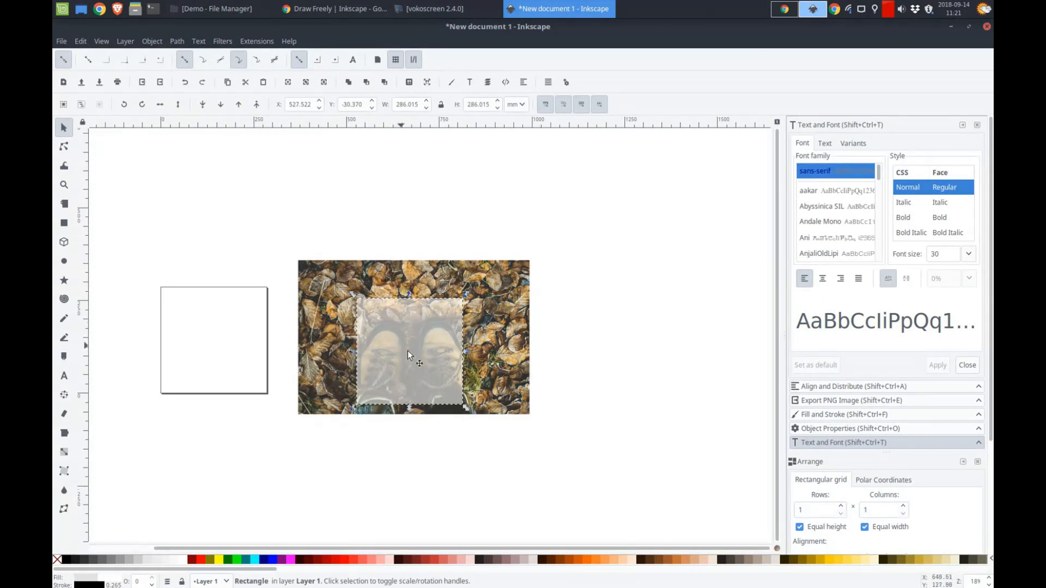
mouse_move(770, 330)
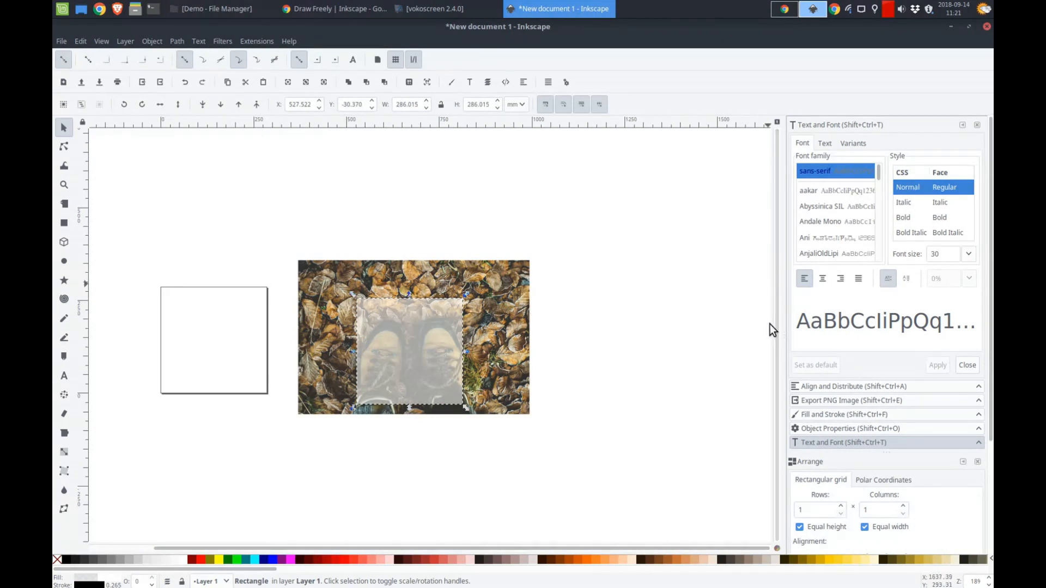
mouse_move(592, 351)
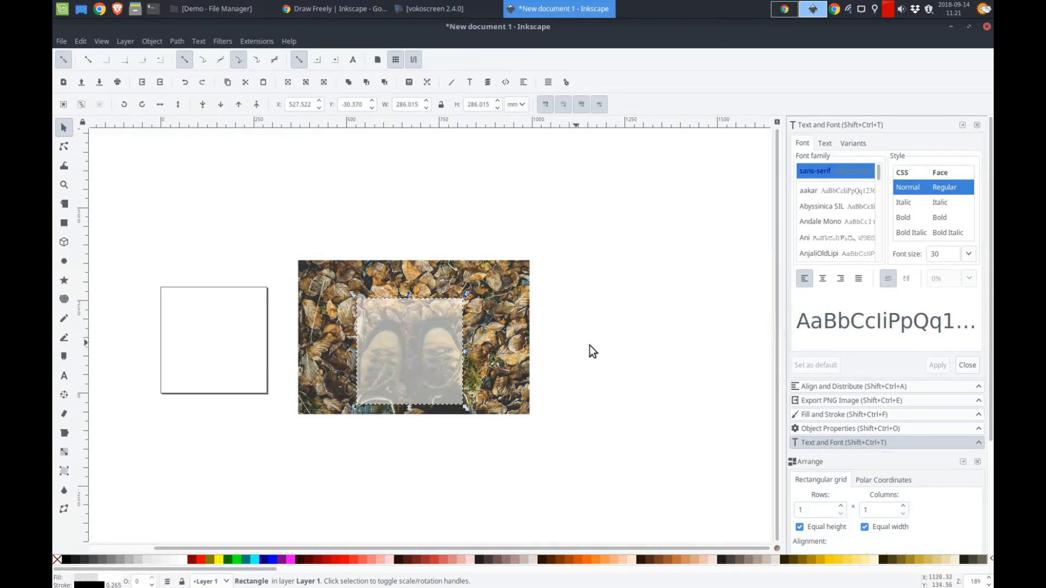
mouse_move(757, 421)
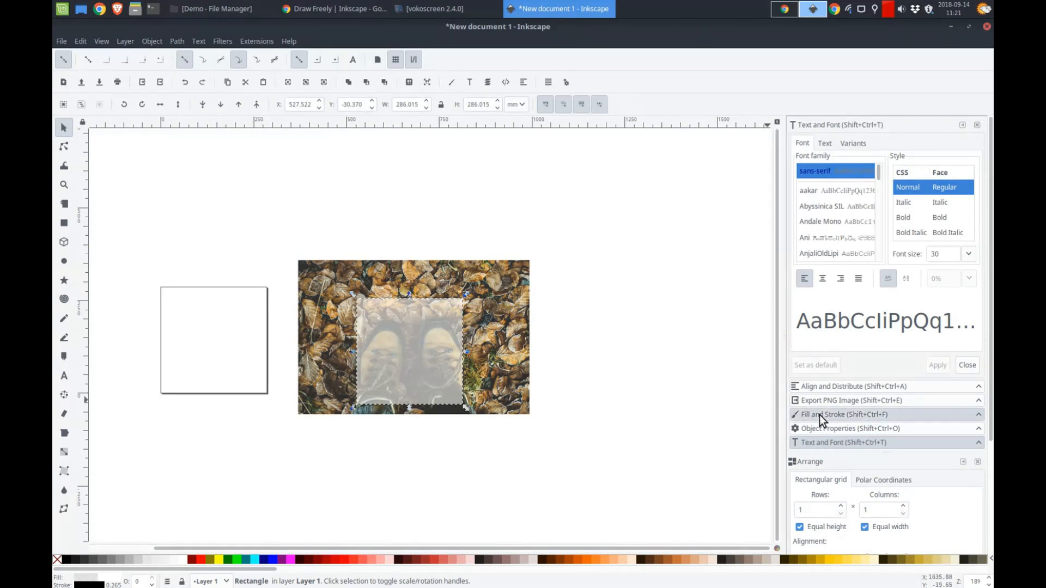
Step: Give the square a translucent dark grey fill and move the boots photo beneath it
click(843, 414)
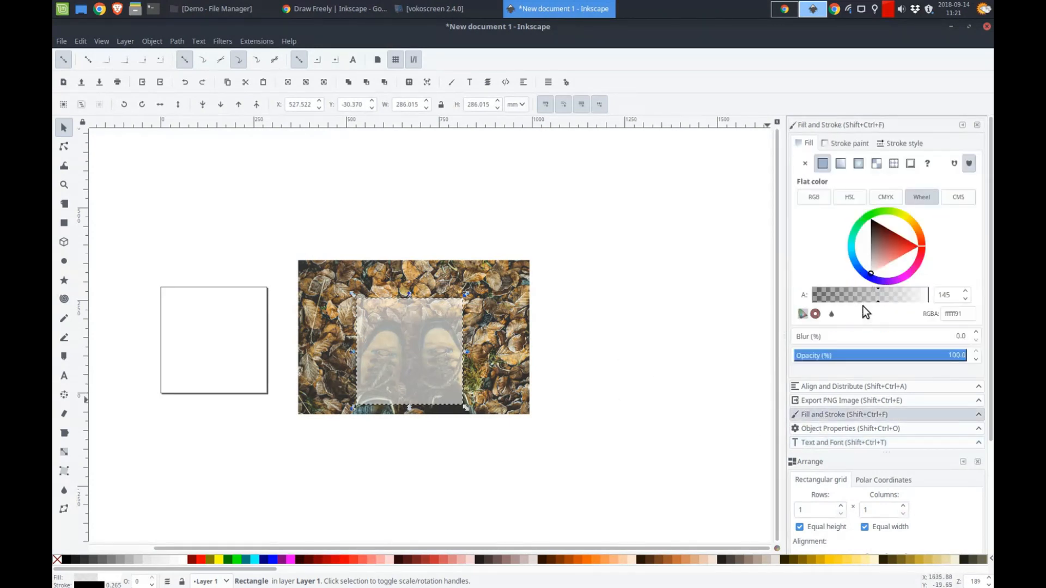
click(874, 239)
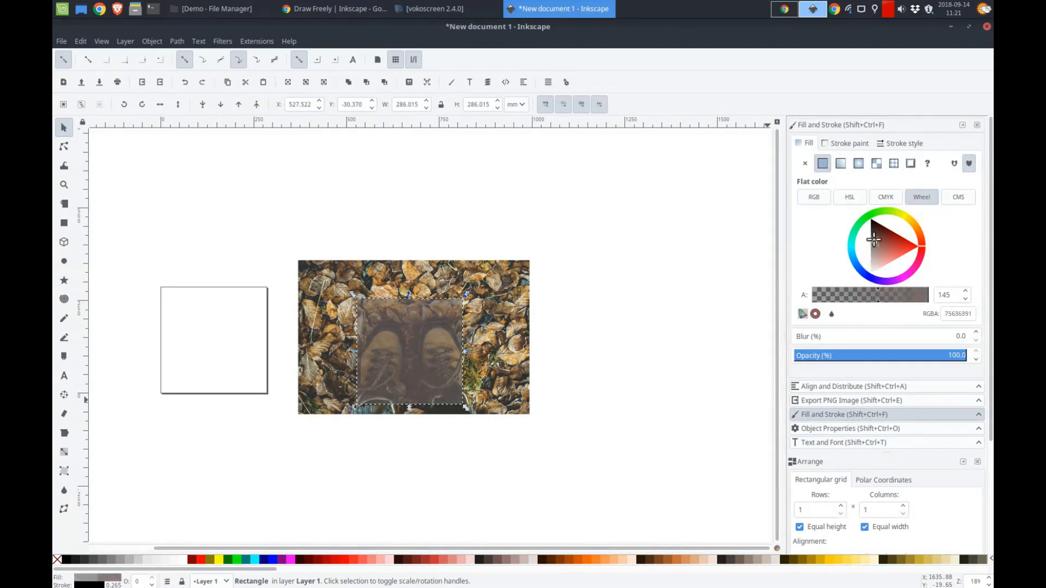
click(873, 240)
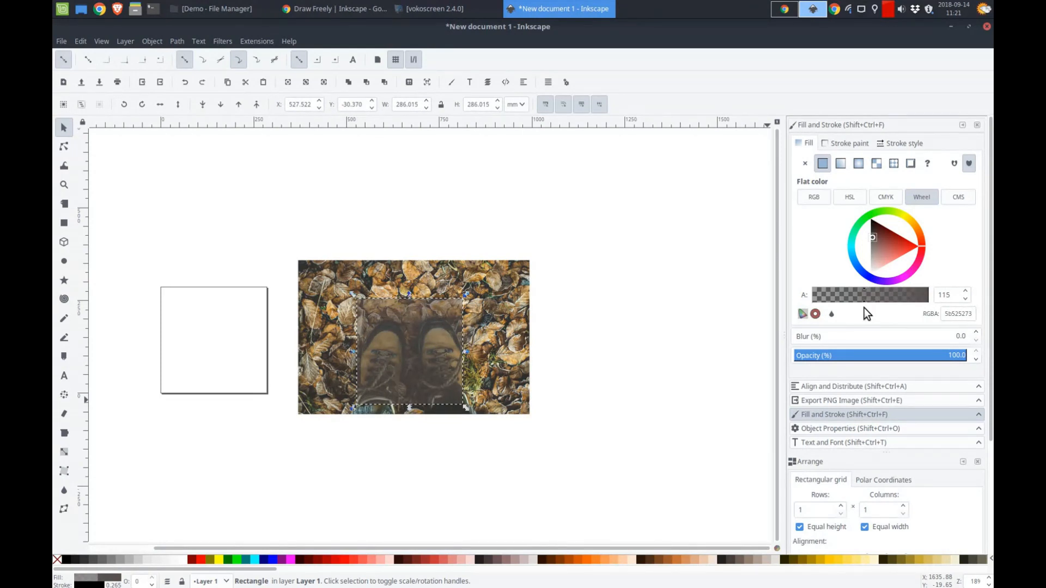
mouse_move(510, 273)
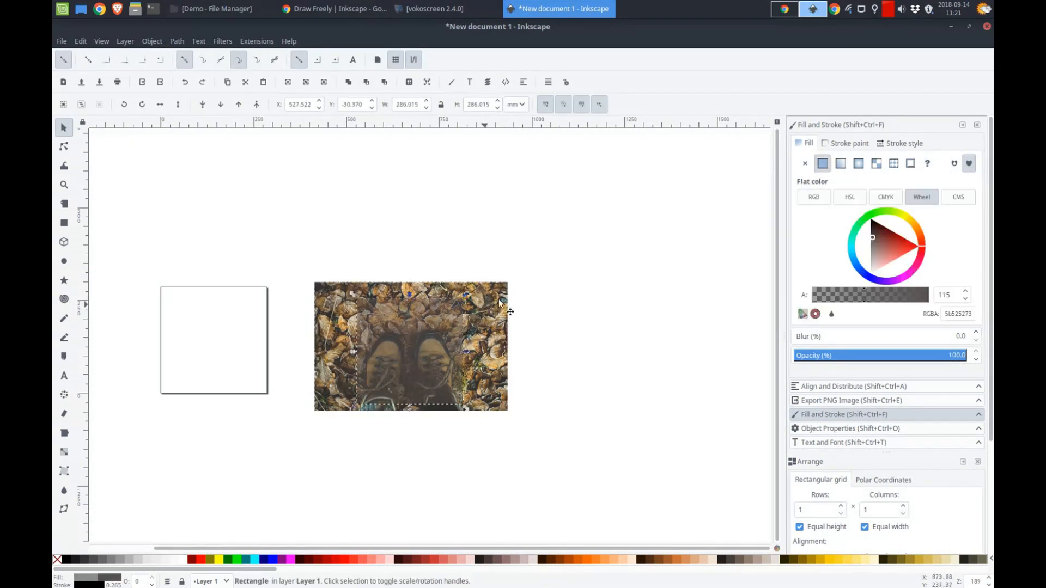
mouse_move(938, 324)
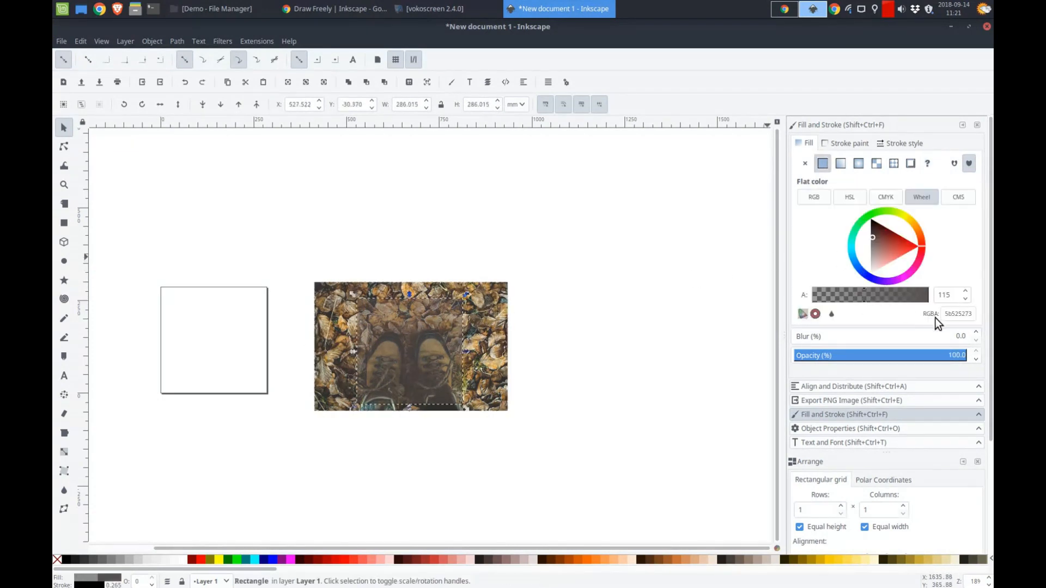
triple_click(957, 314)
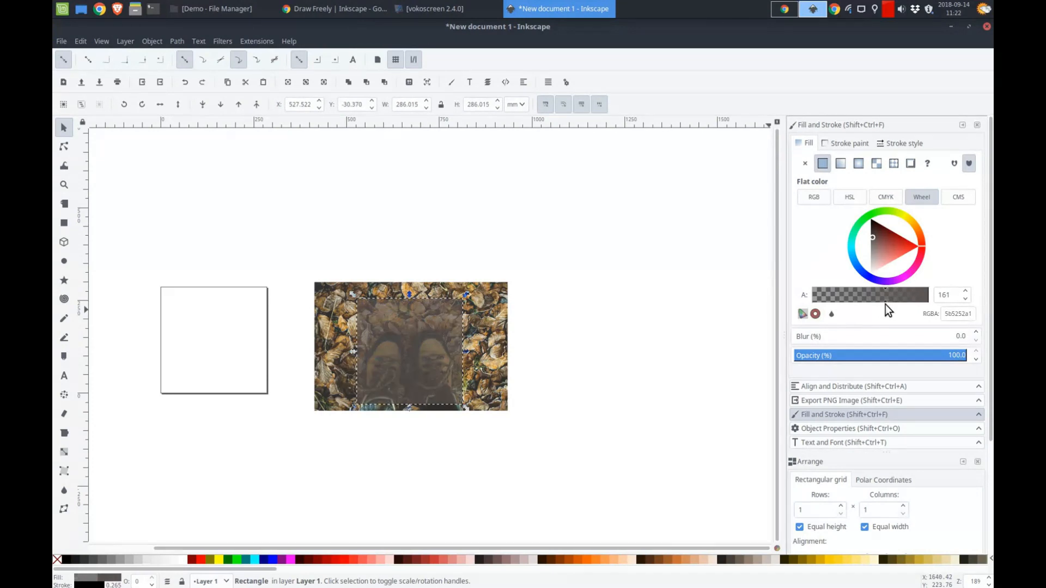
click(510, 357)
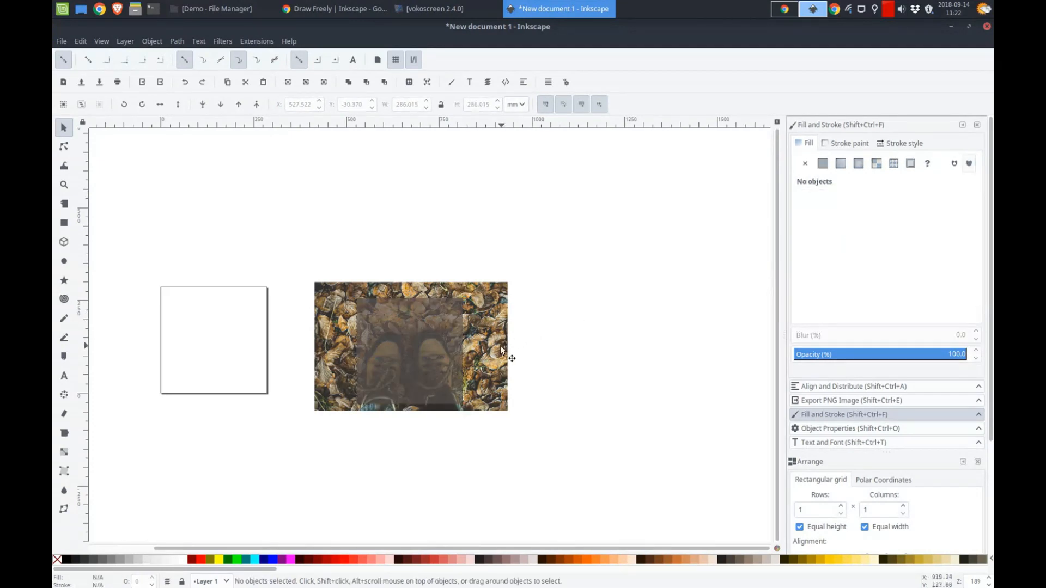
click(411, 346)
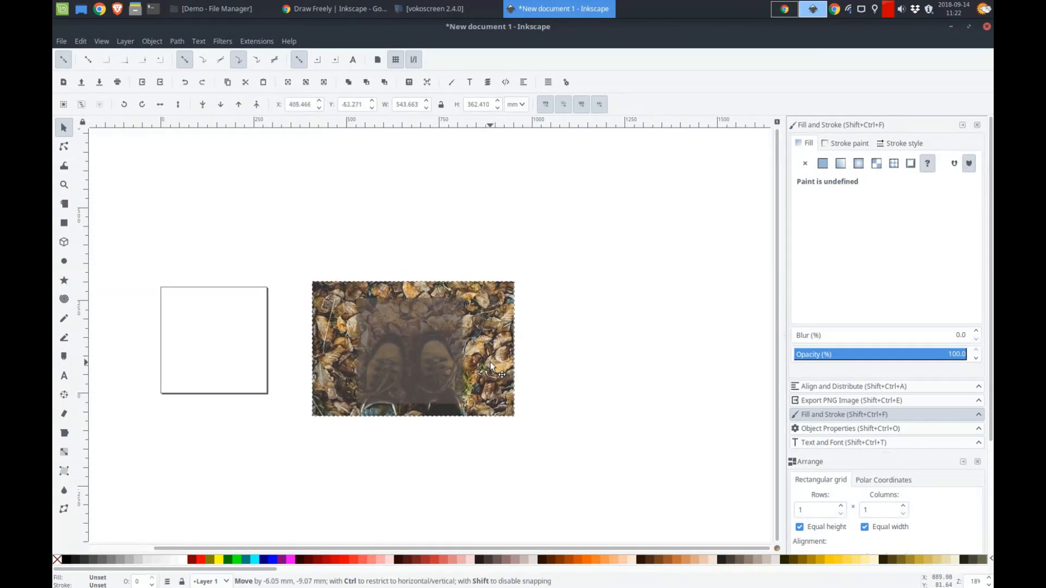
Step: Clip the boots photo to the square with Object > Clip > Set
click(614, 332)
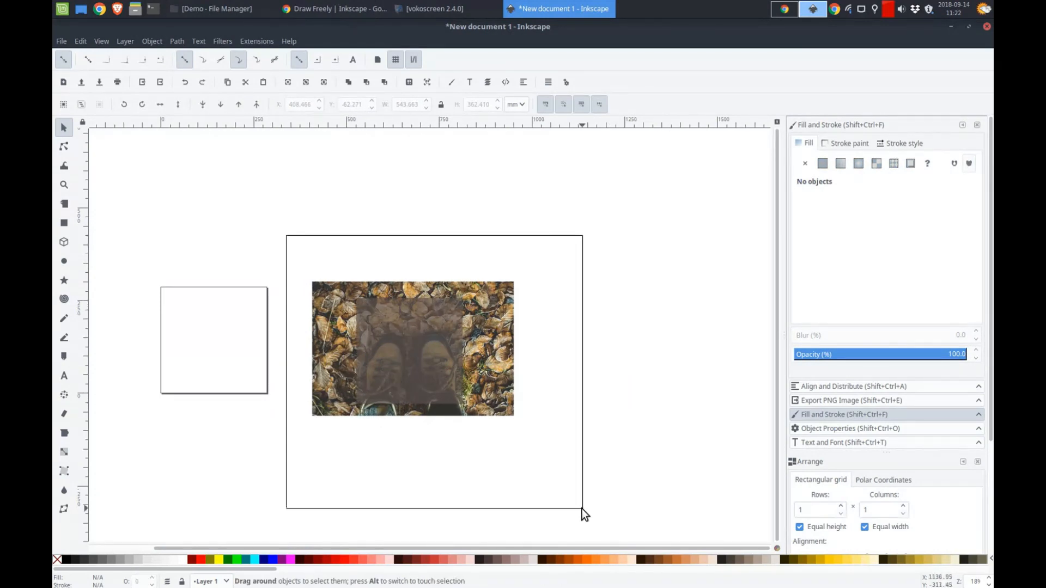
click(152, 41)
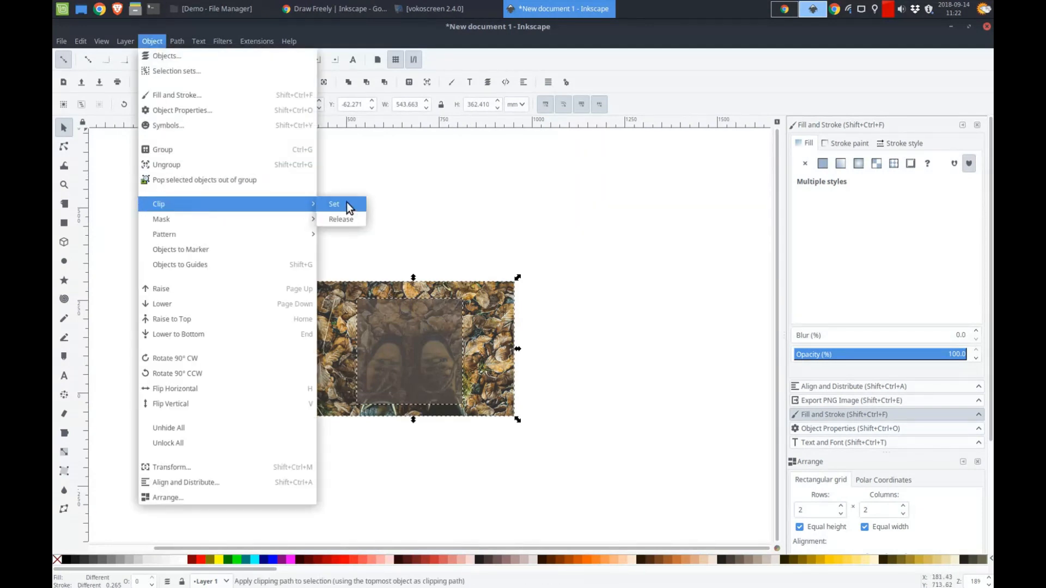
click(334, 203)
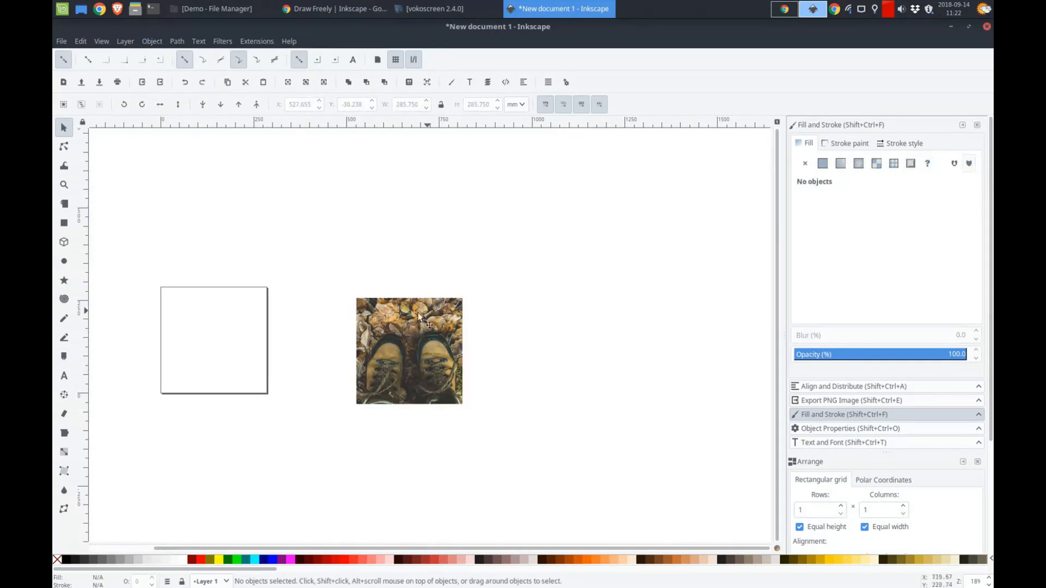
mouse_move(424, 336)
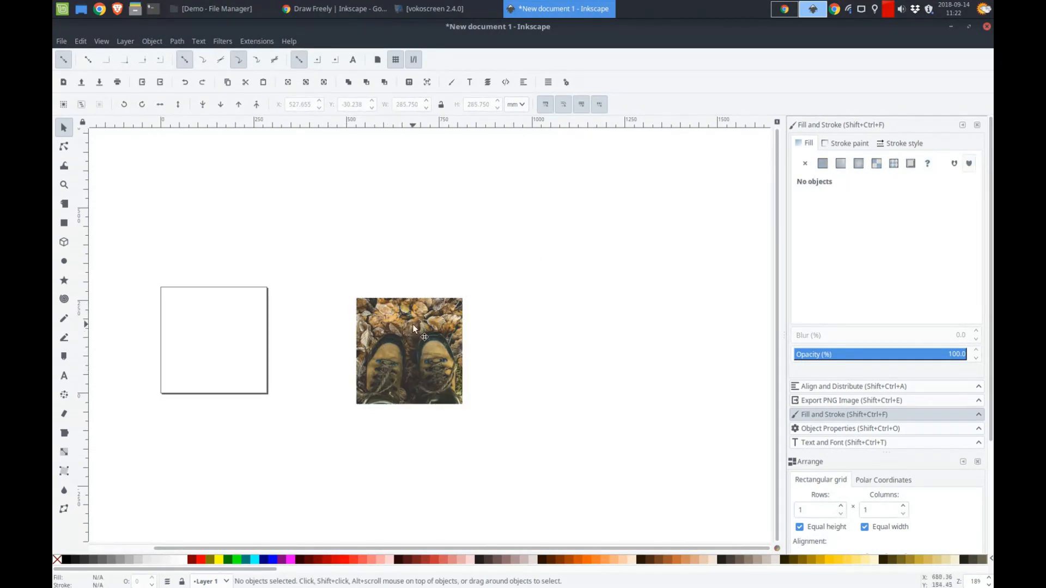
mouse_move(226, 327)
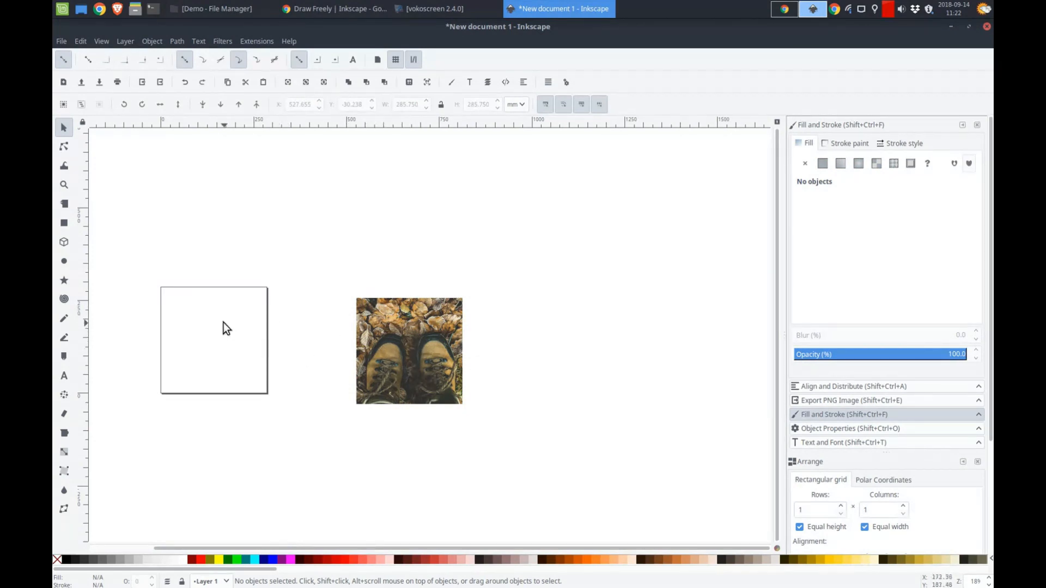
click(409, 350)
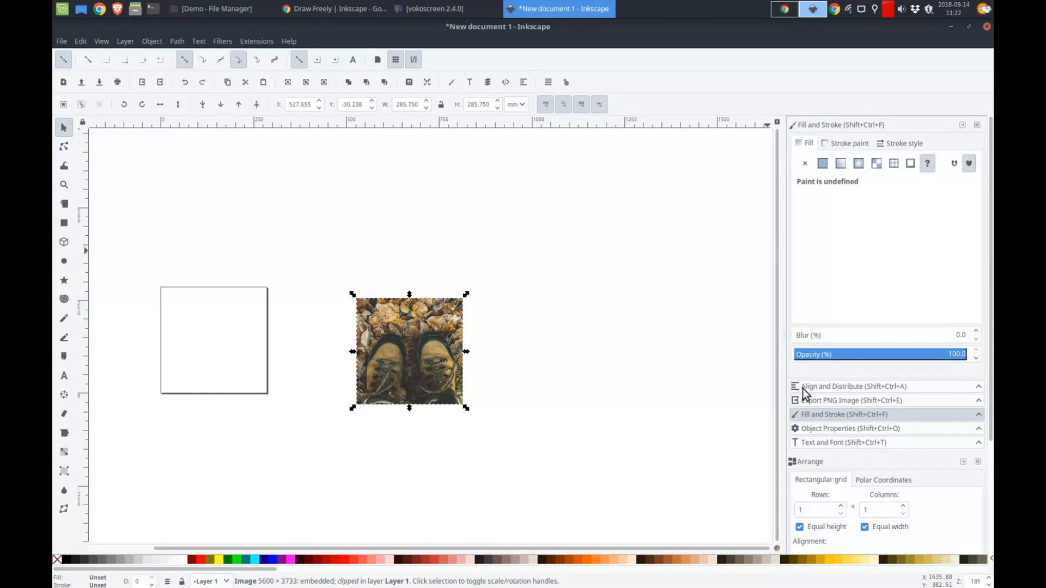
Step: Align the cropped photo to the page centre, horizontally and vertically
click(853, 386)
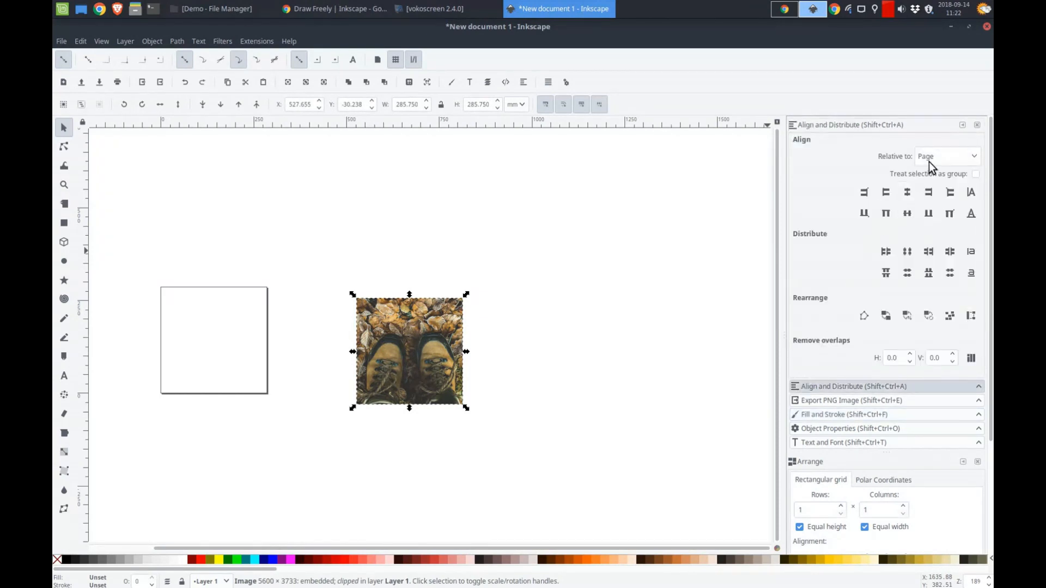
mouse_move(906, 192)
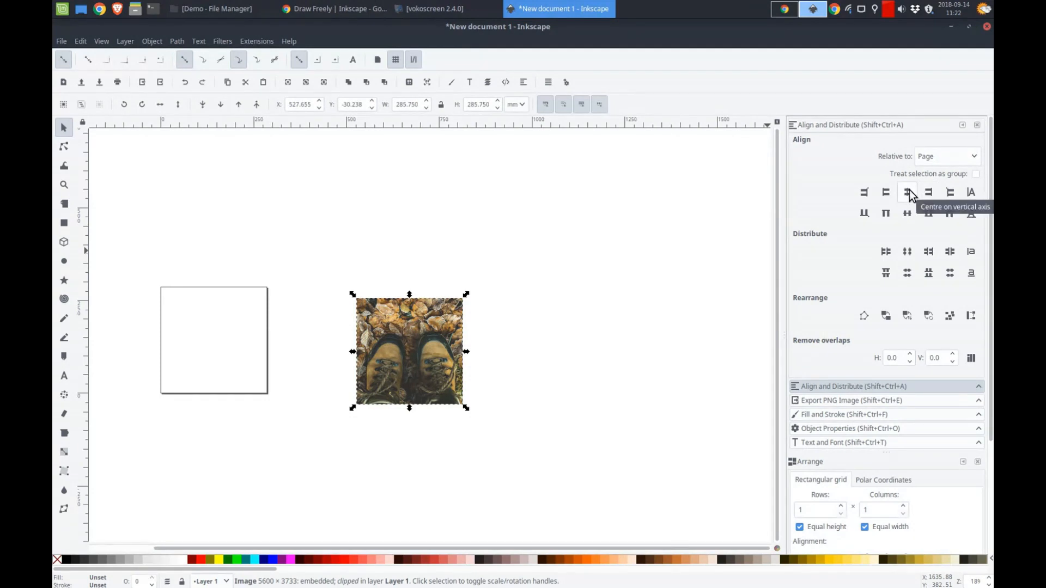
click(907, 192)
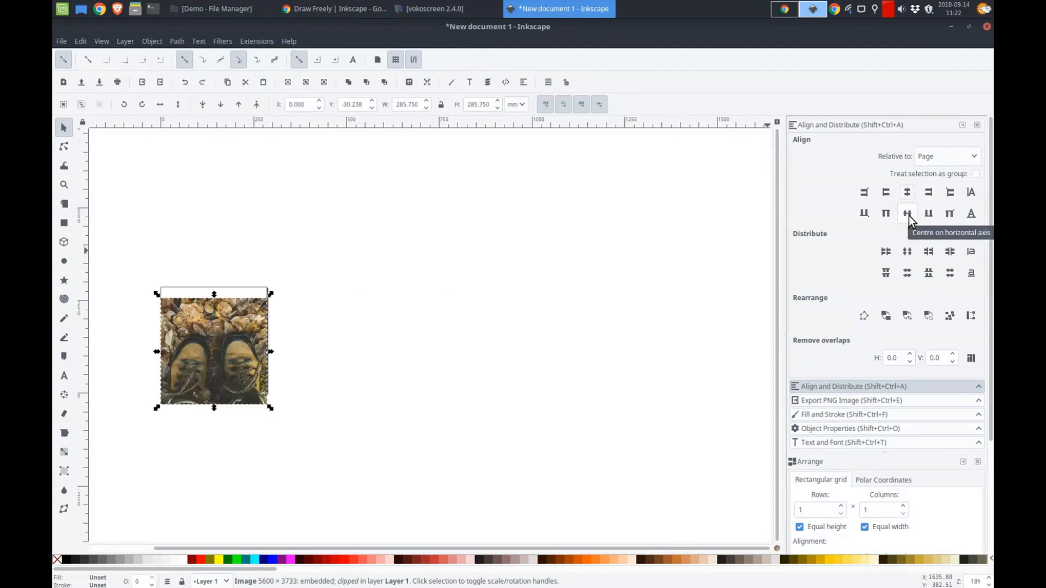
click(906, 213)
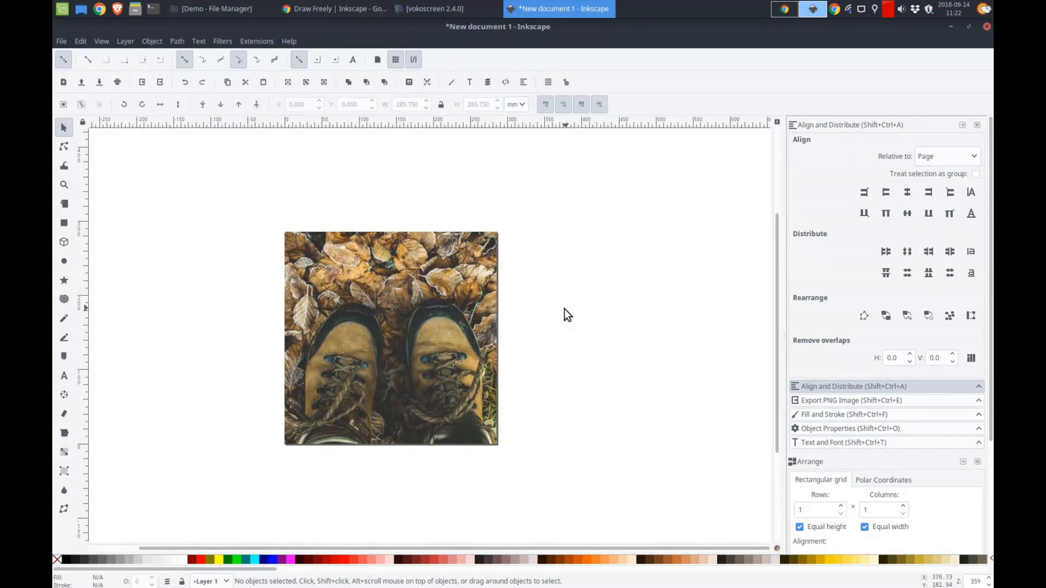
mouse_move(260, 219)
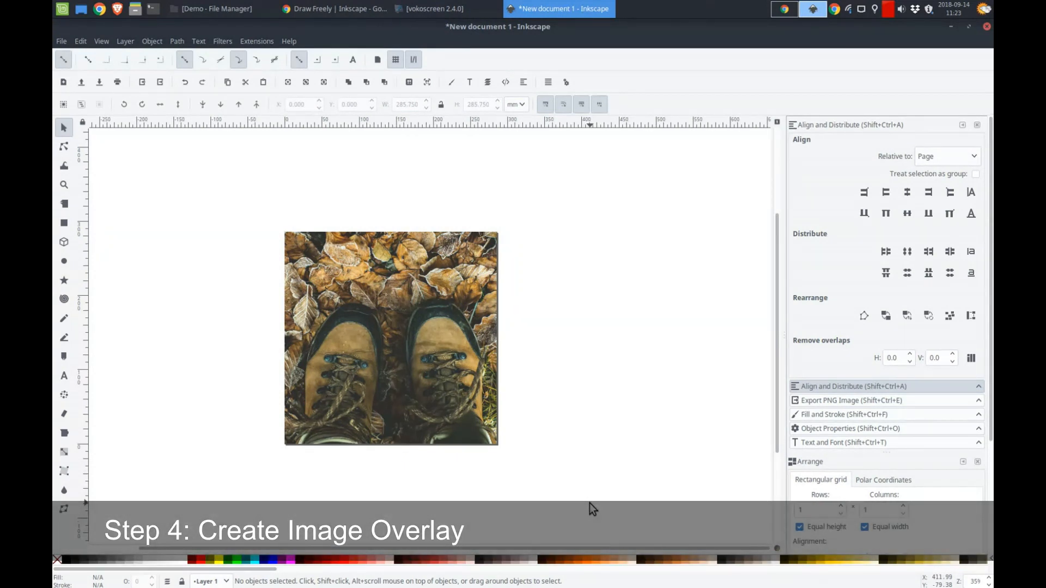
mouse_move(234, 285)
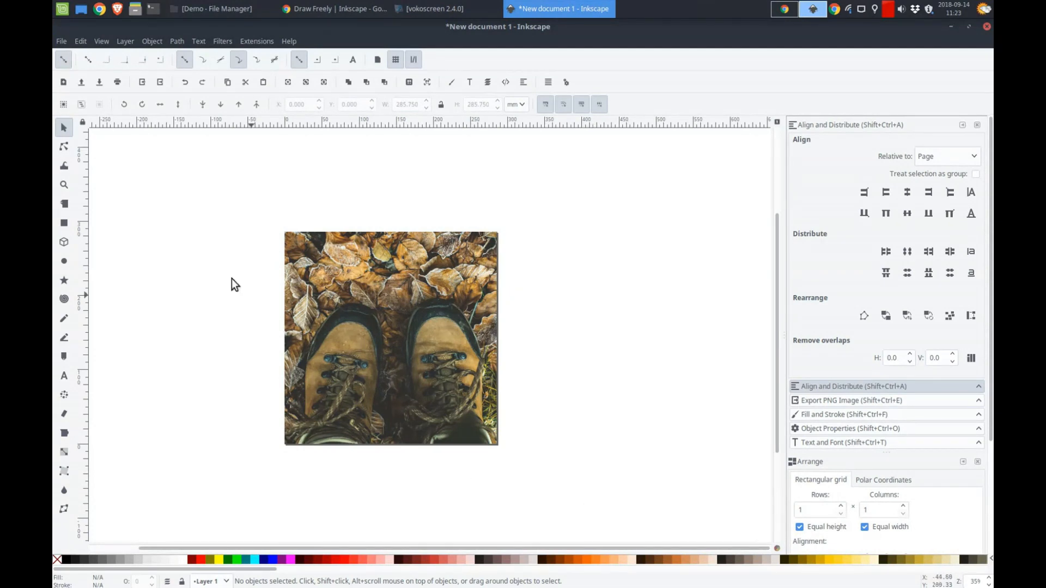
Step: Draw a 1080 × 1080 px rectangle and centre it on the page
click(65, 223)
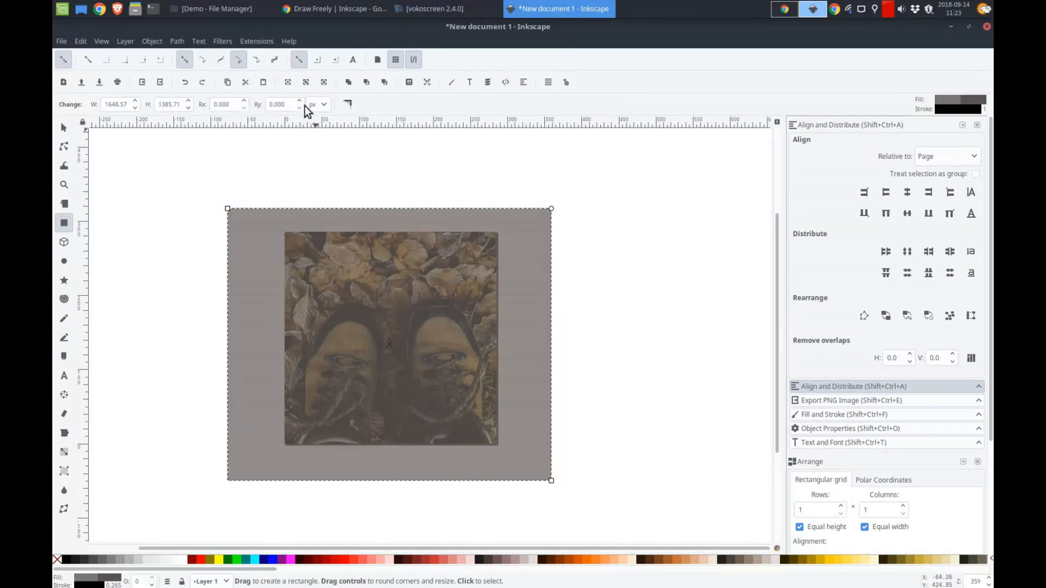
mouse_move(131, 108)
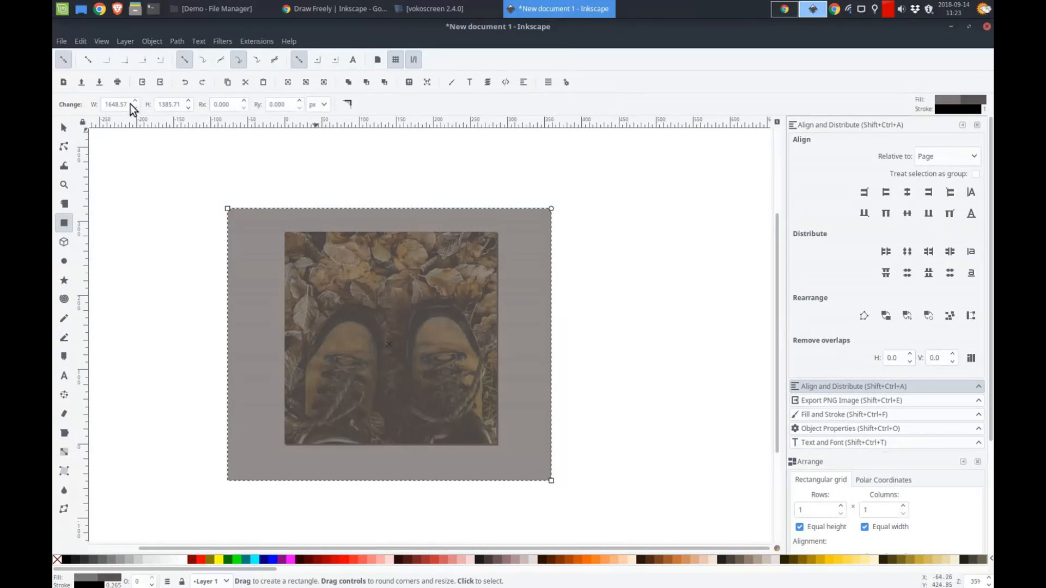
triple_click(115, 104)
text(1080)
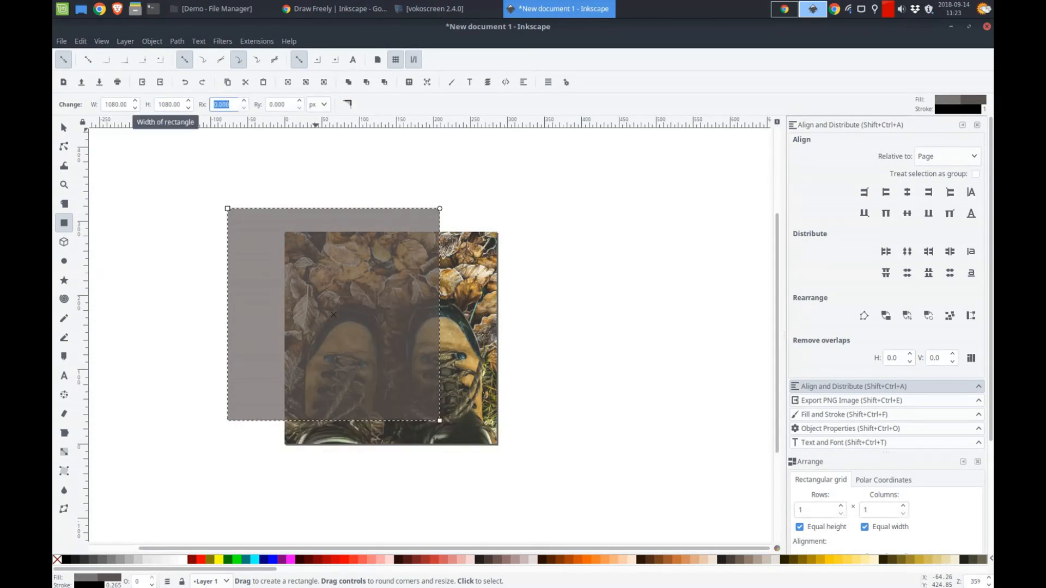
click(63, 127)
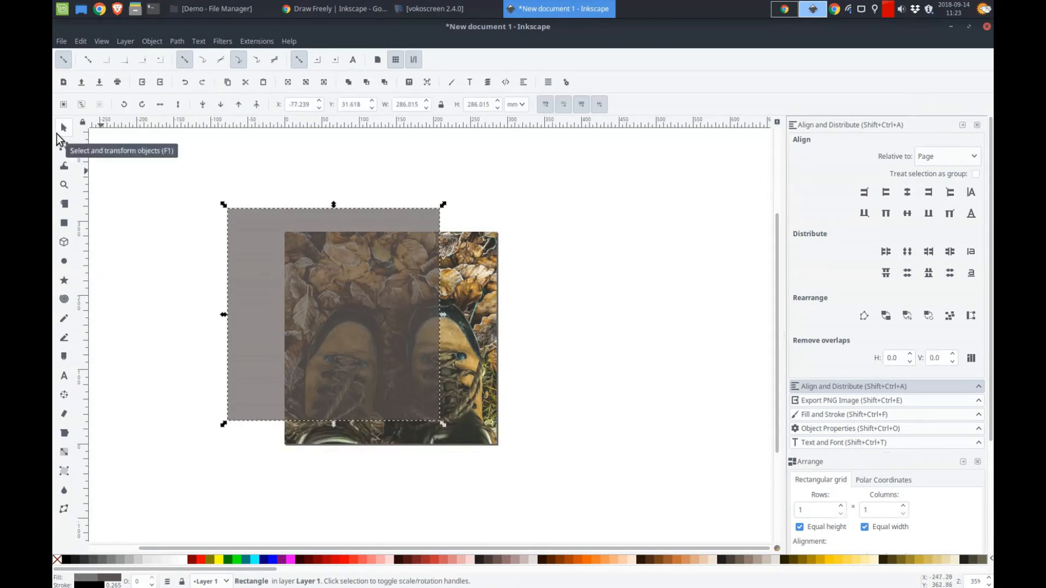
mouse_move(929, 180)
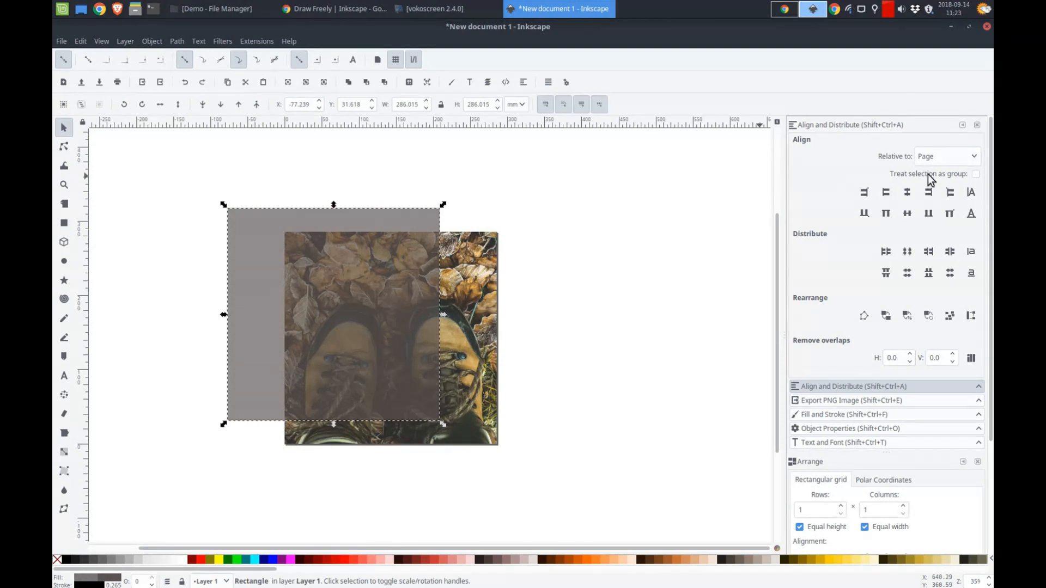
click(907, 213)
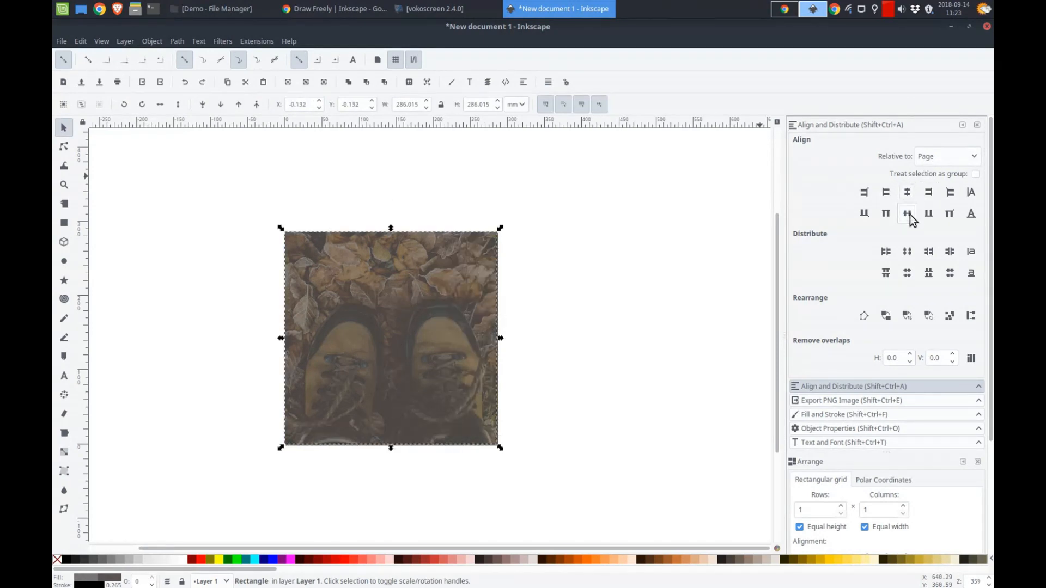
mouse_move(560, 327)
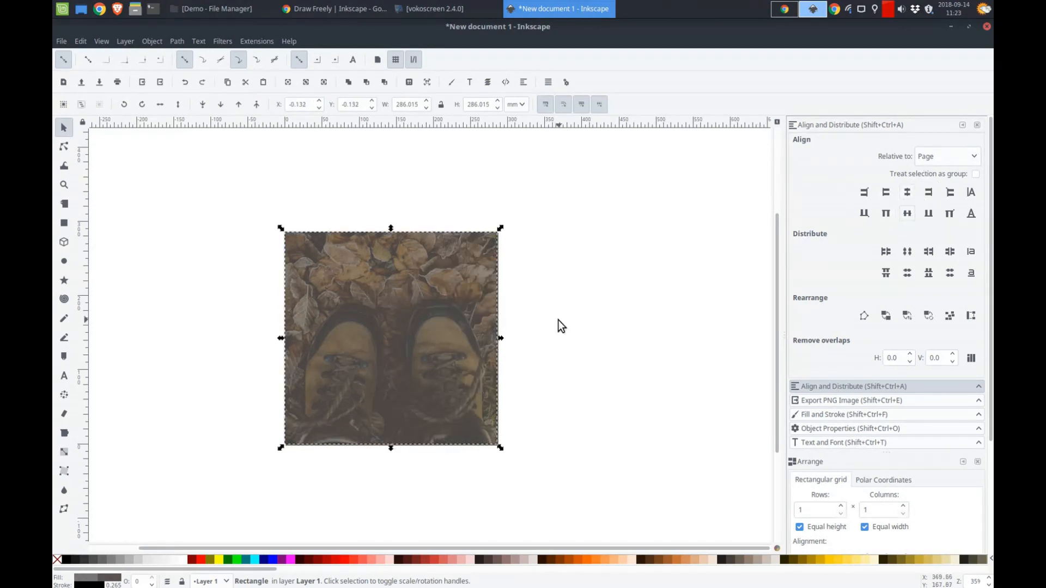
mouse_move(853, 424)
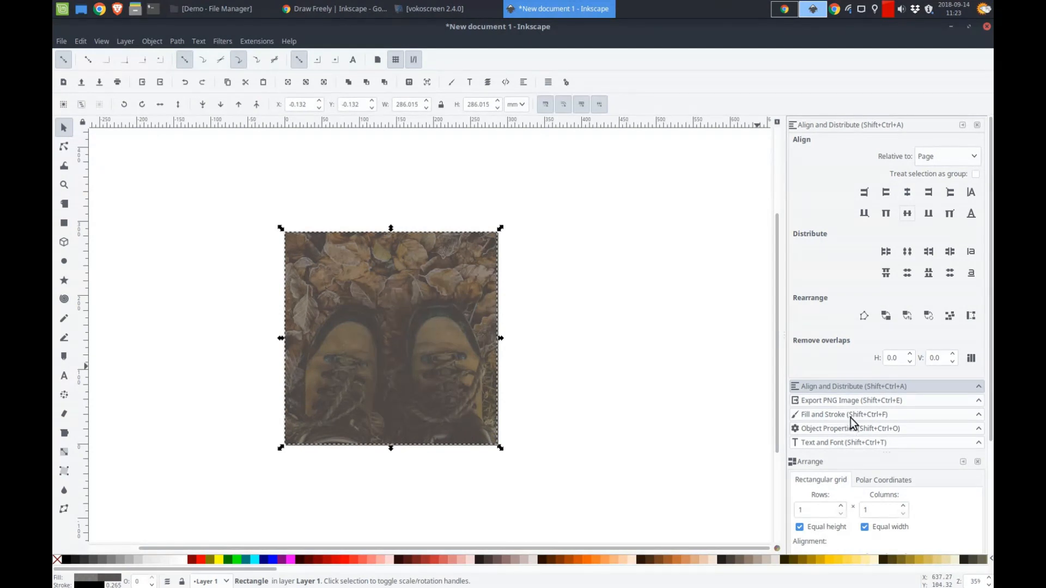
Step: Fill the overlay with black at alpha 135 in Fill and Stroke
click(843, 414)
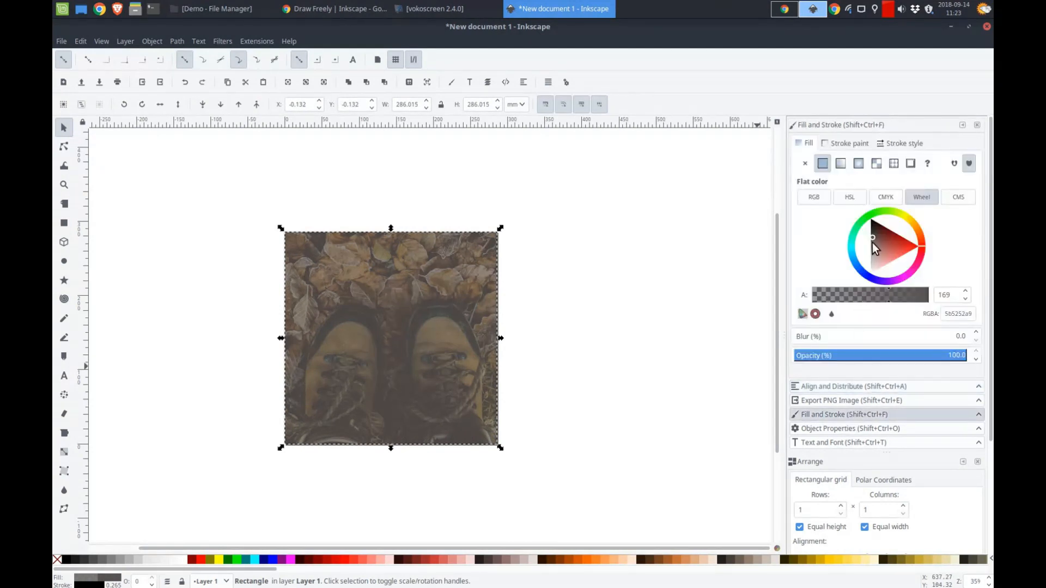
click(867, 218)
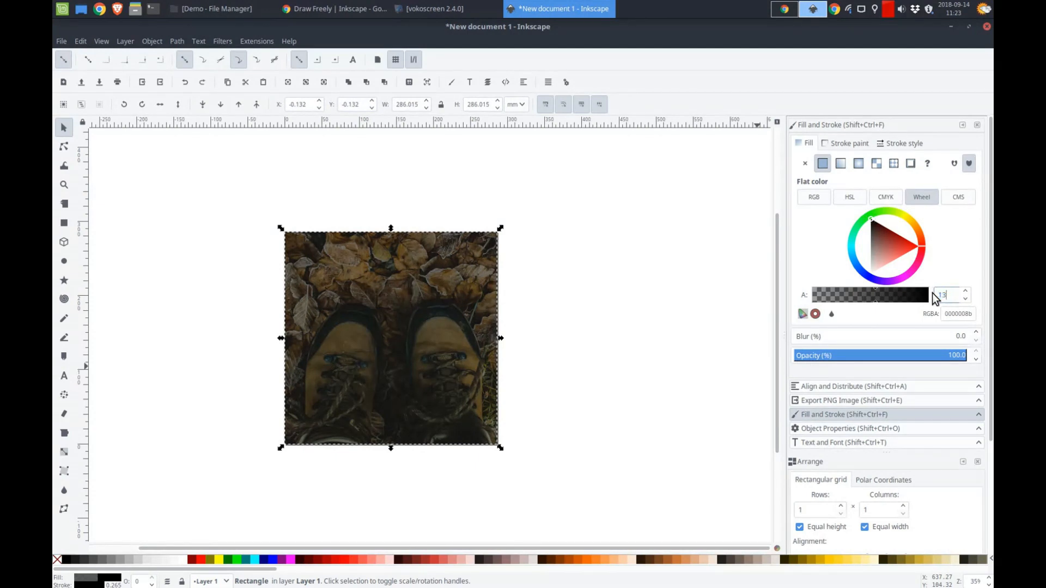
text(135)
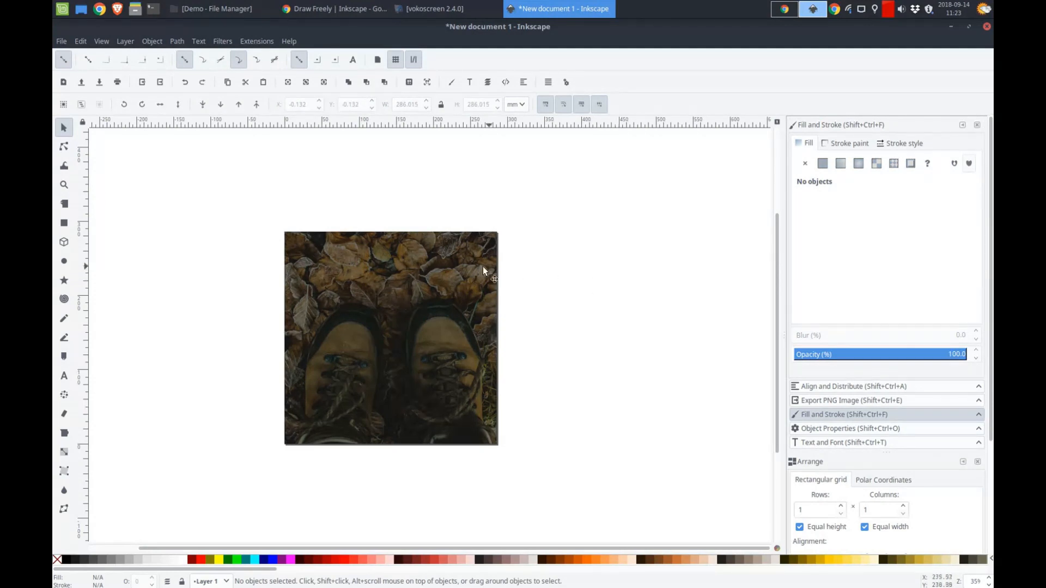
mouse_move(380, 315)
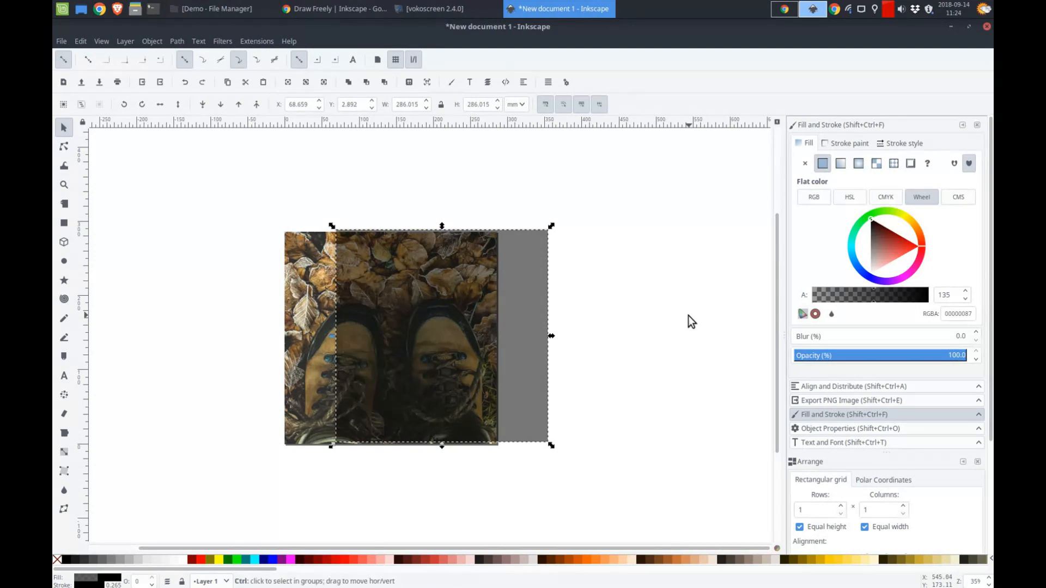
Step: Deselect the overlay by clicking the empty canvas
click(595, 270)
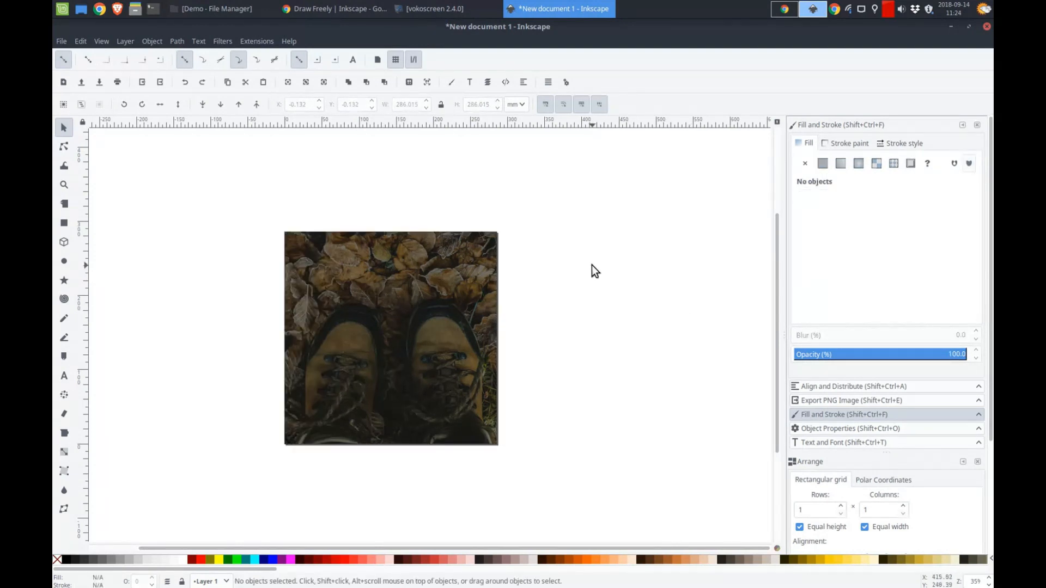
mouse_move(583, 253)
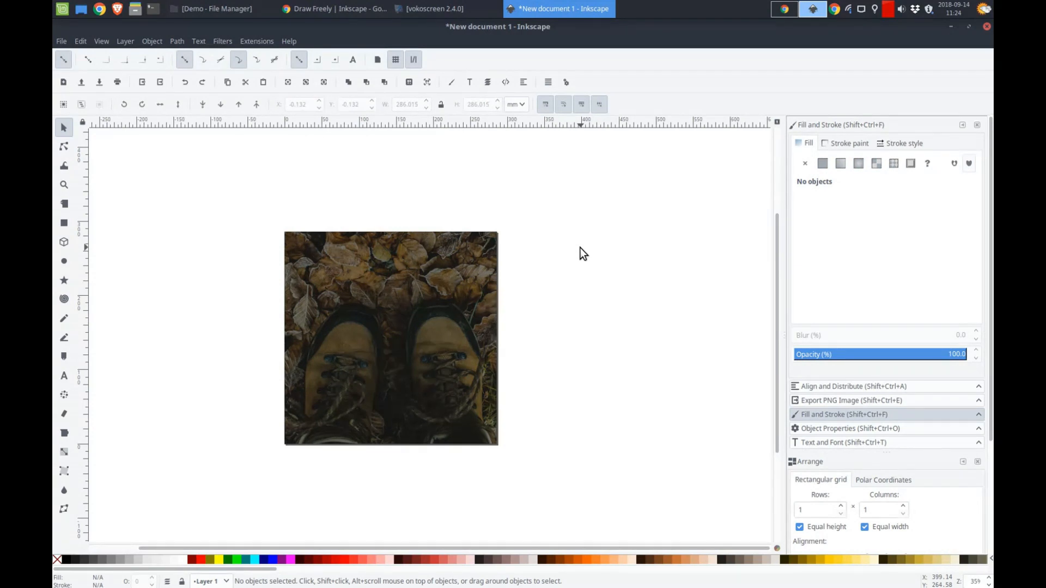
mouse_move(320, 250)
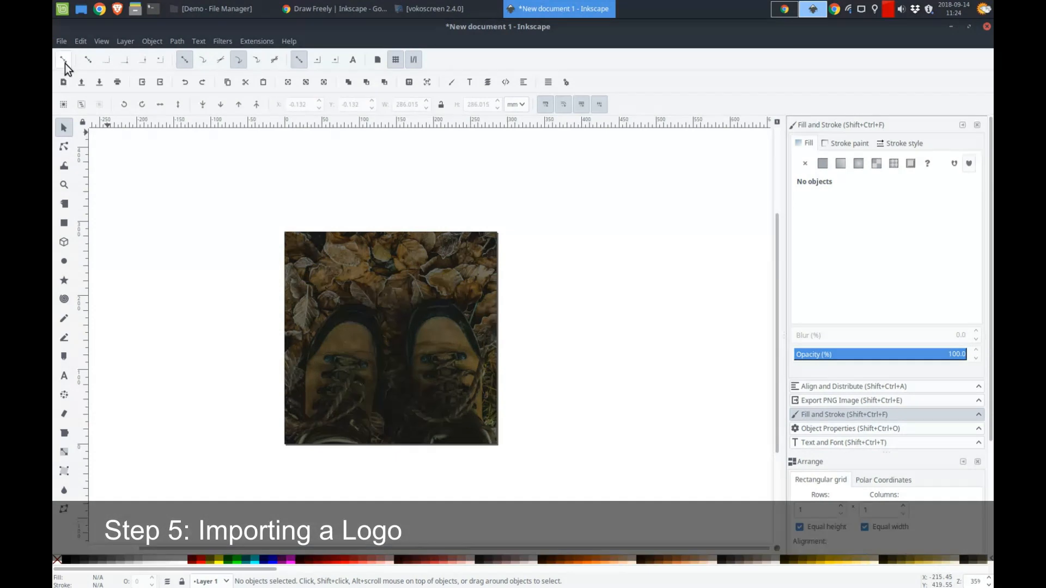
Step: Start File > Import and choose event elves CMYK.pdf in the Demo folder
click(61, 41)
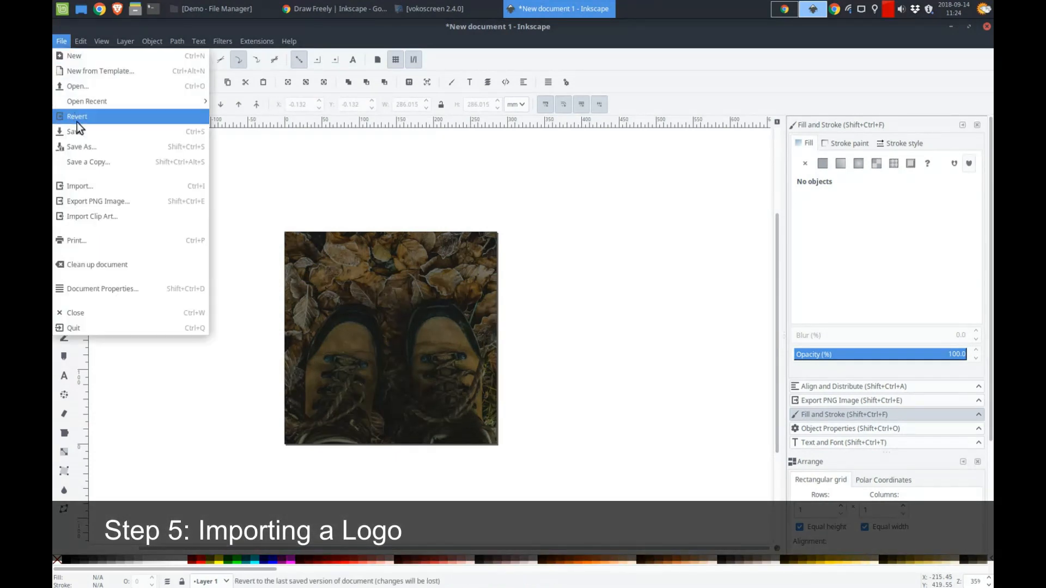
mouse_move(89, 190)
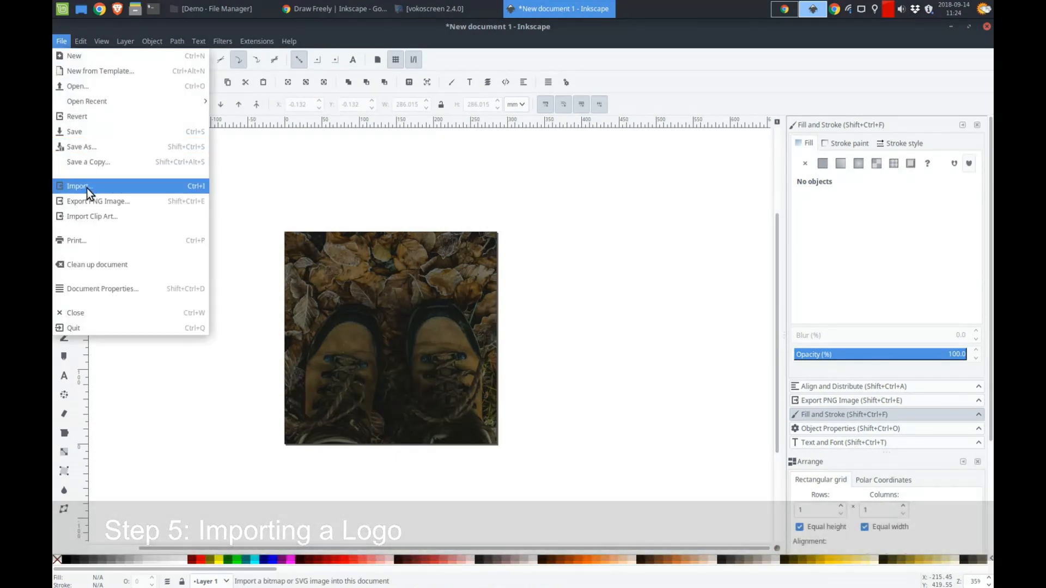
click(78, 185)
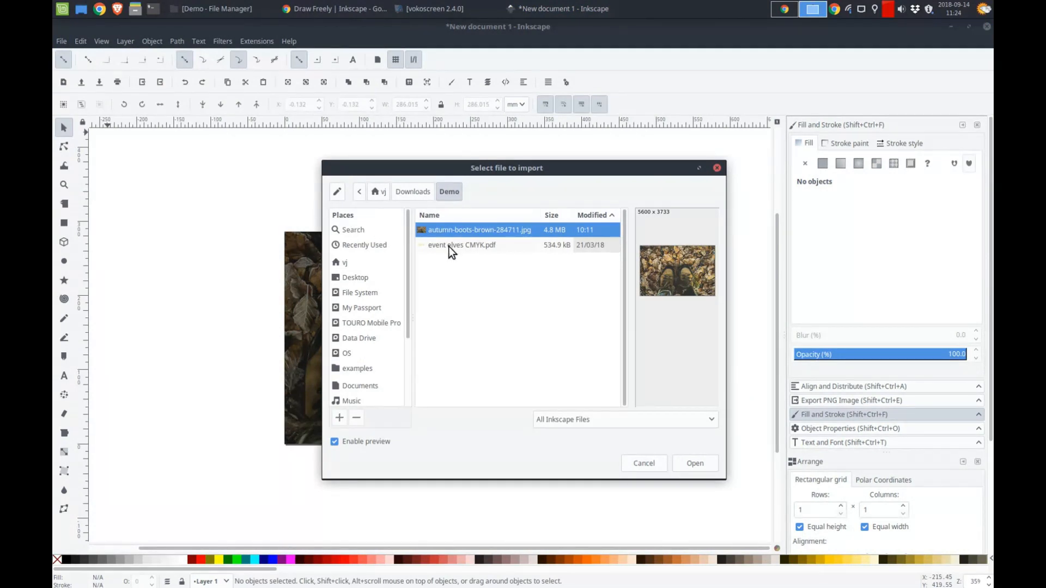
click(461, 244)
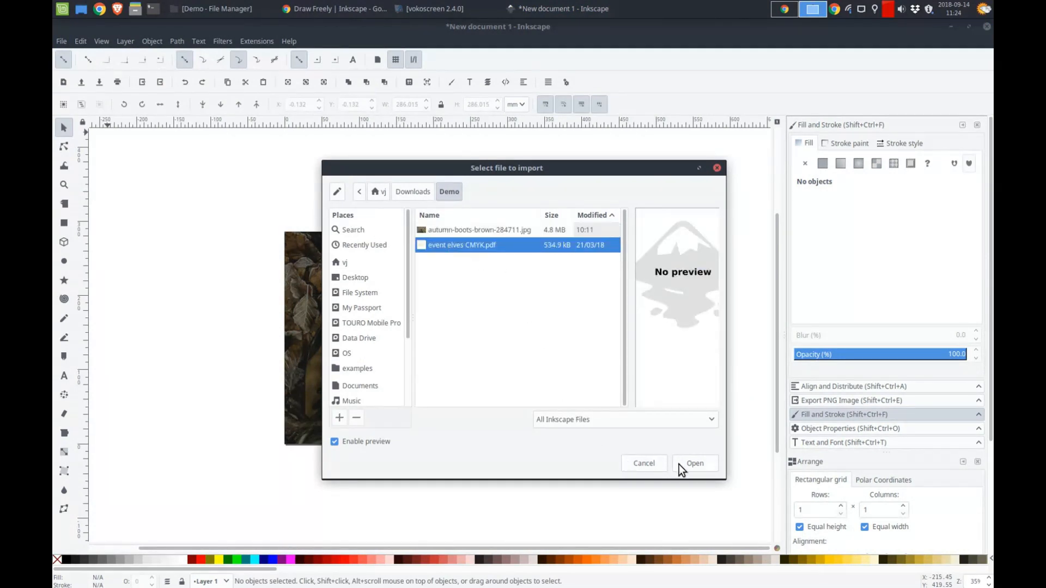
Step: Confirm the PDF and select Poppler/Cairo import in the PDF import settings
click(693, 463)
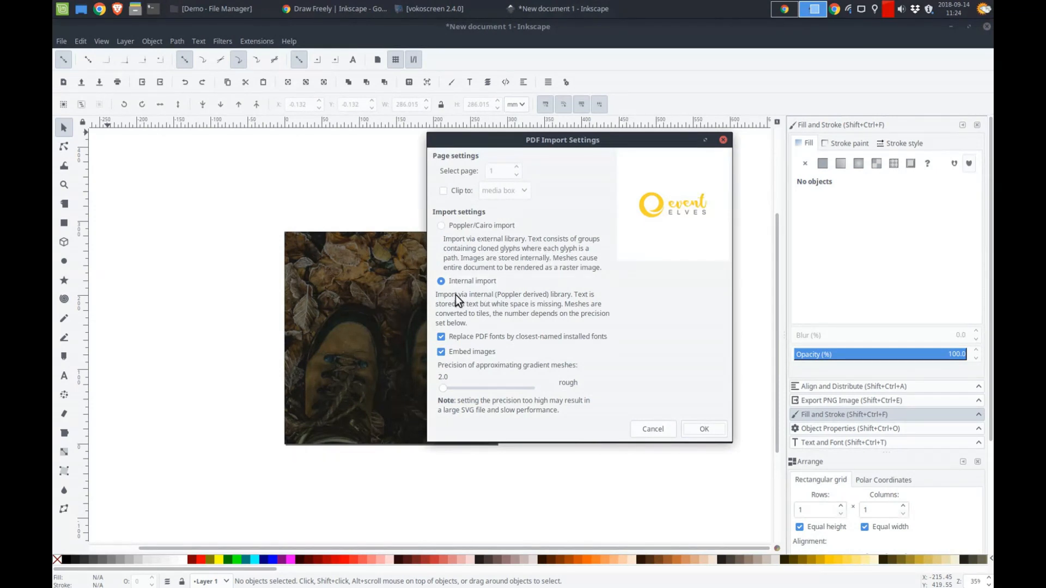
mouse_move(479, 295)
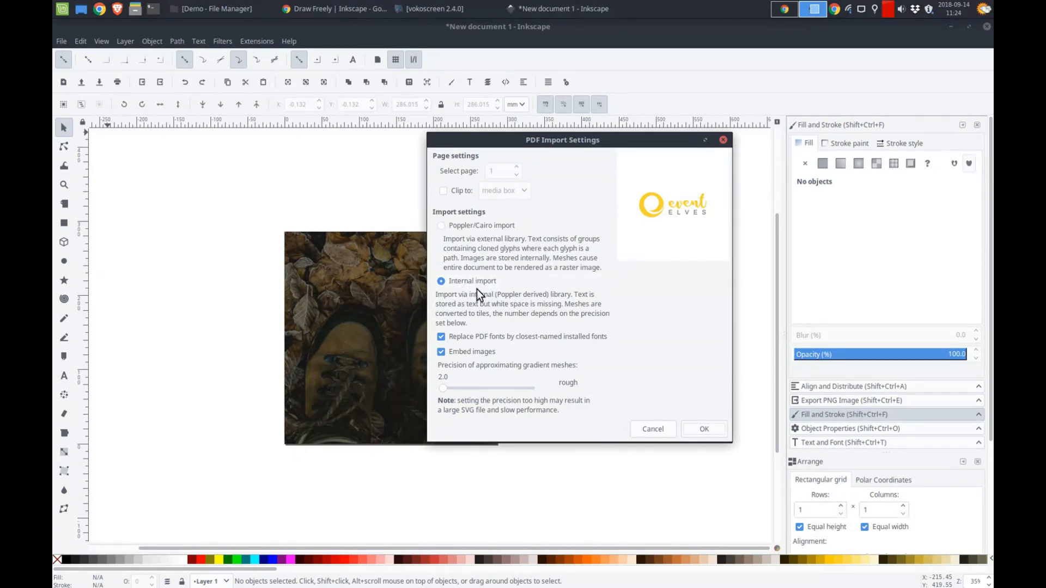
mouse_move(505, 320)
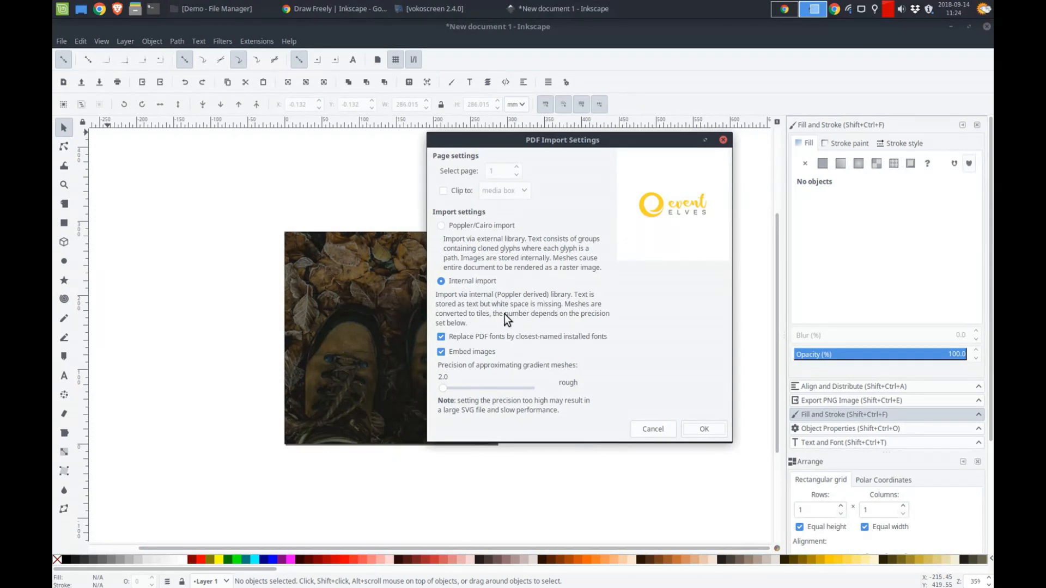
mouse_move(464, 319)
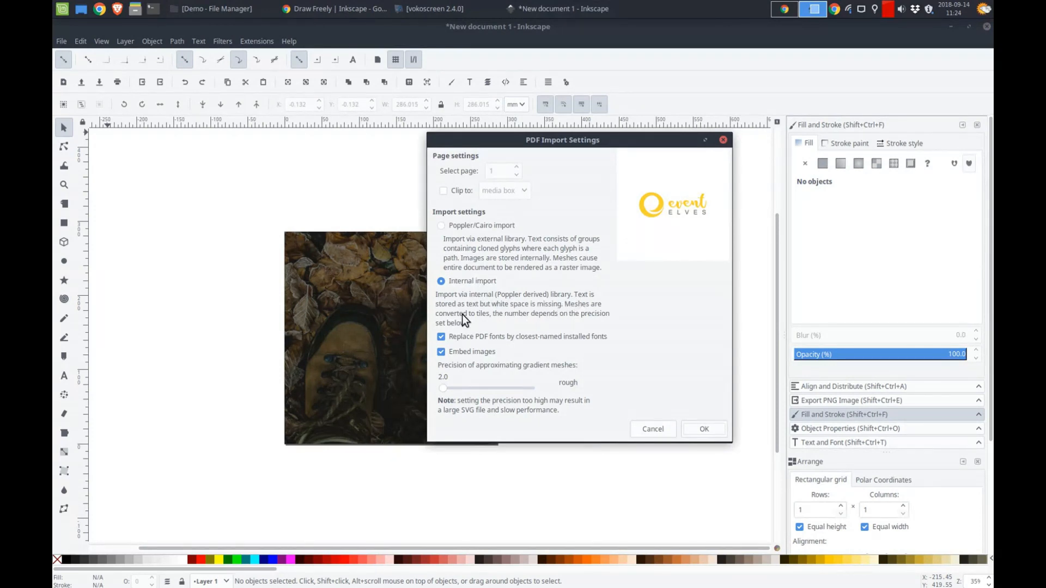
mouse_move(487, 314)
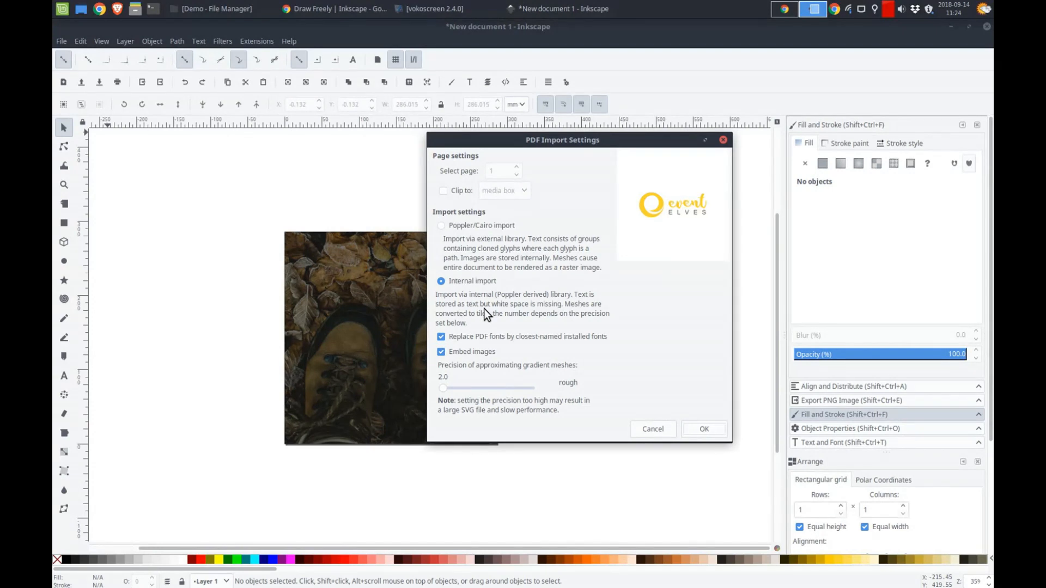
mouse_move(482, 314)
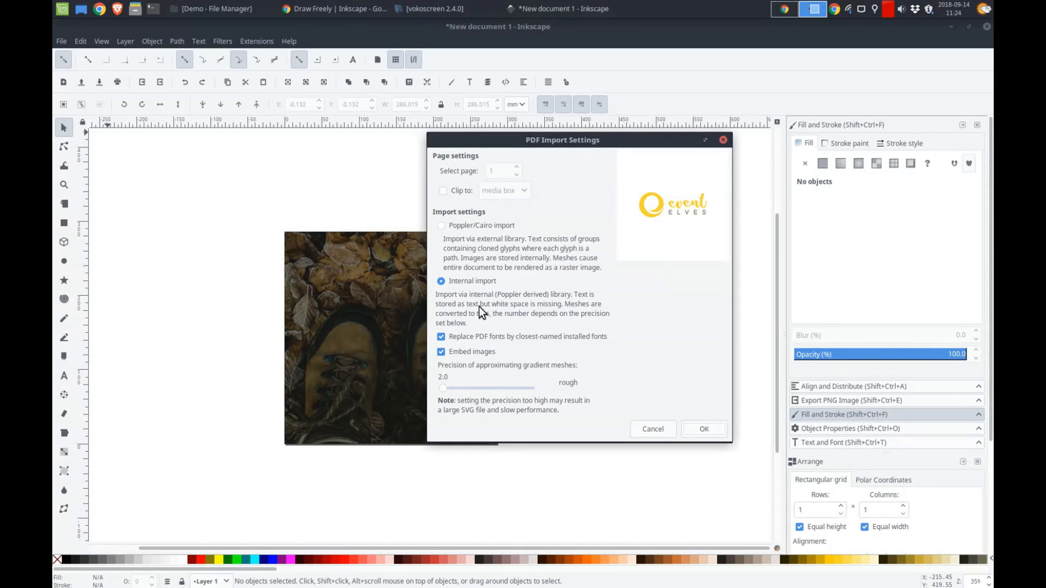
click(441, 225)
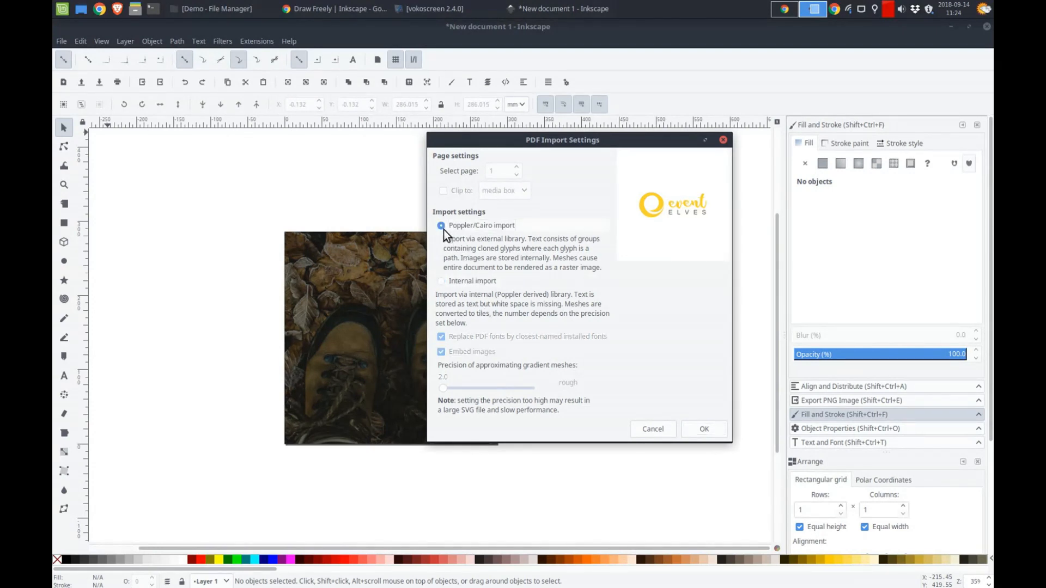
mouse_move(641, 228)
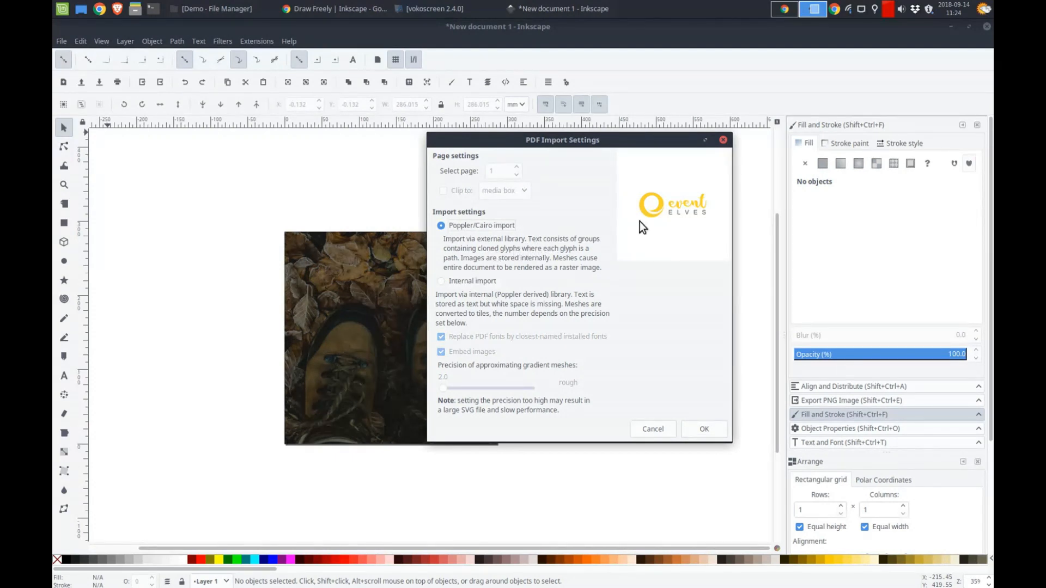
mouse_move(680, 214)
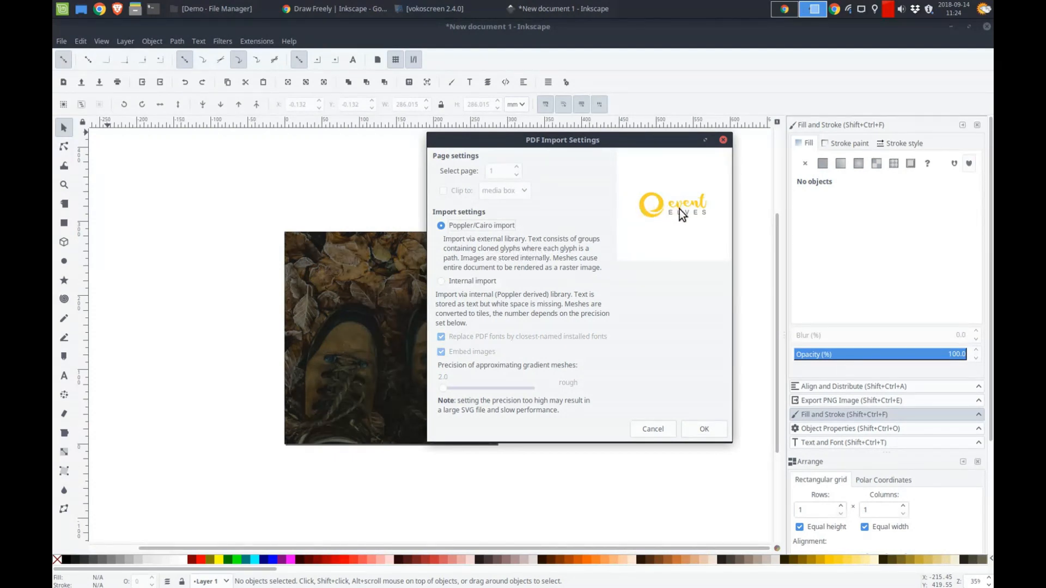
mouse_move(608, 232)
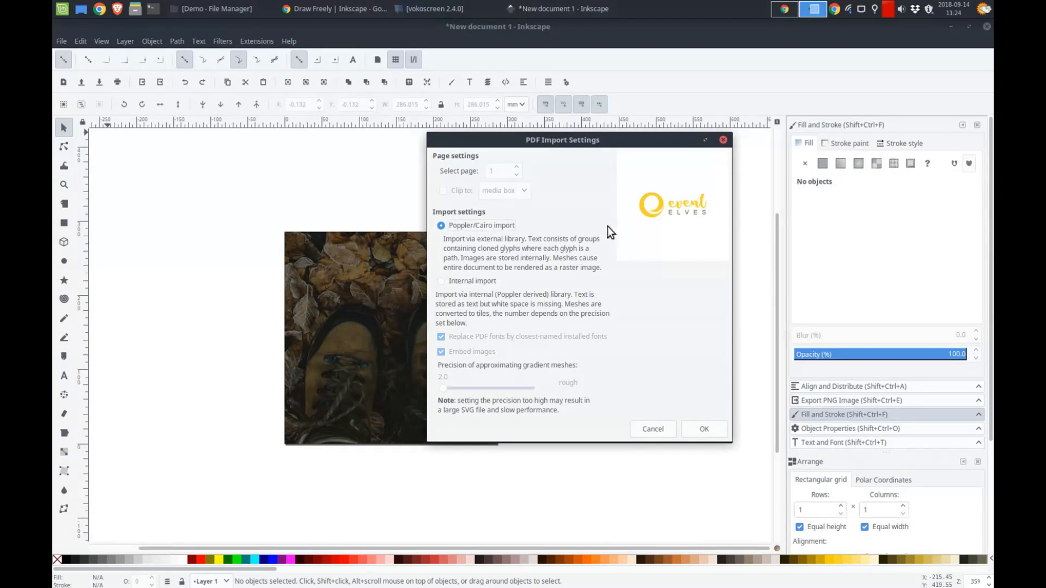
mouse_move(660, 213)
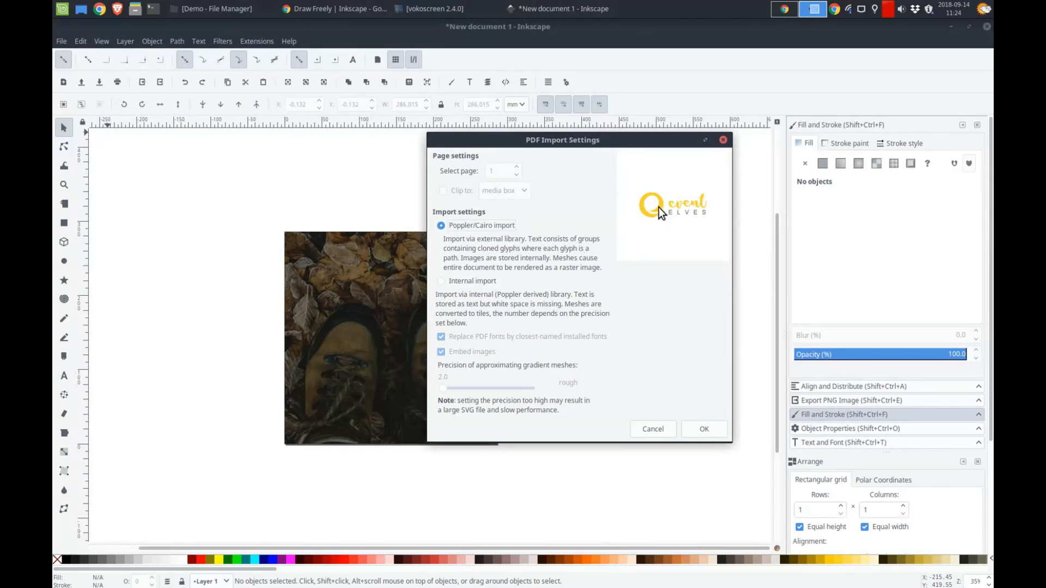
mouse_move(637, 399)
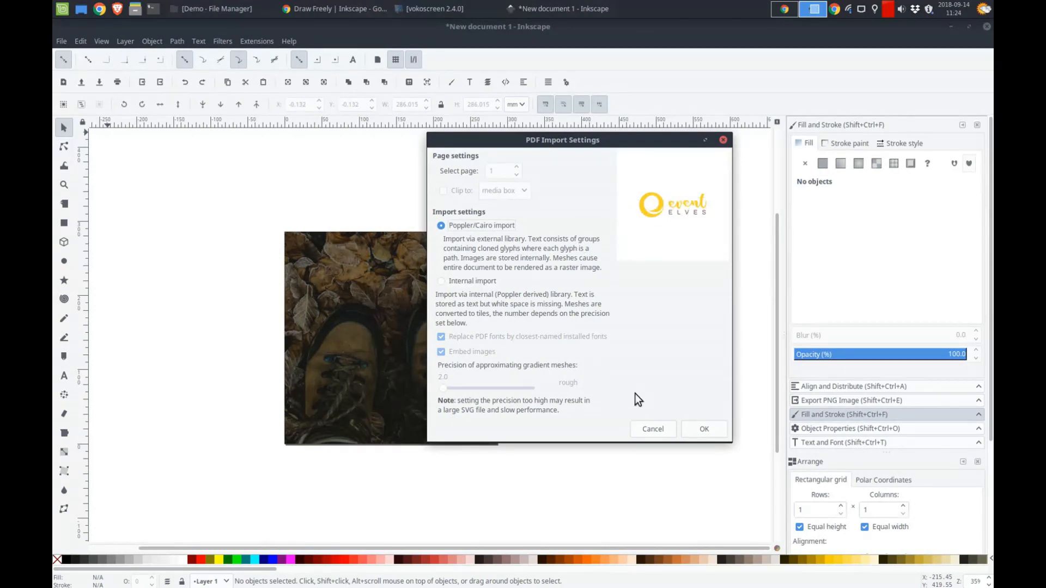
mouse_move(703, 429)
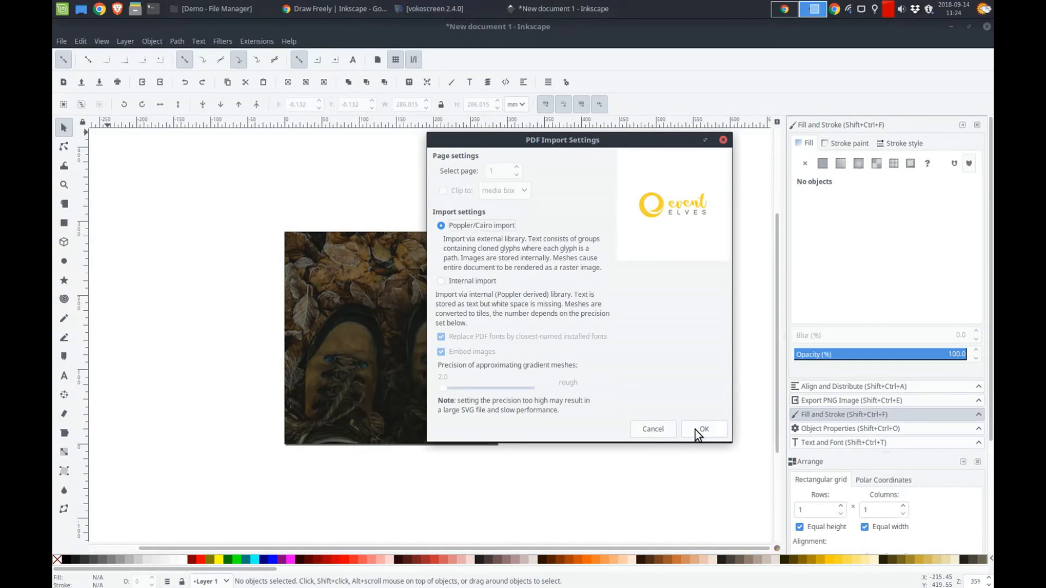
Step: Import the Event Elves logo and shrink it to about half size beside the photo
click(703, 429)
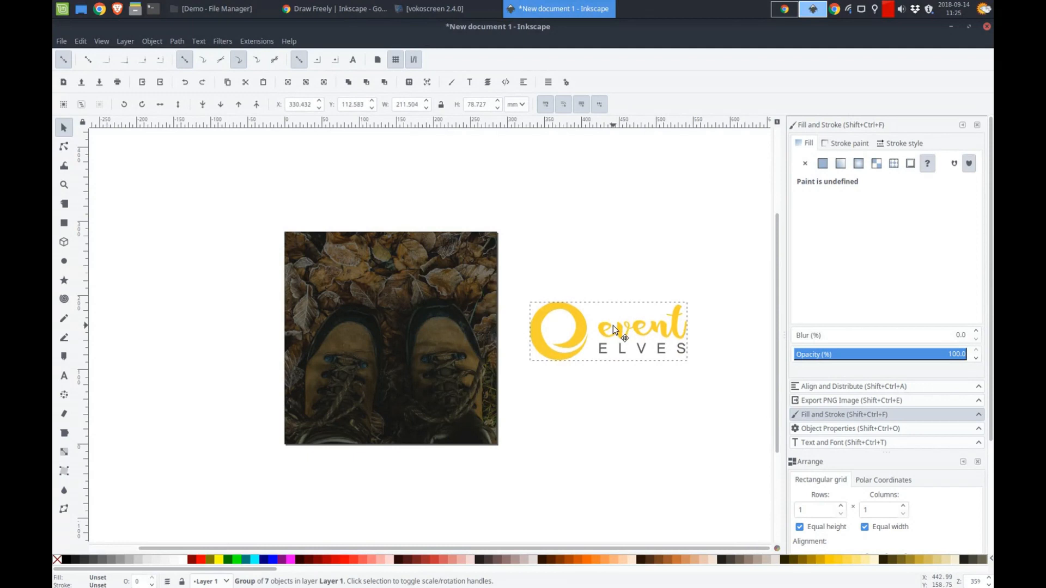
click(606, 332)
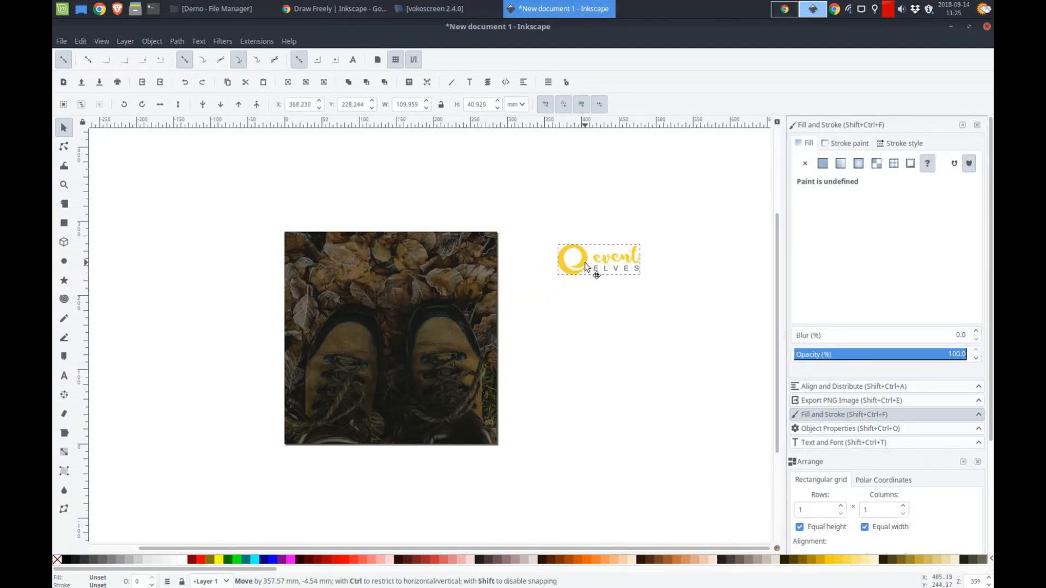
click(597, 259)
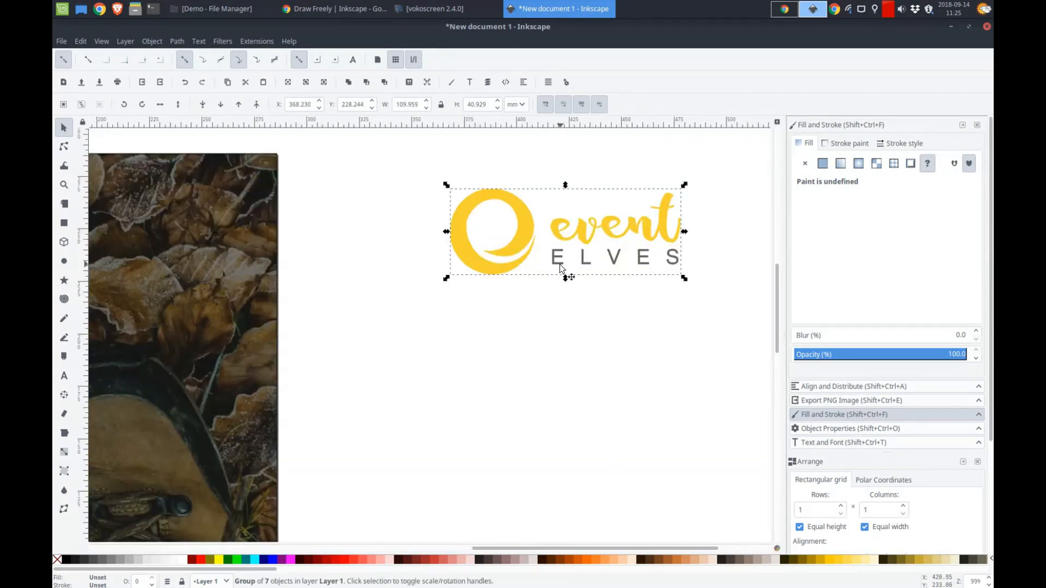
mouse_move(660, 314)
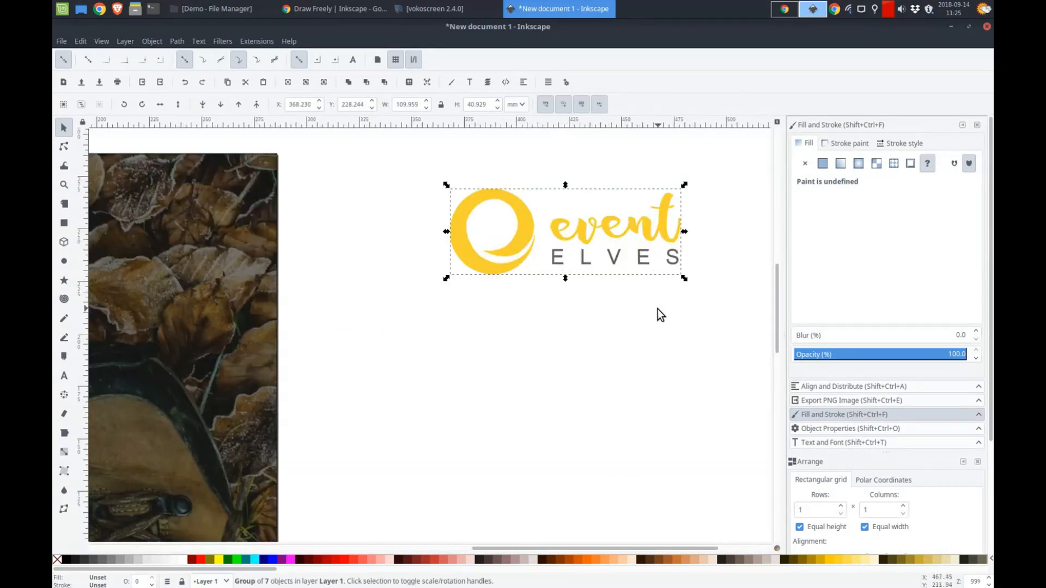
click(658, 312)
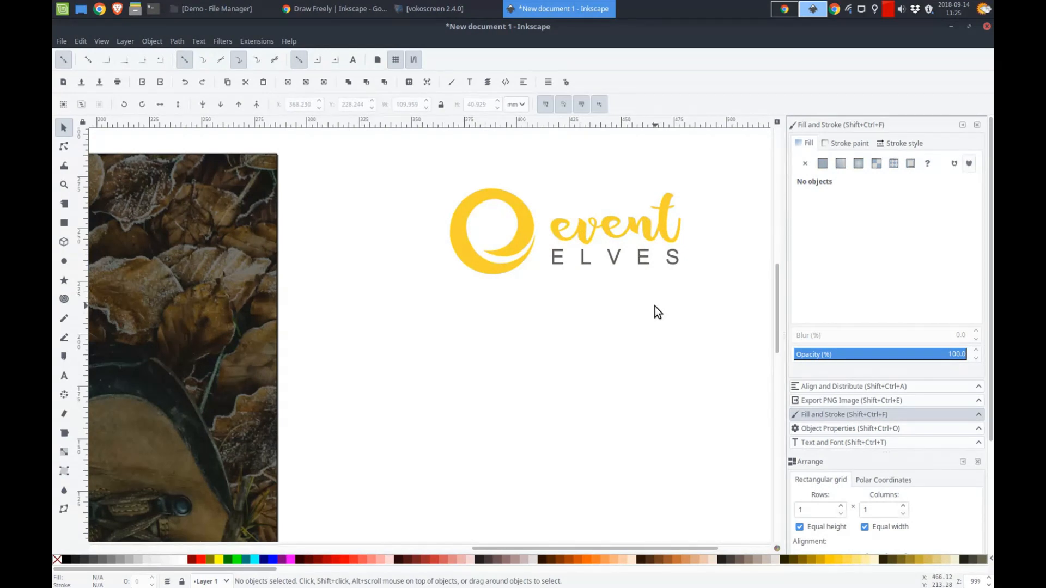
click(522, 225)
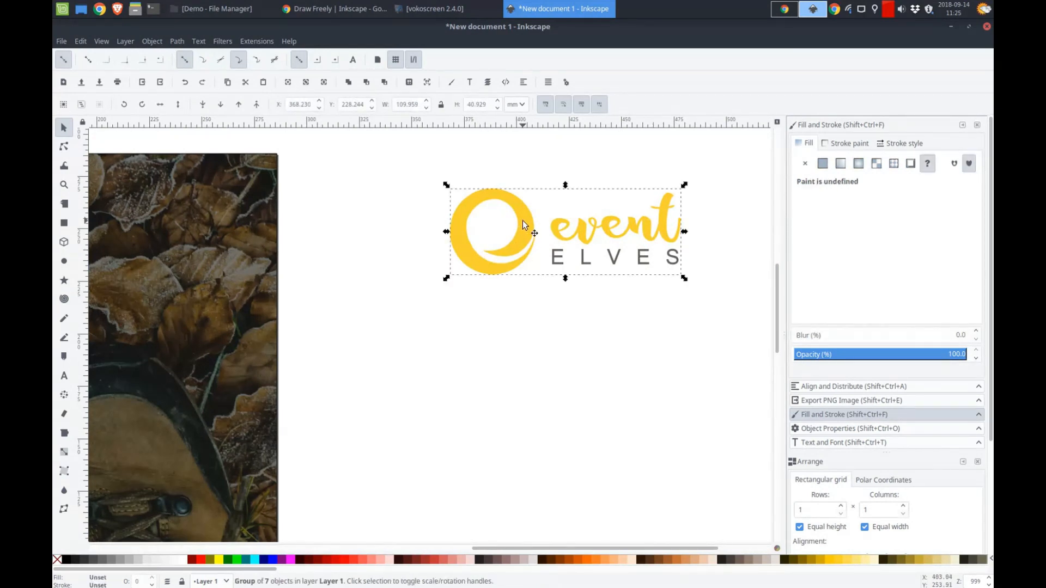
mouse_move(473, 213)
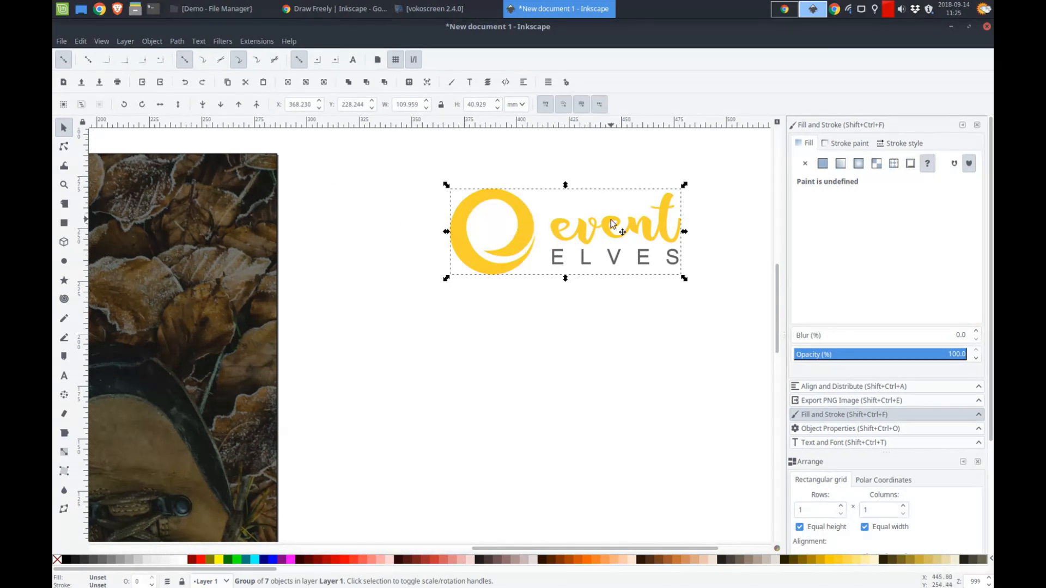
mouse_move(327, 175)
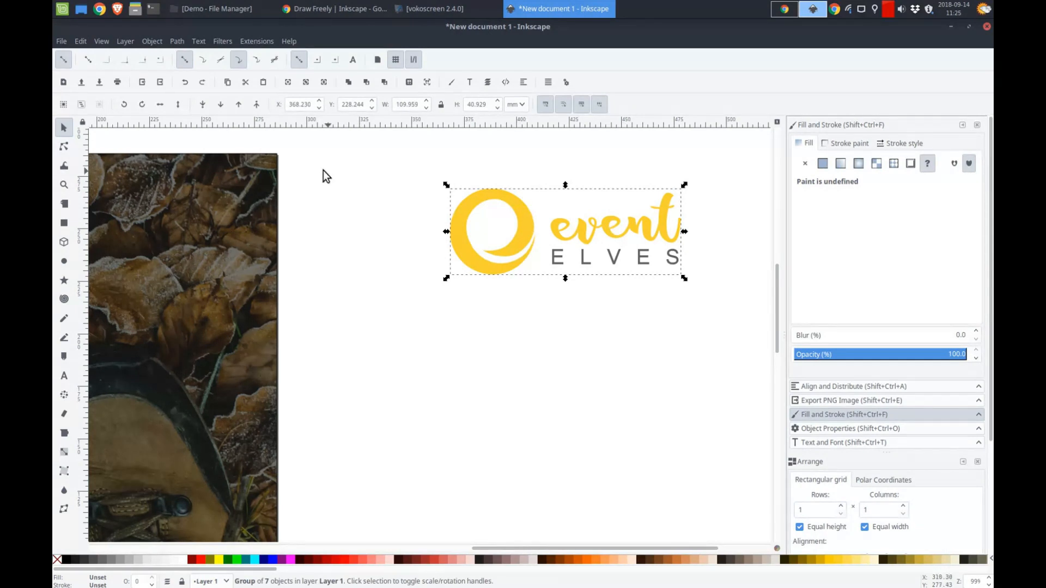
Step: Ungroup the Event Elves logo into its seven separate paths
click(152, 41)
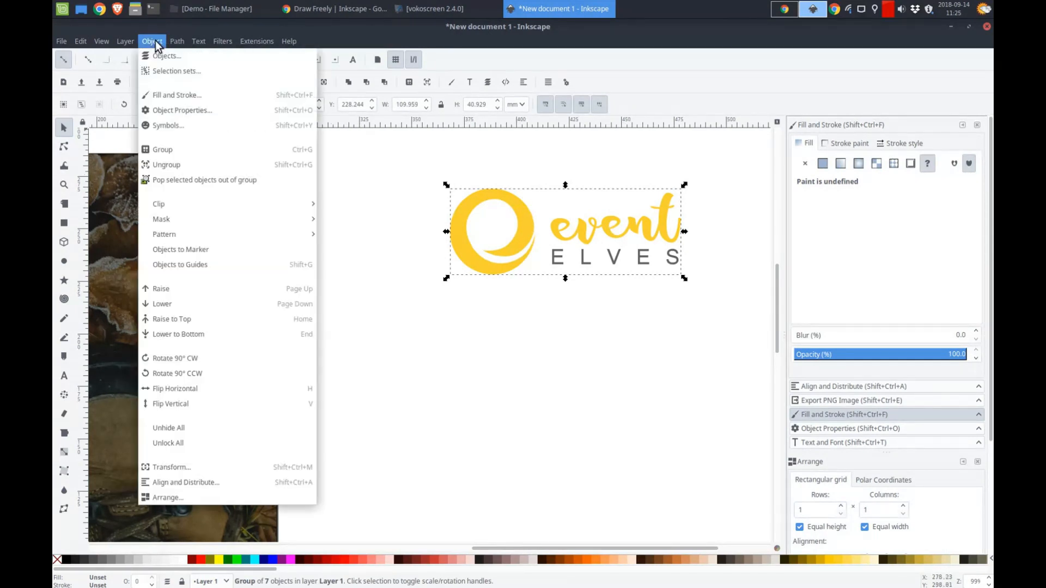
mouse_move(166, 164)
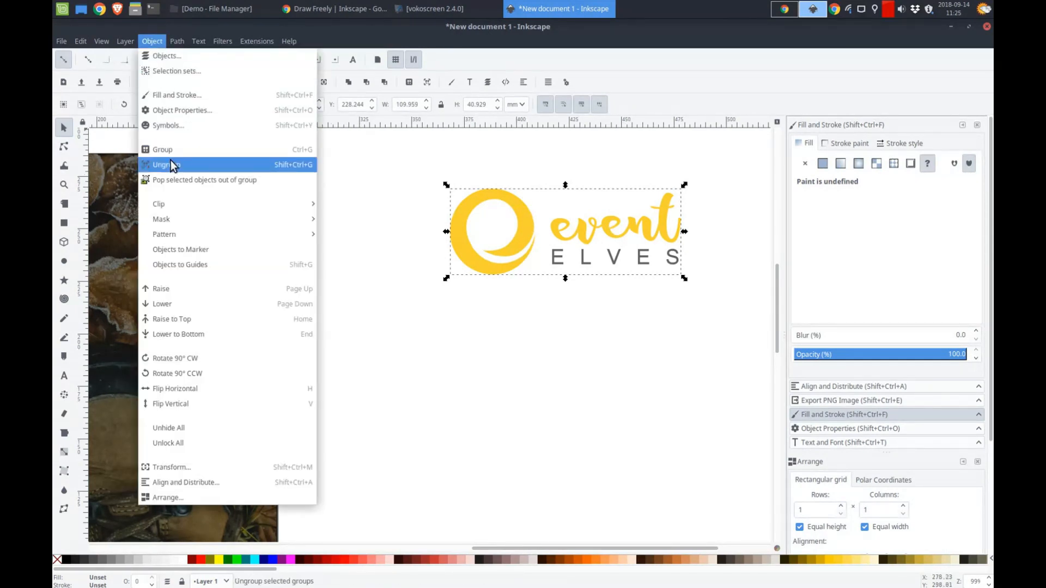
click(166, 165)
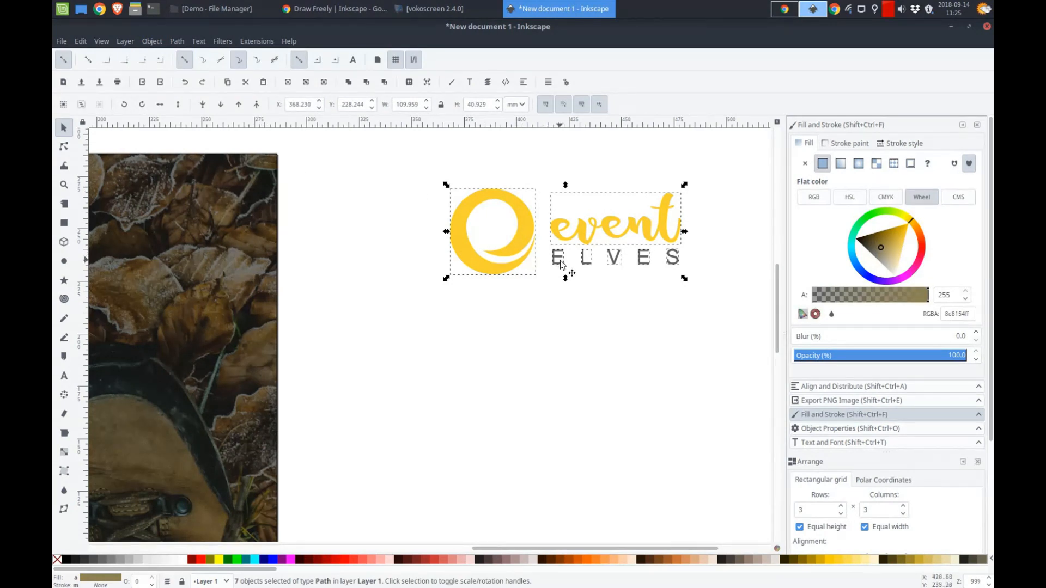
mouse_move(541, 315)
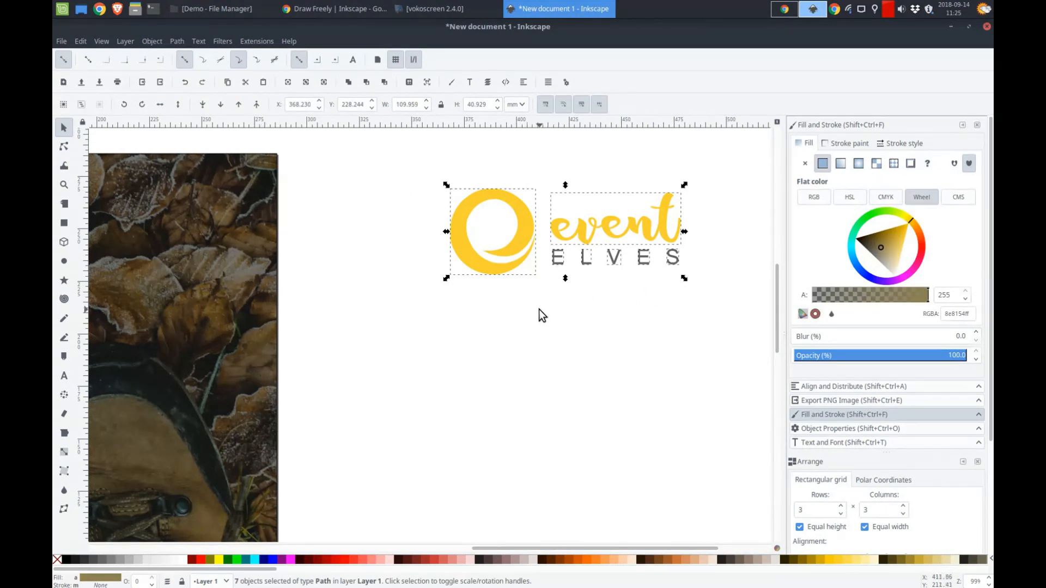
click(541, 314)
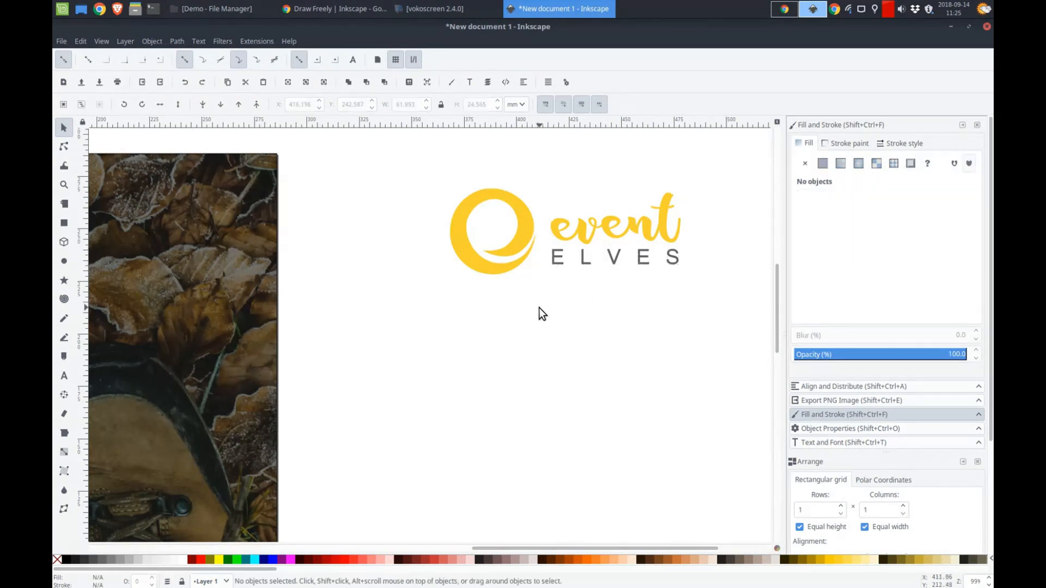
click(563, 230)
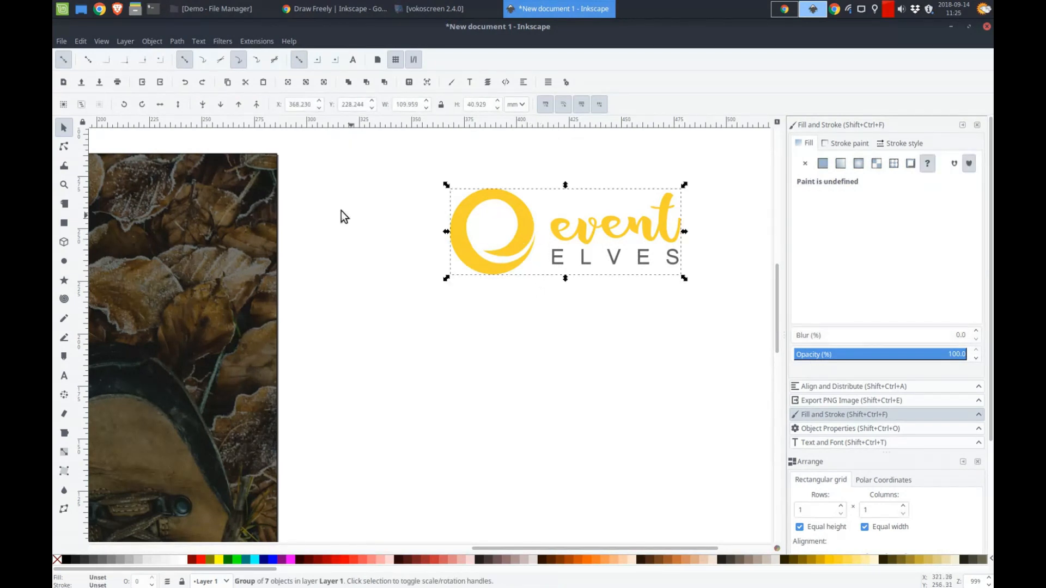
click(176, 41)
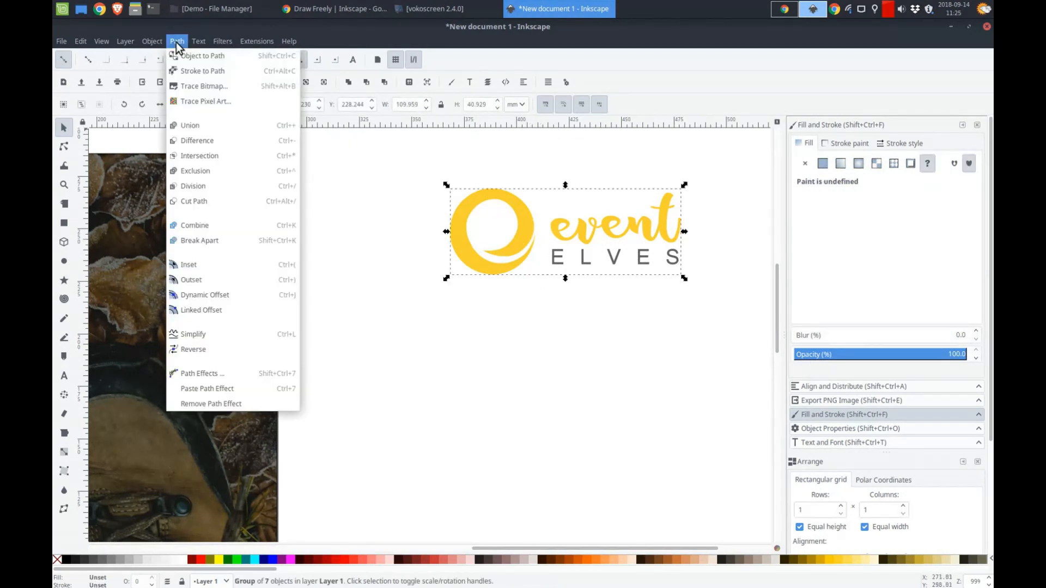
mouse_move(199, 240)
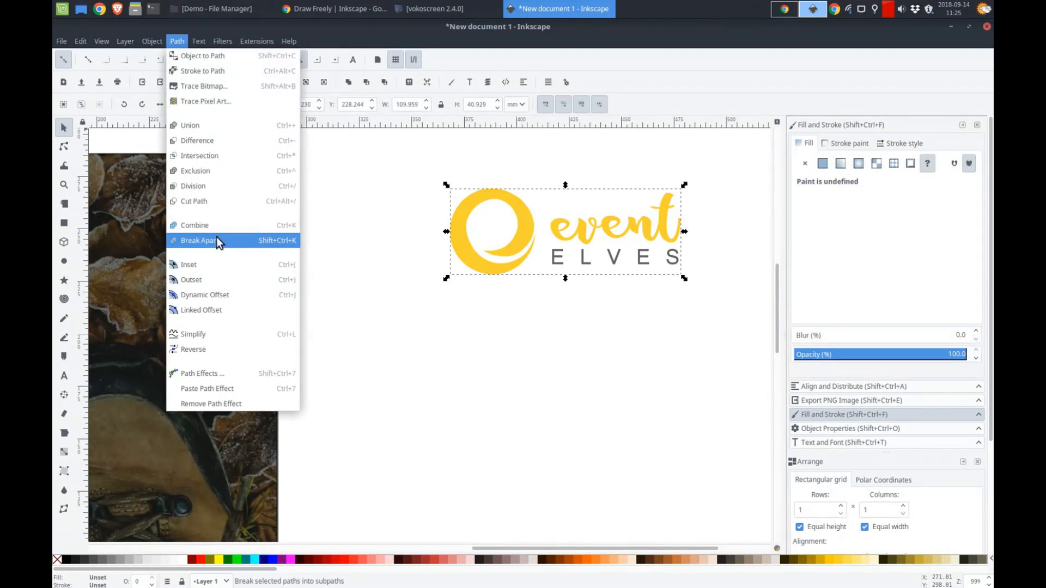
mouse_move(400, 245)
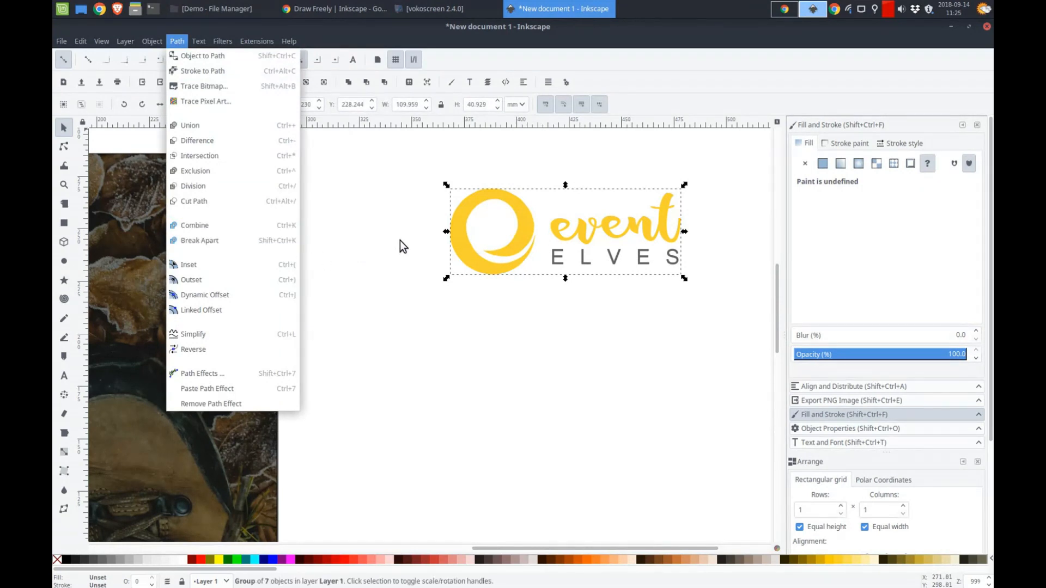
mouse_move(523, 216)
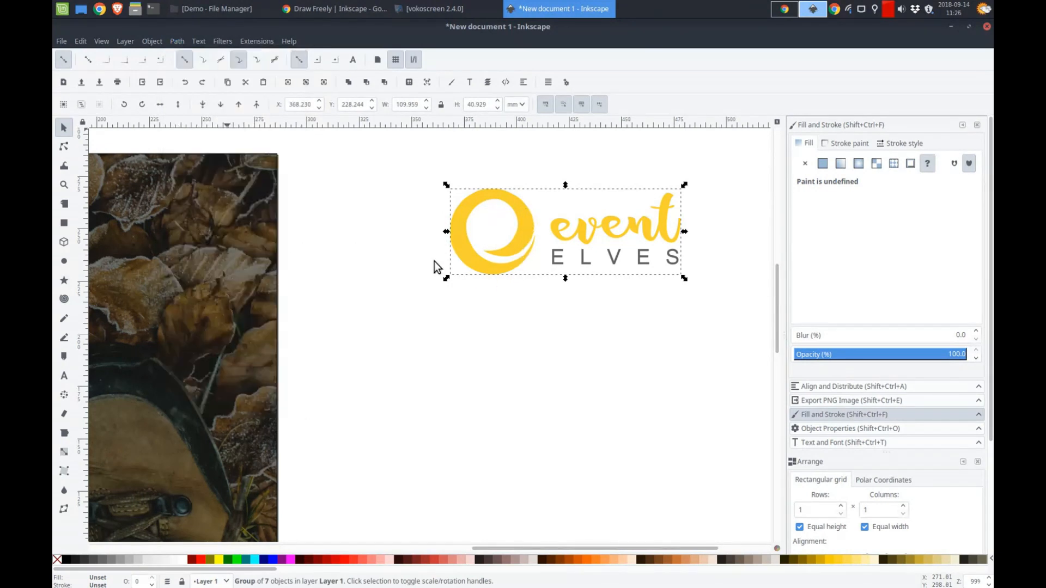
click(152, 41)
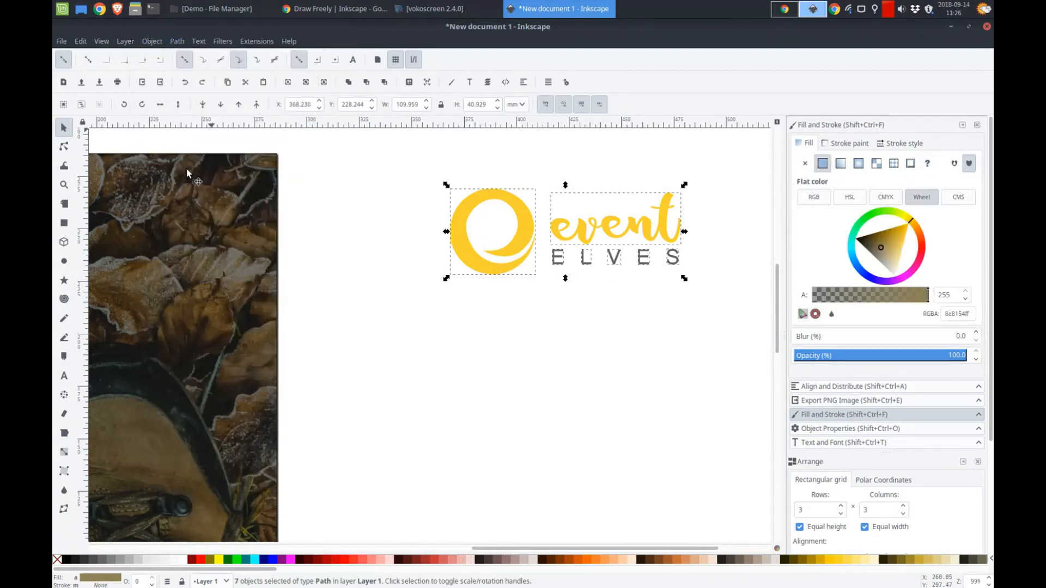
mouse_move(538, 238)
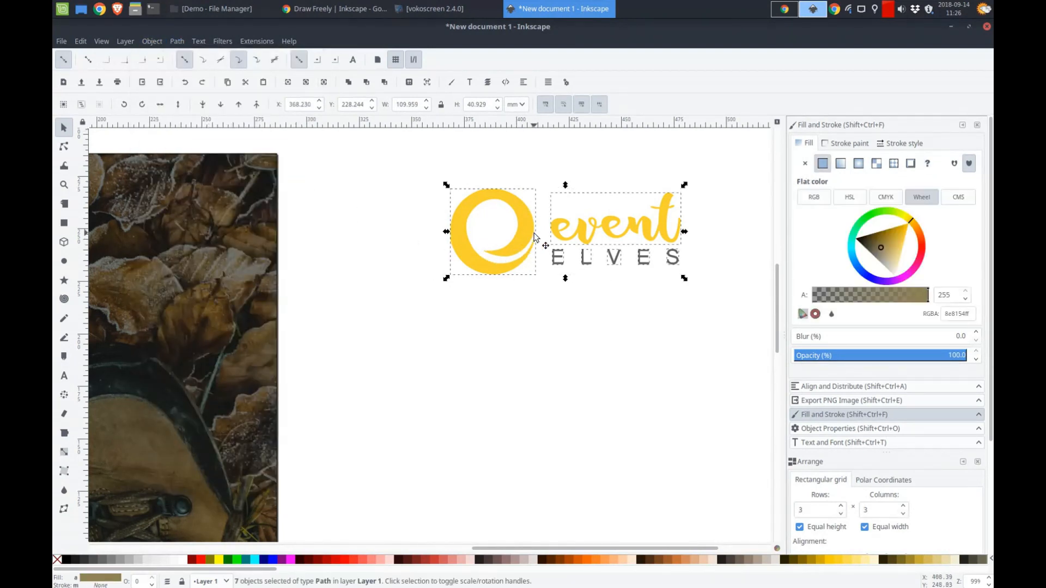
mouse_move(563, 230)
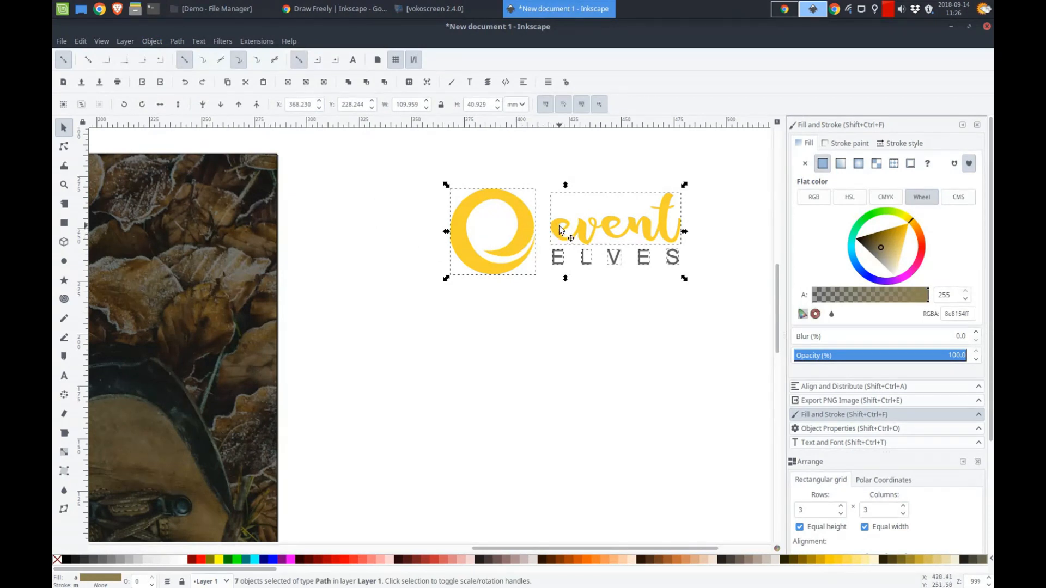
mouse_move(684, 266)
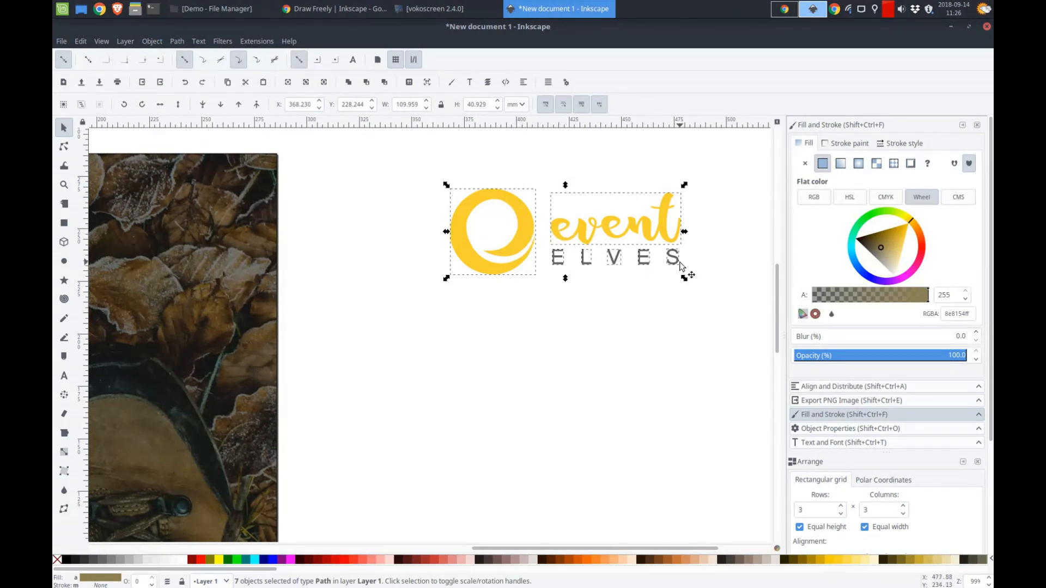
mouse_move(613, 292)
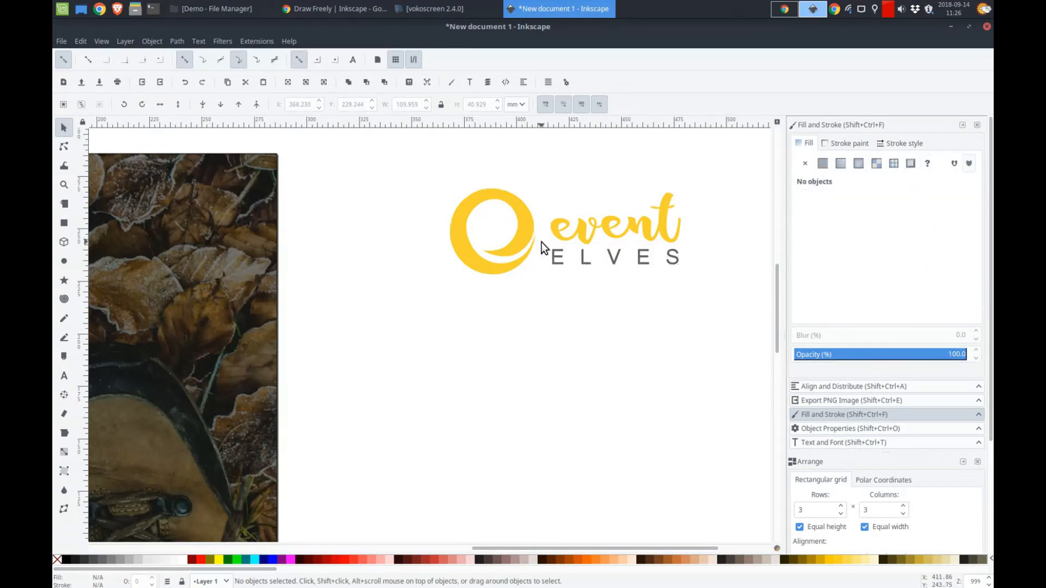
Step: Select the ELVES lettering, then group the logo's seven pieces together
click(612, 257)
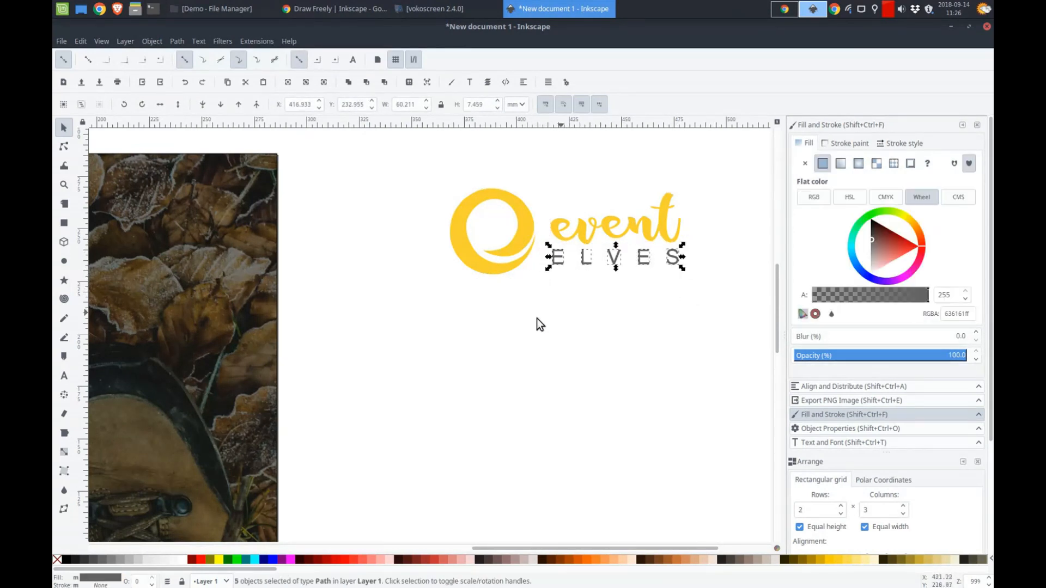
mouse_move(187, 565)
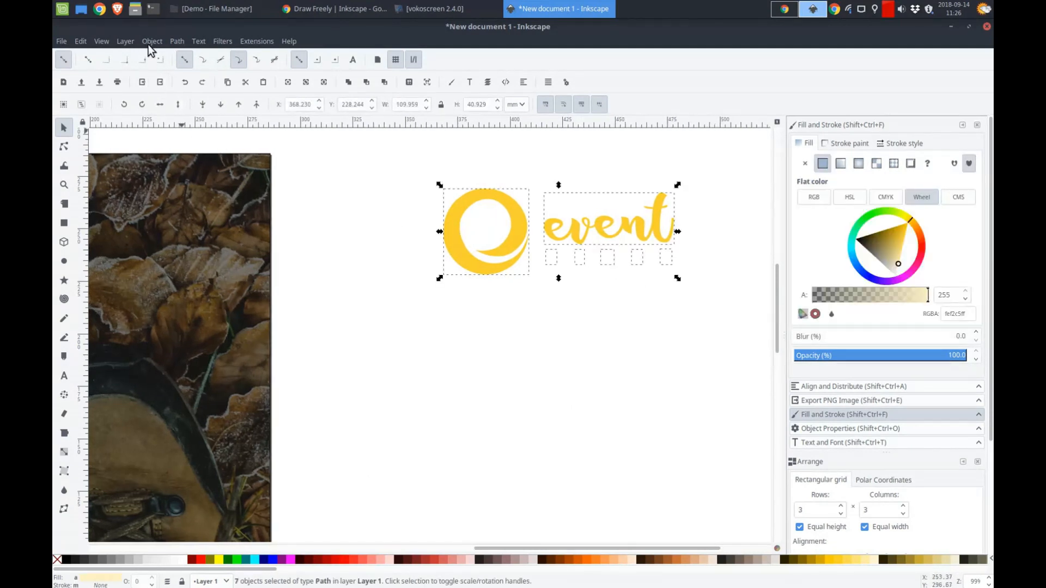
click(151, 41)
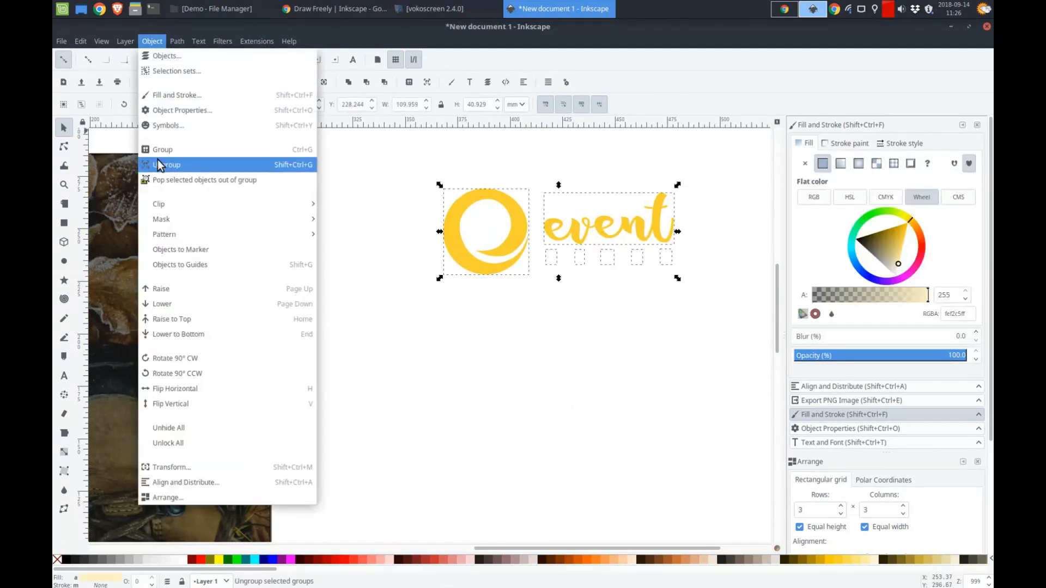
click(166, 165)
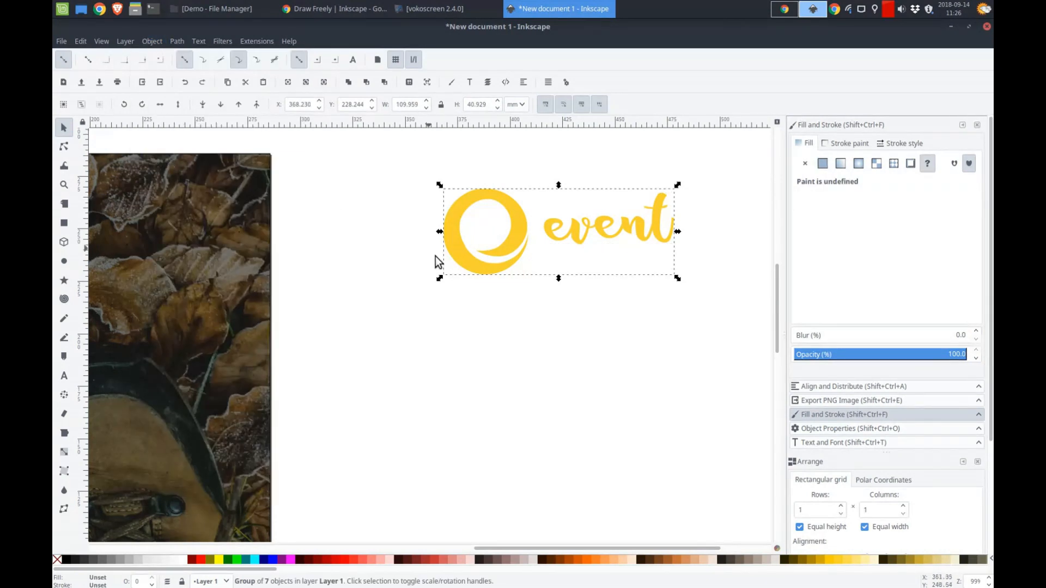
Step: Shrink the logo and nudge it into the photo's top-left corner
click(505, 330)
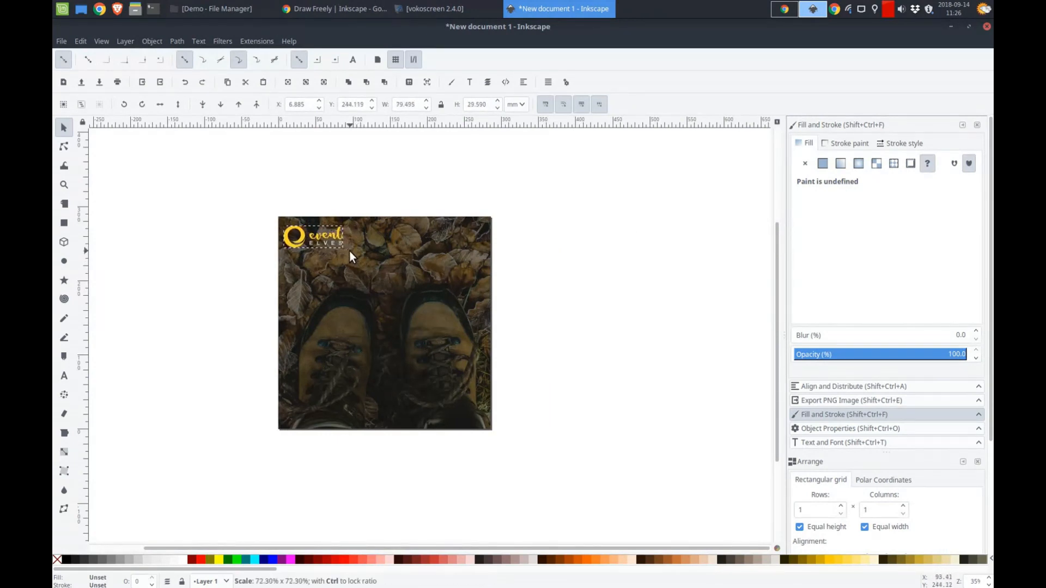
click(314, 237)
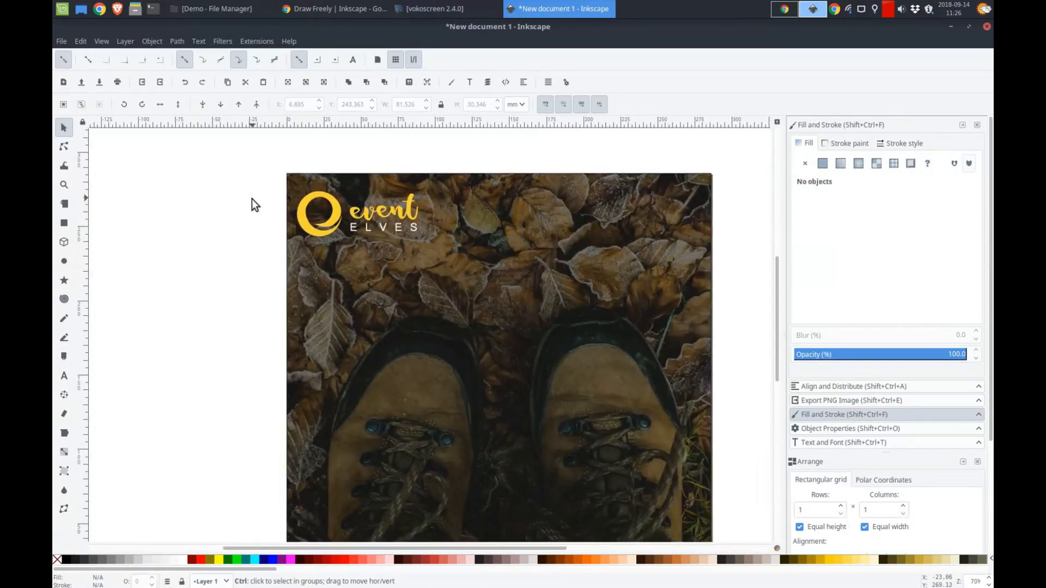
click(326, 210)
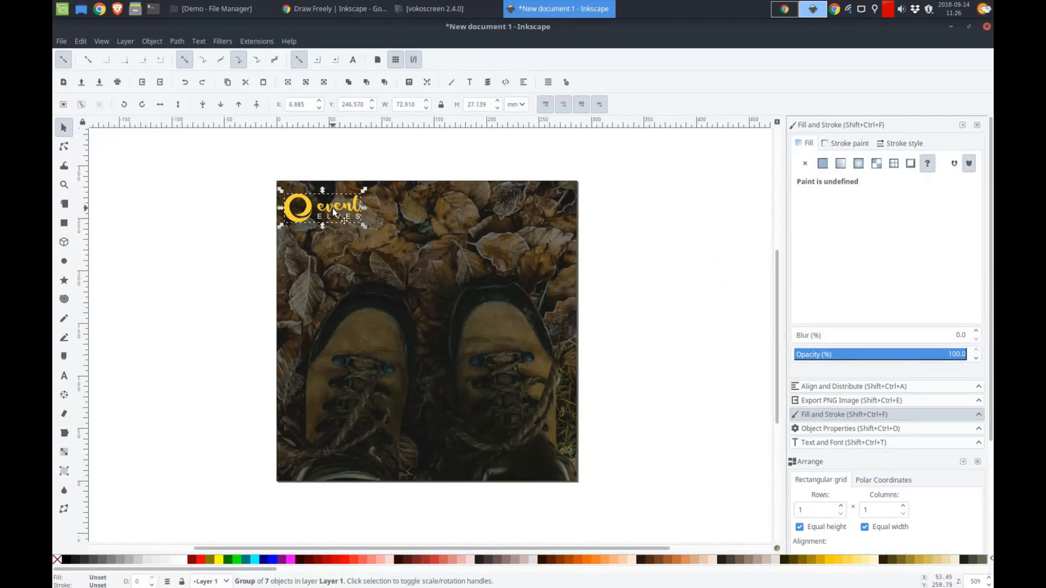
drag(323, 207, 330, 208)
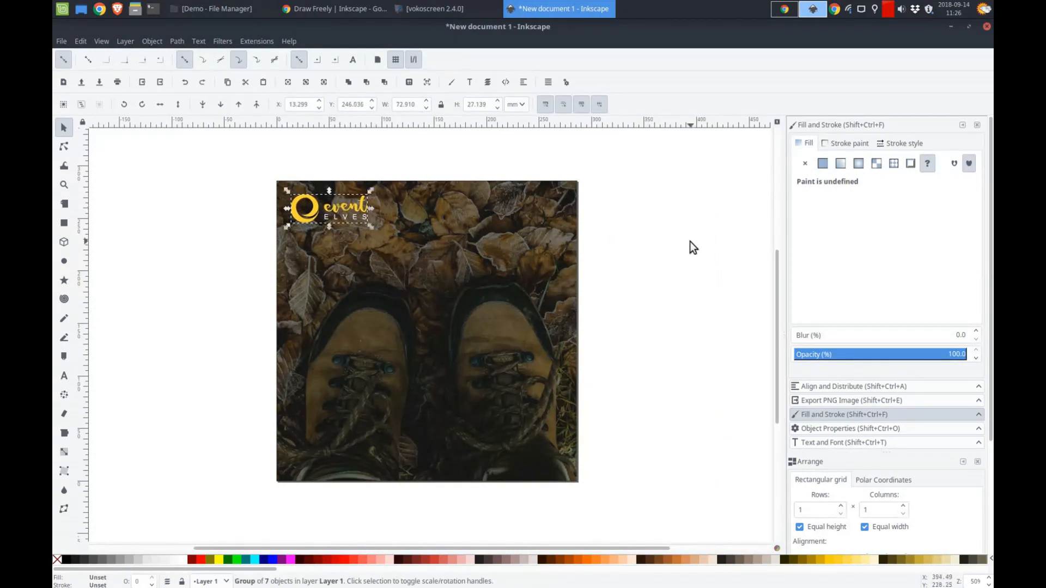
click(692, 247)
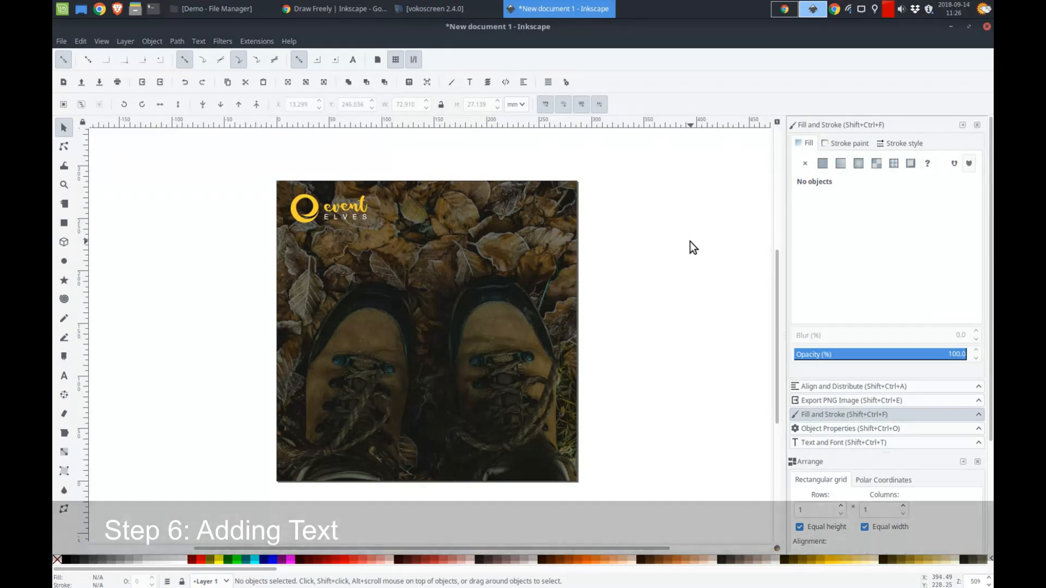
mouse_move(580, 310)
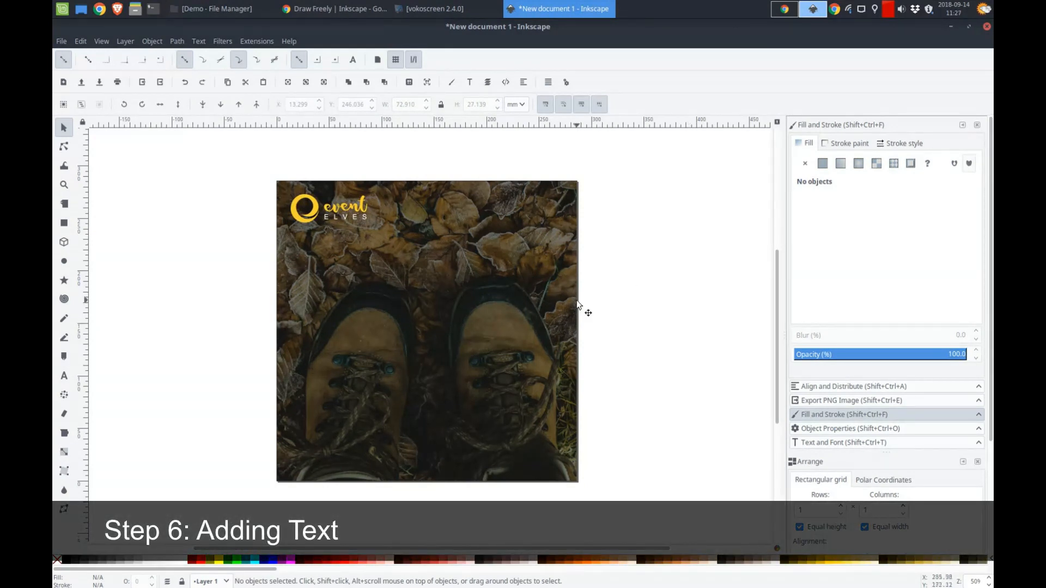
Step: Type the headline 'Your journey begins here...' onto the boots photo with the Text tool
click(64, 375)
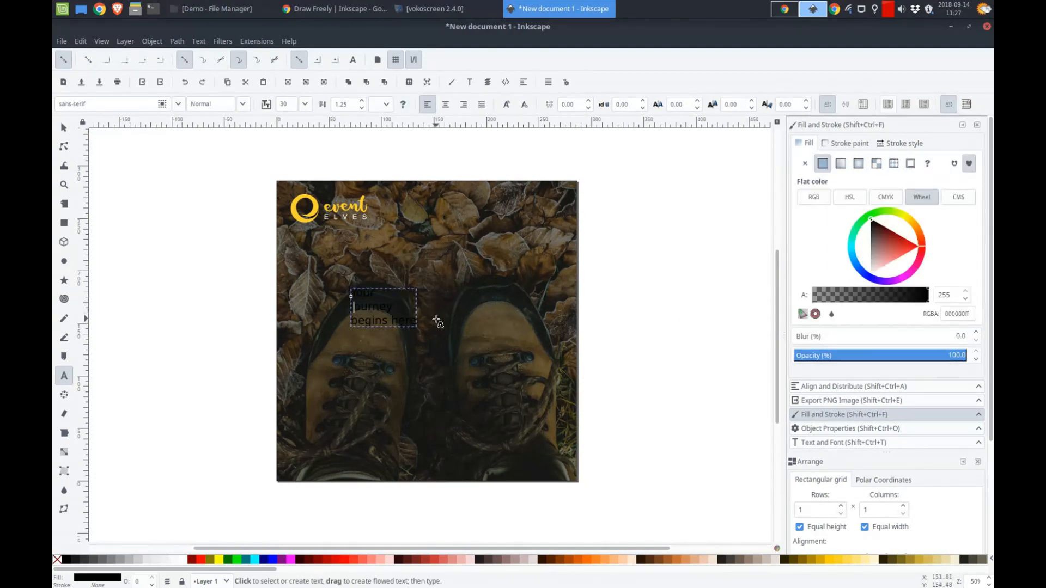
click(354, 307)
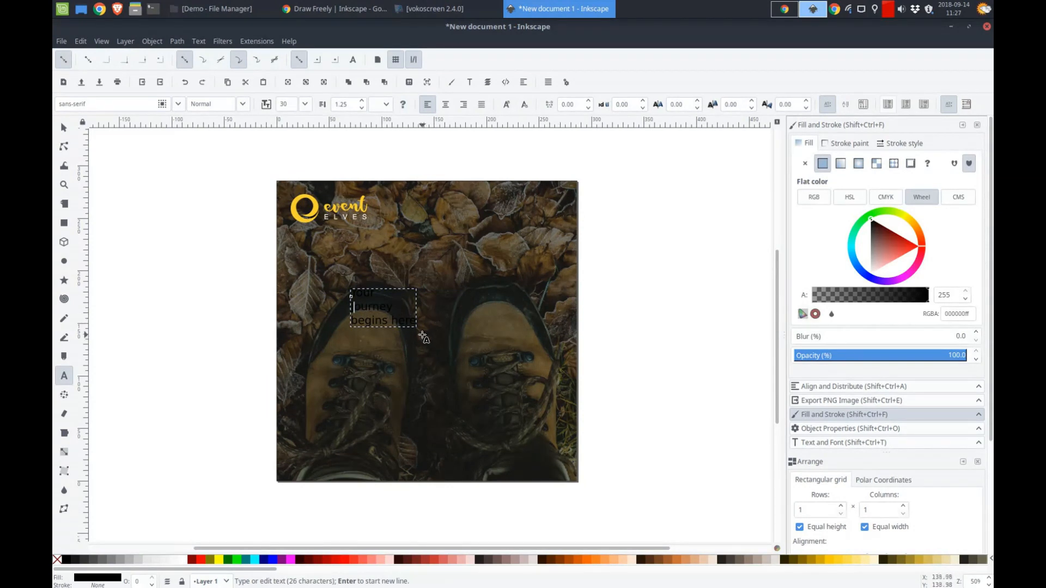
mouse_move(550, 370)
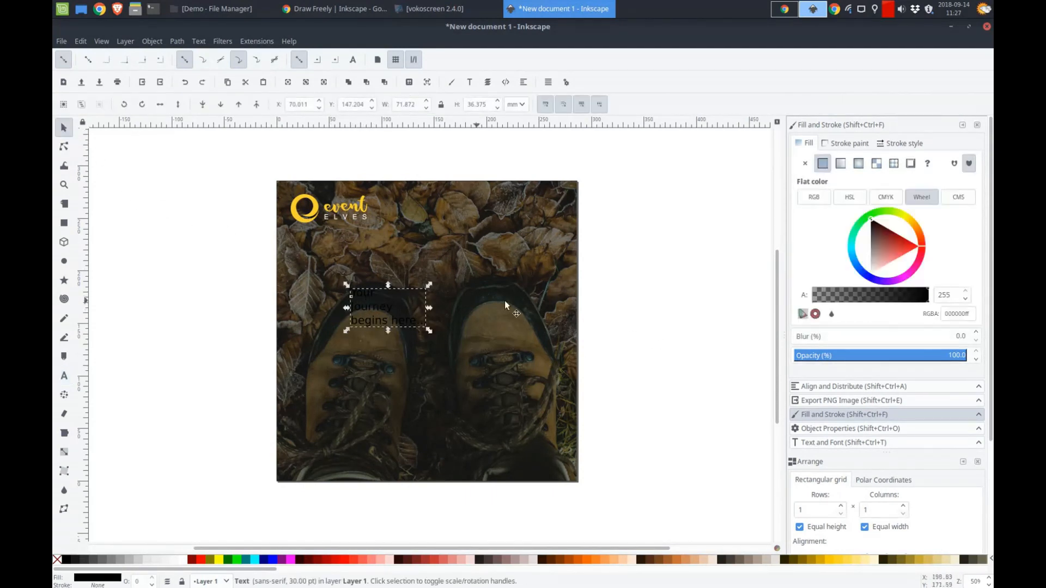
mouse_move(354, 360)
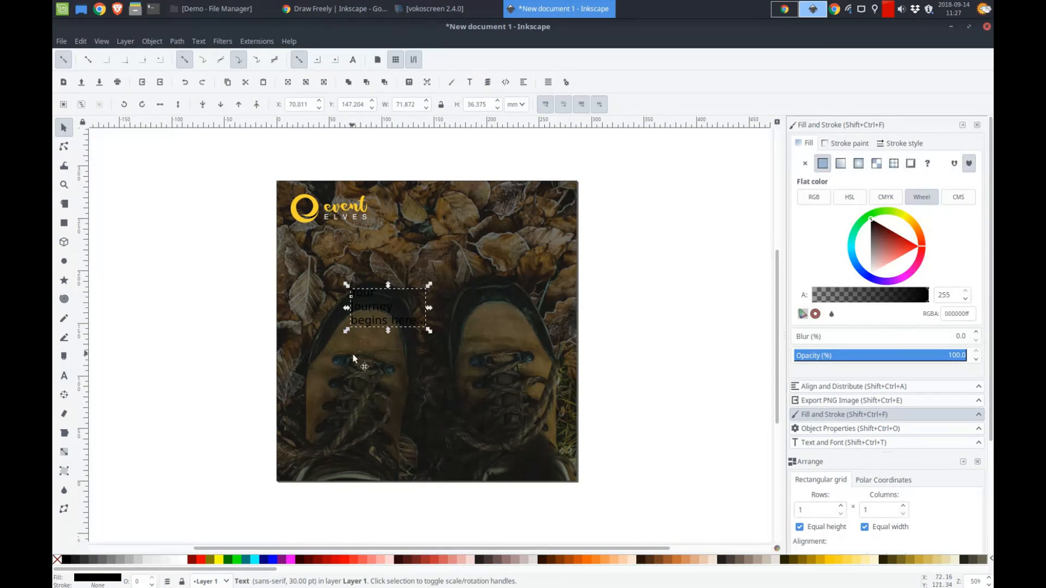
mouse_move(377, 320)
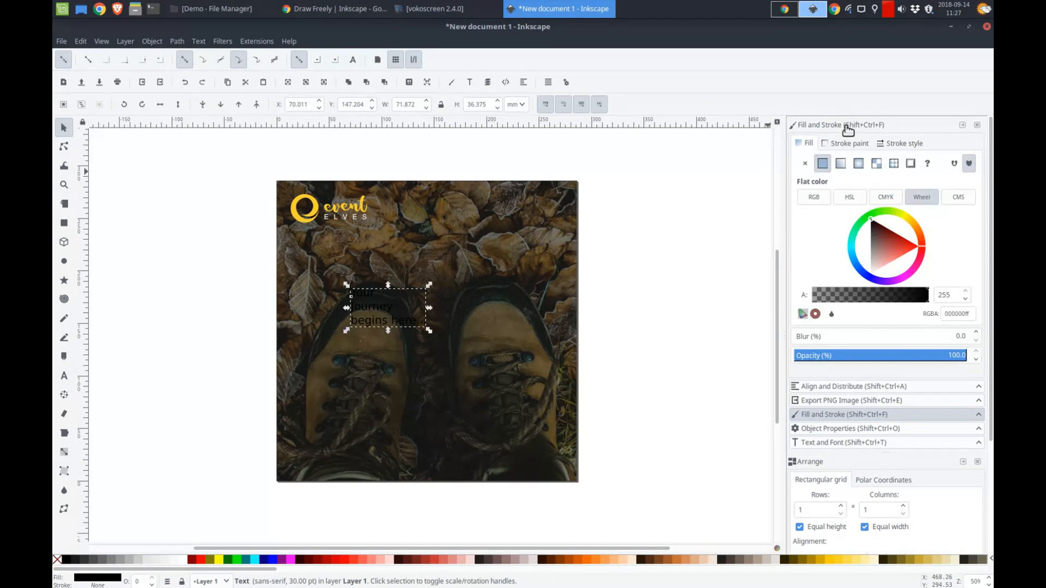
mouse_move(861, 244)
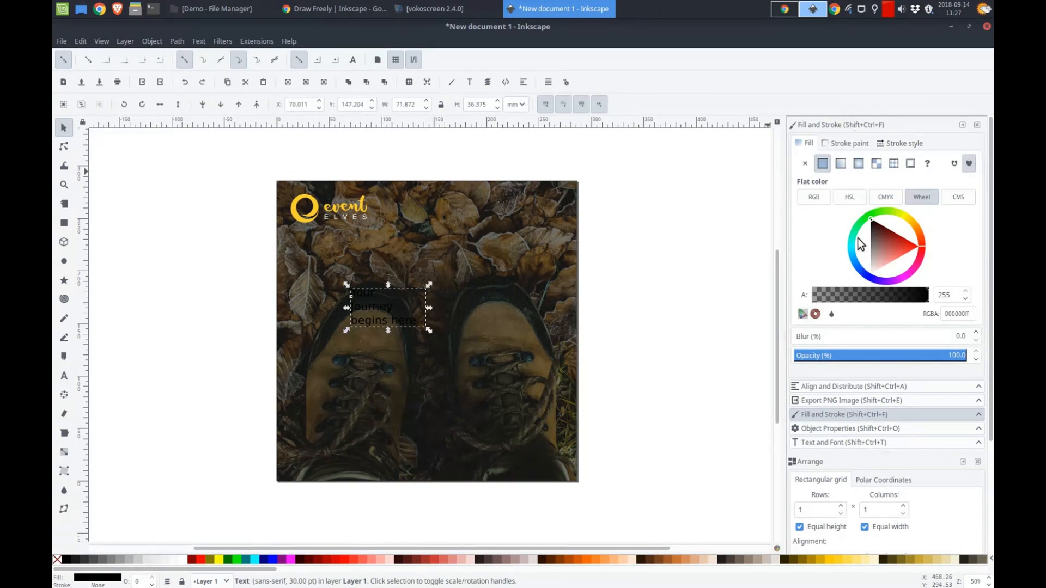
mouse_move(868, 224)
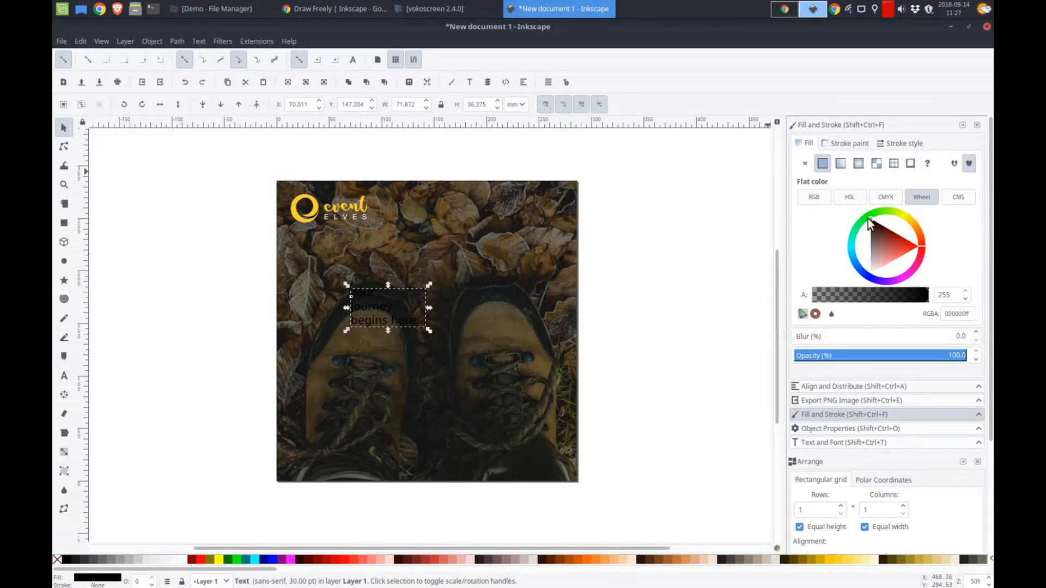
Step: Fill the headline text white and give it a solid black outline
click(870, 276)
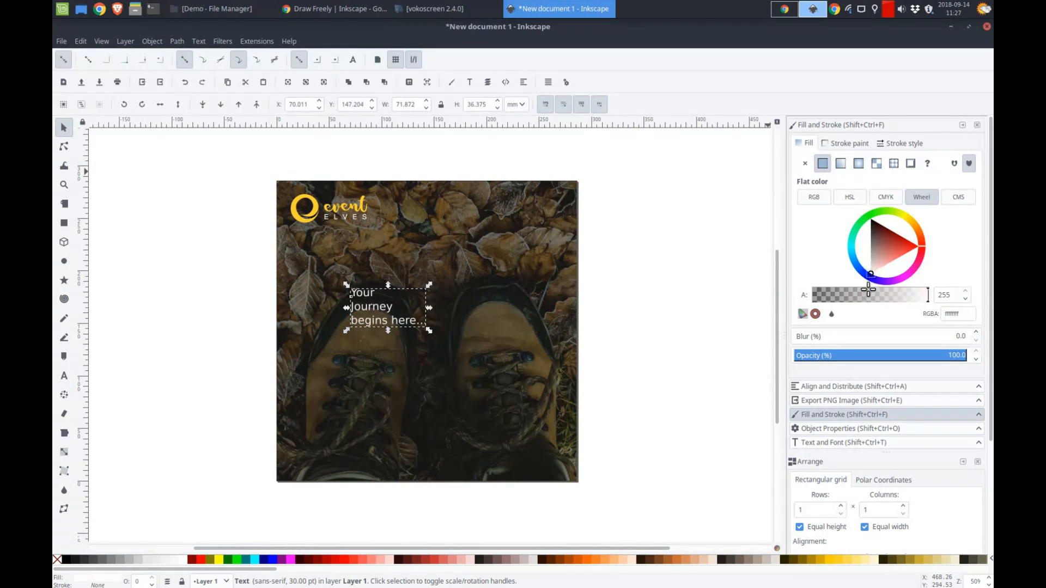
mouse_move(859, 306)
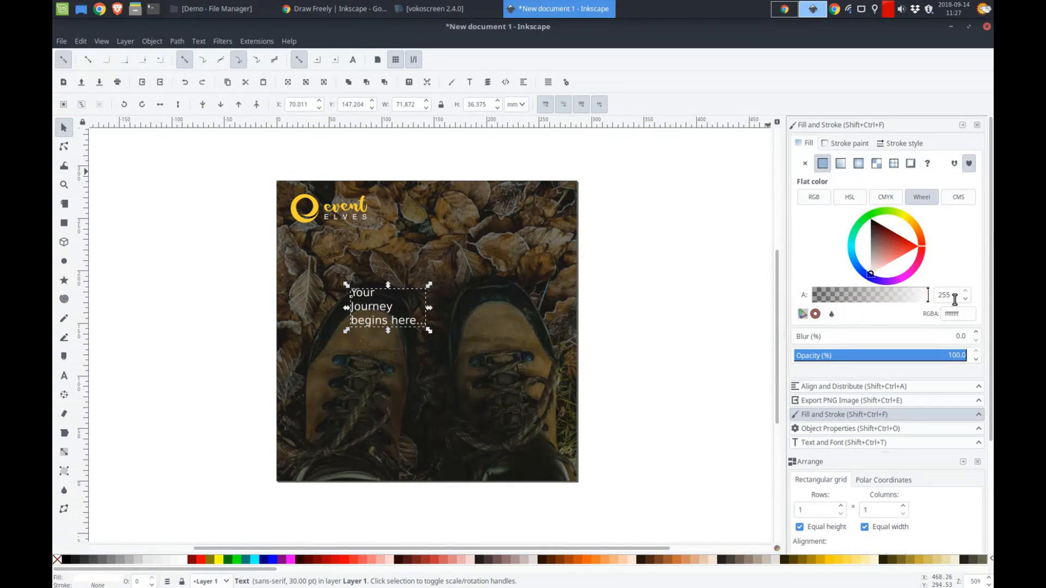
click(849, 142)
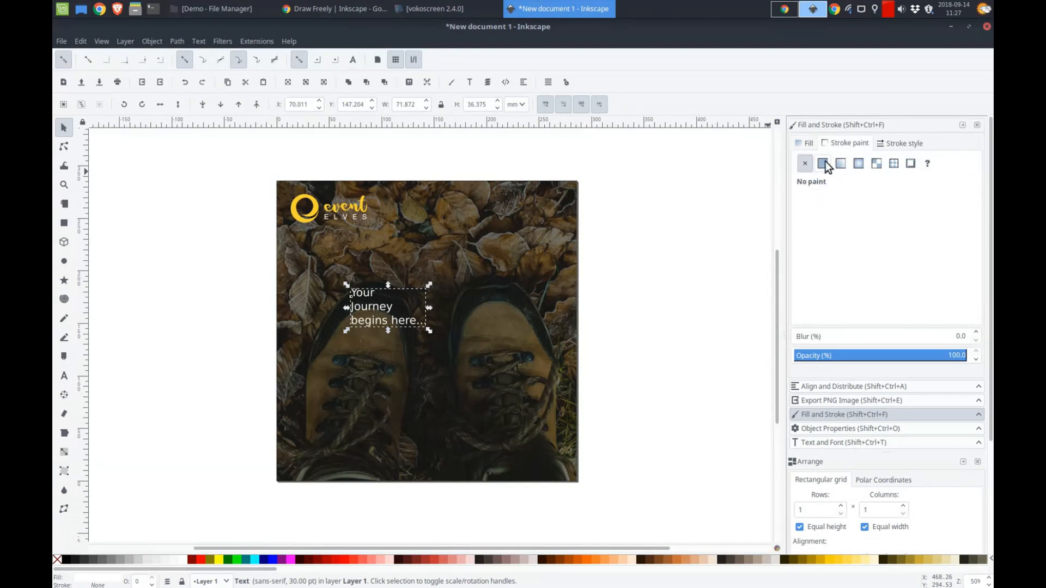
mouse_move(840, 163)
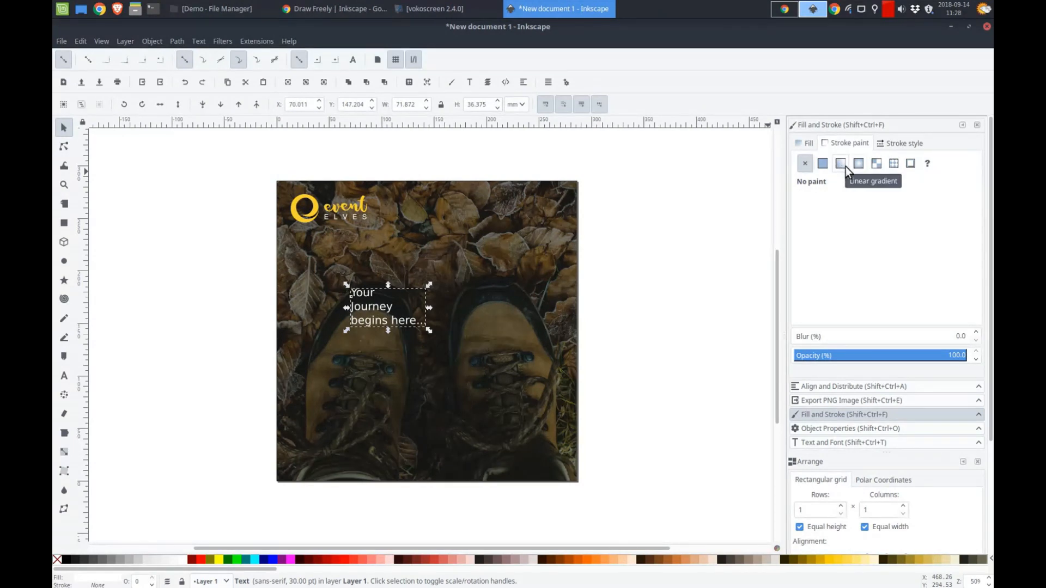
mouse_move(823, 163)
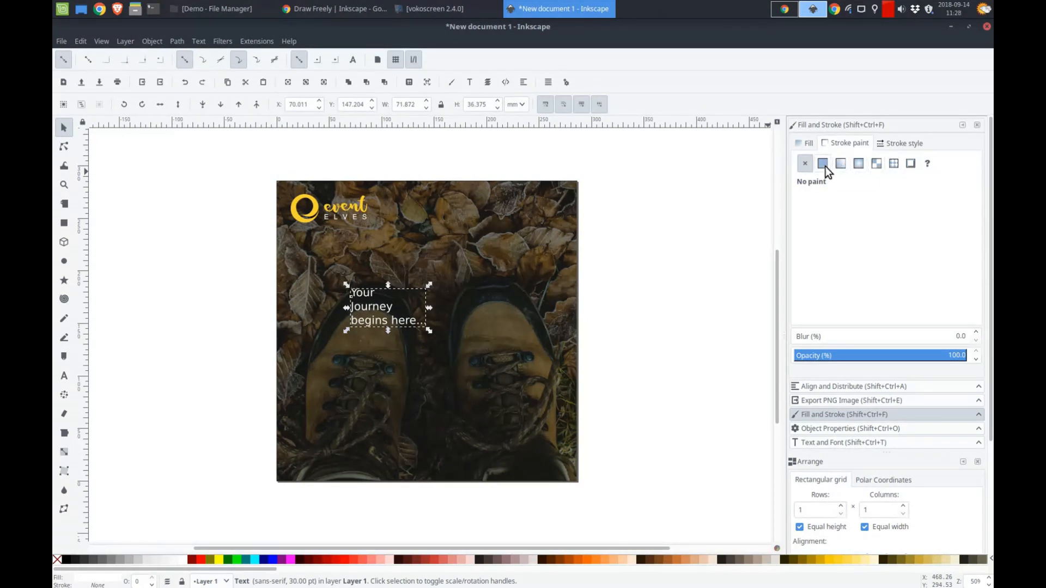
click(823, 164)
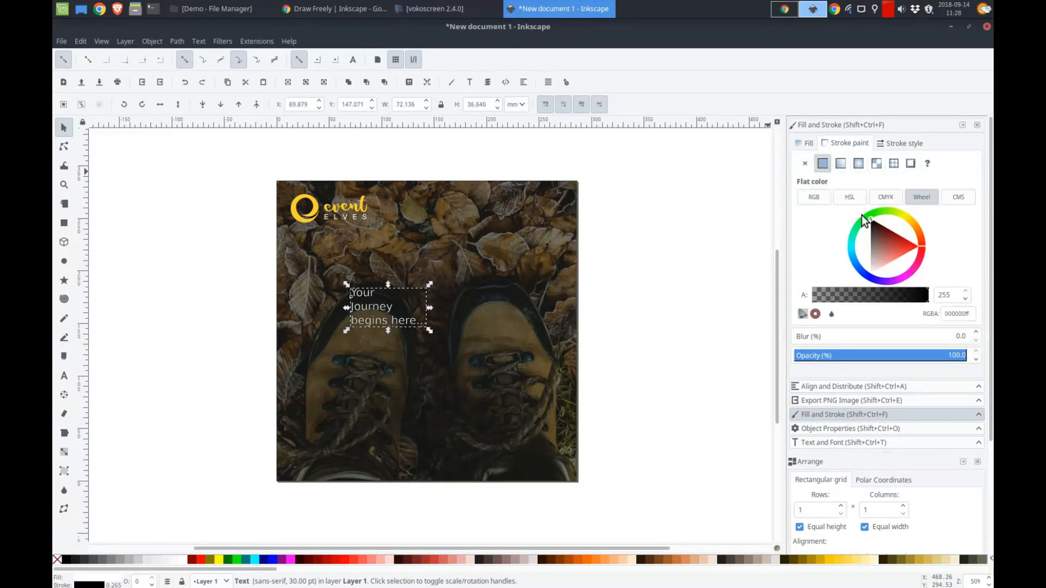
mouse_move(575, 276)
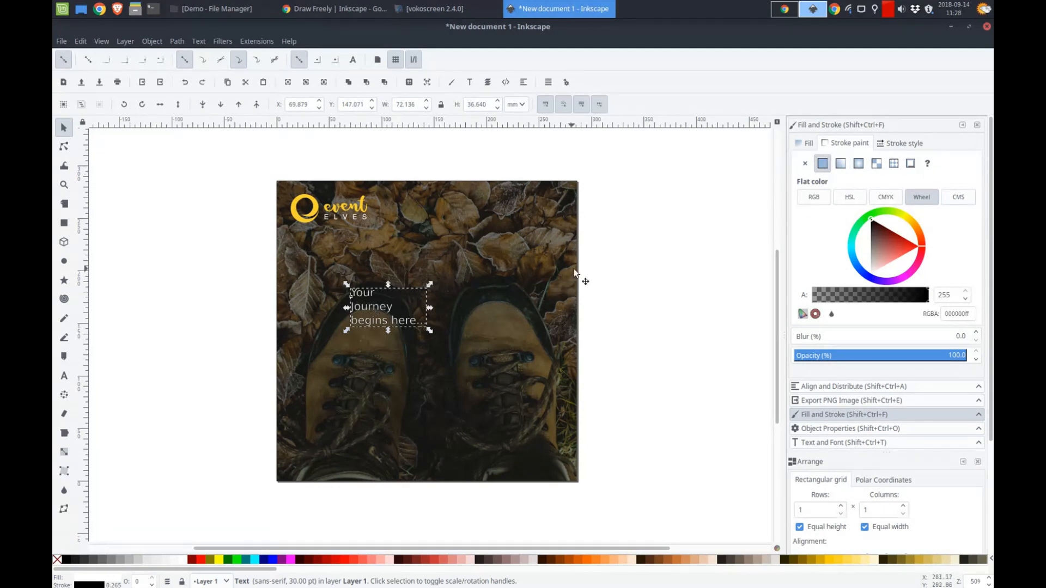
mouse_move(874, 221)
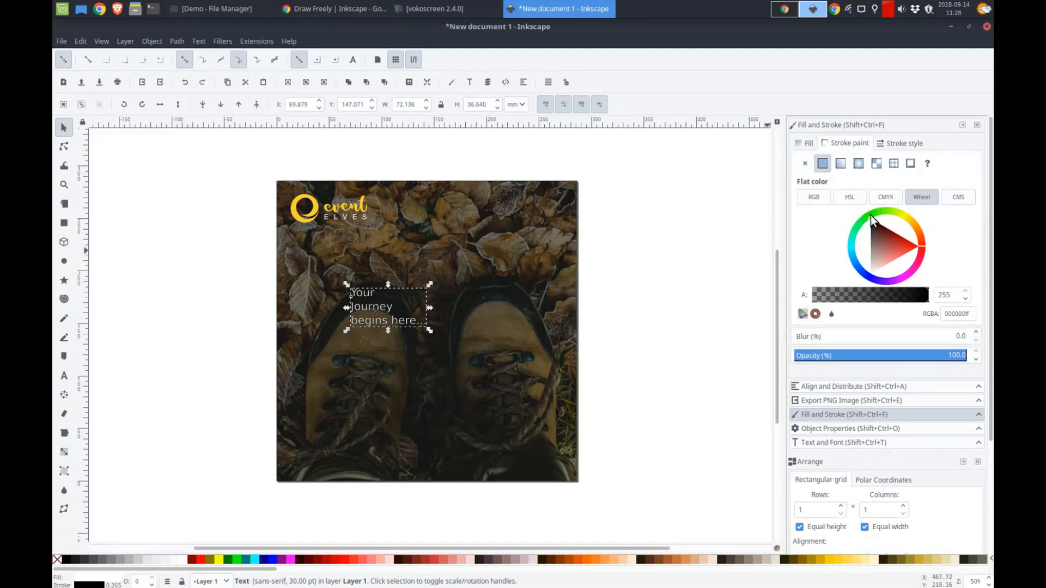
mouse_move(875, 234)
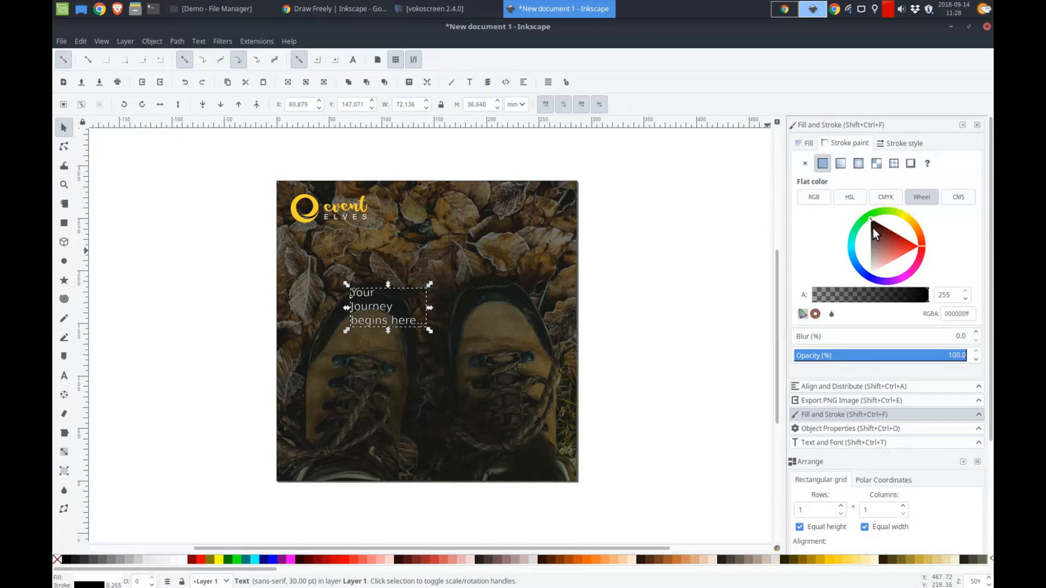
mouse_move(834, 245)
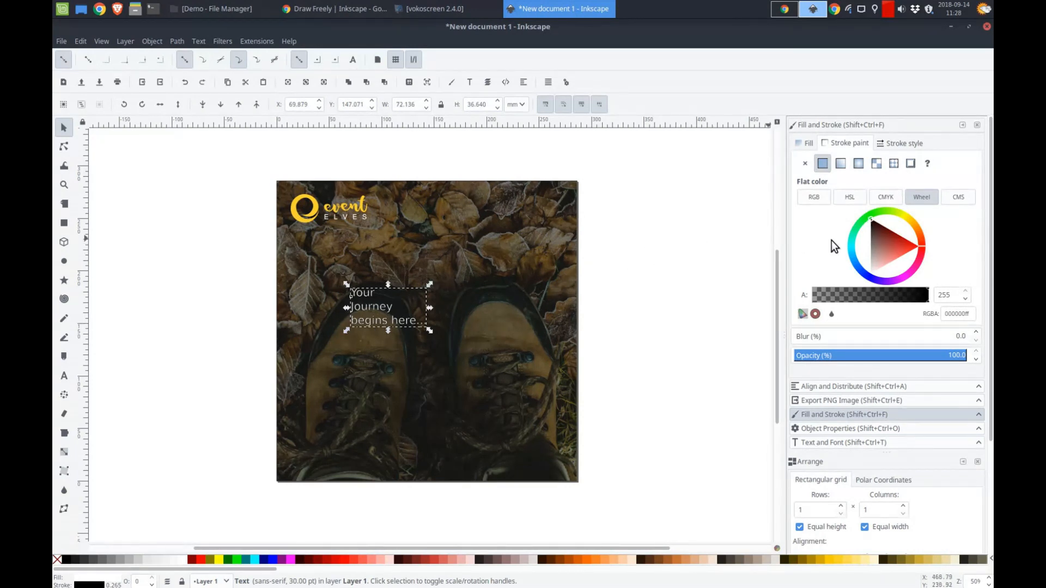
mouse_move(684, 229)
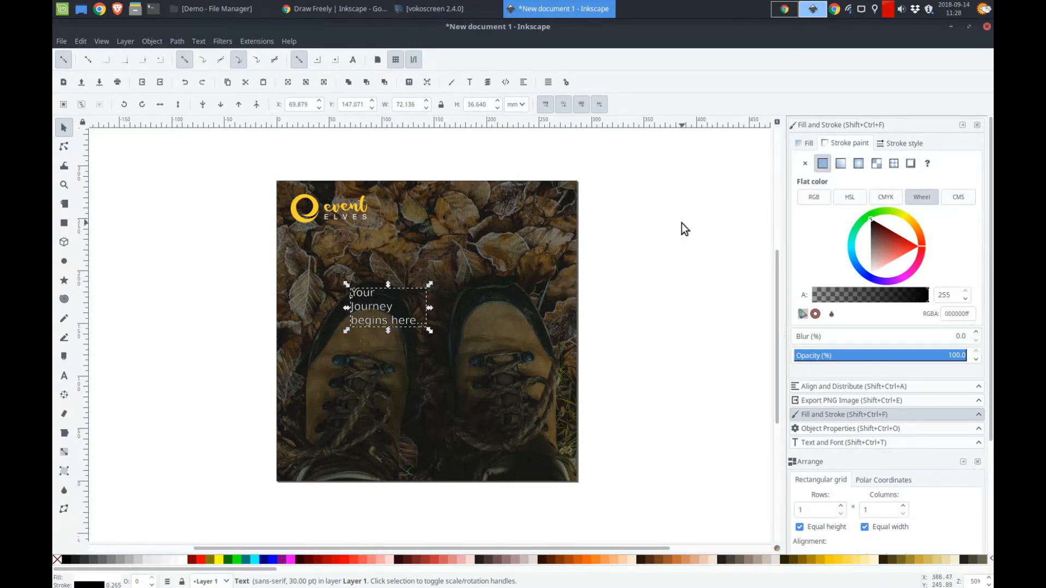
mouse_move(782, 425)
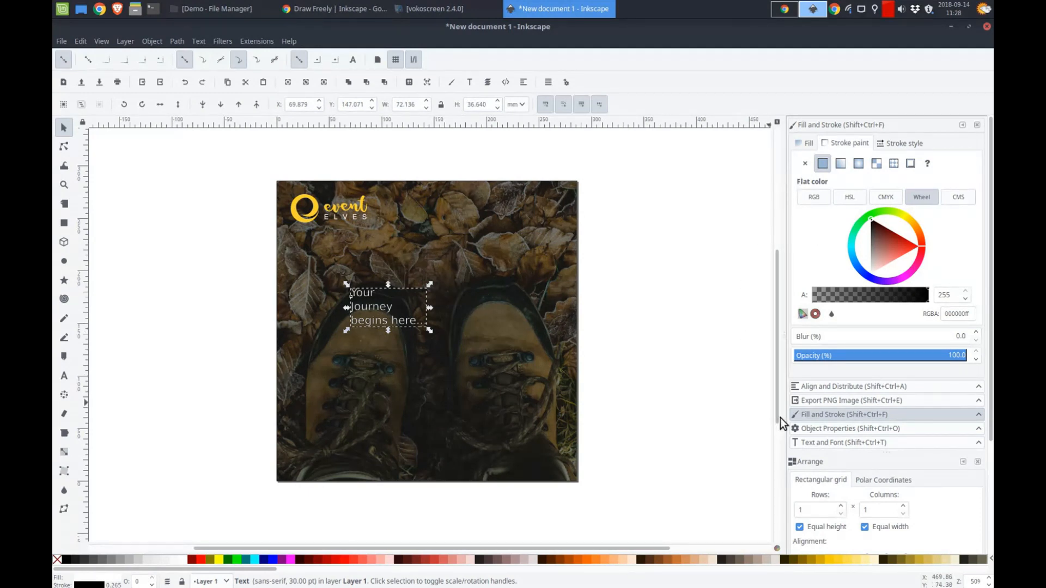
Step: Apply the Century Schoolbook L Italic font to the headline in Text and Font
click(845, 442)
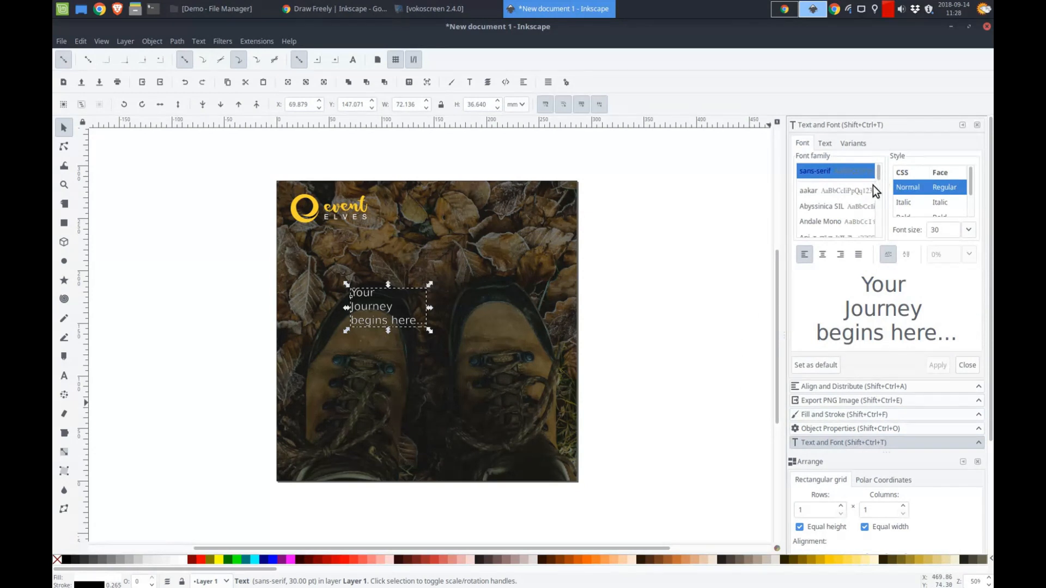
scroll(down, 3)
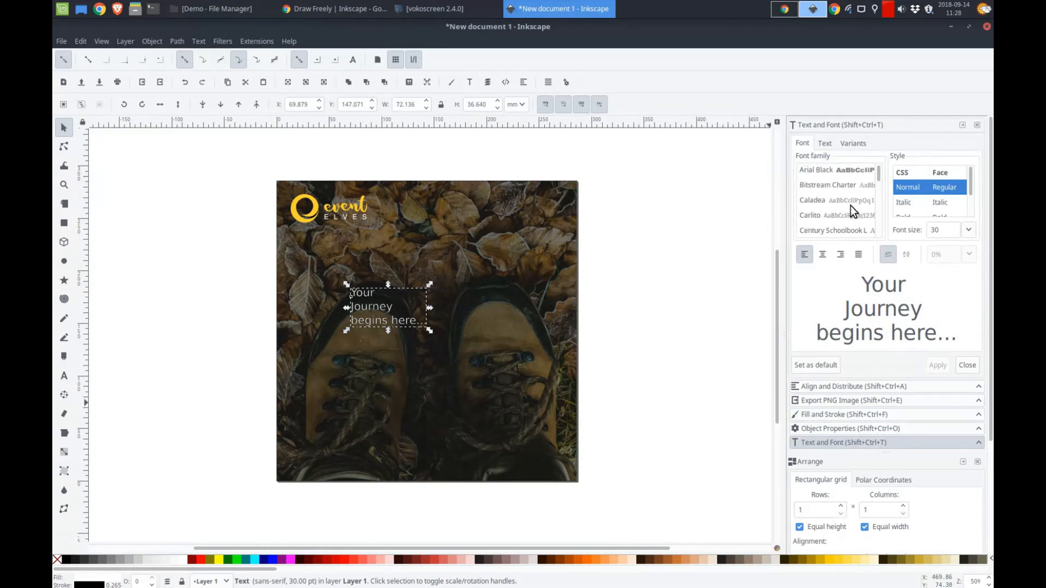
click(834, 201)
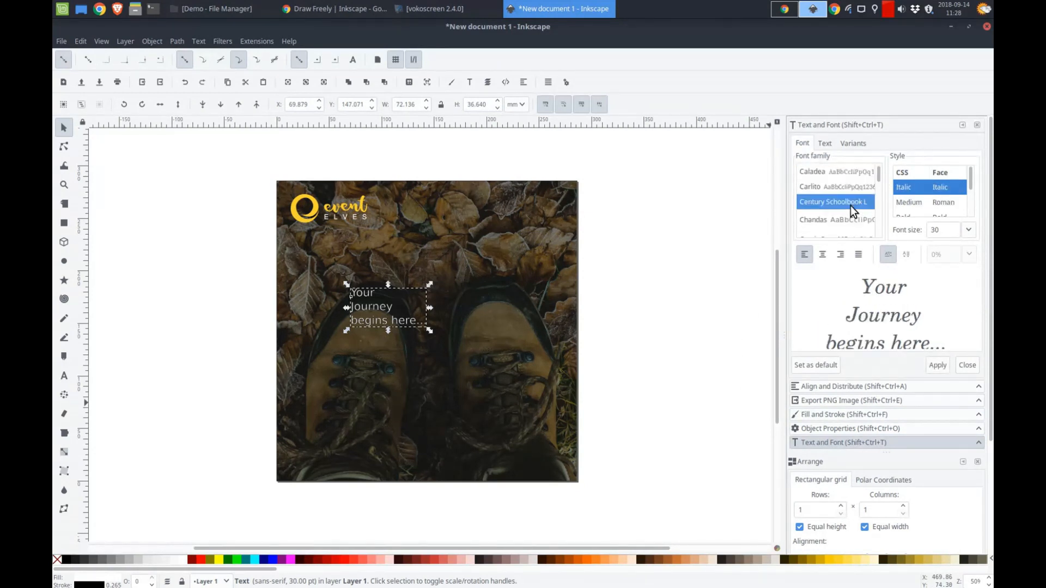
scroll(down, 3)
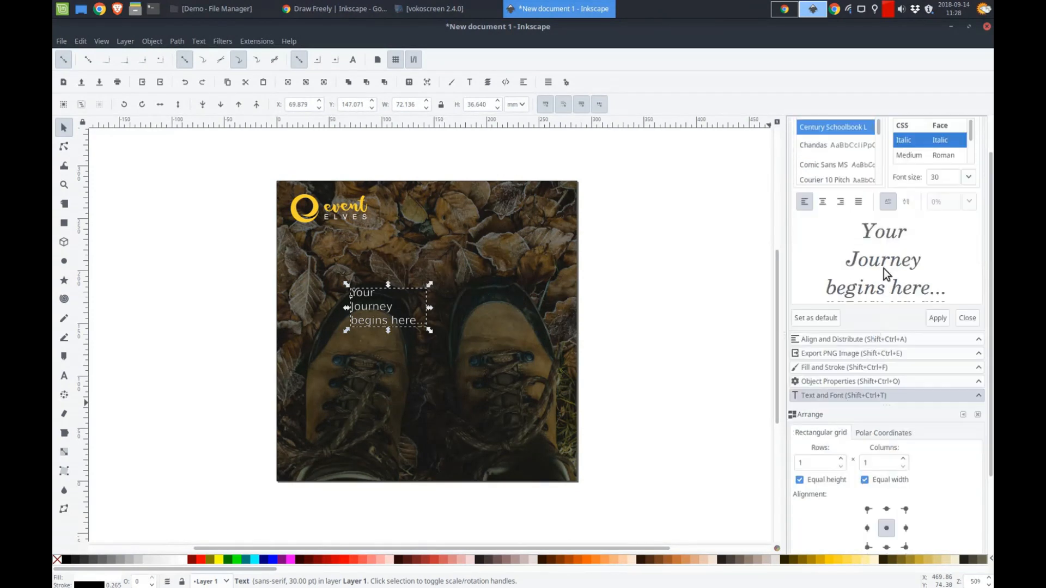
scroll(down, 3)
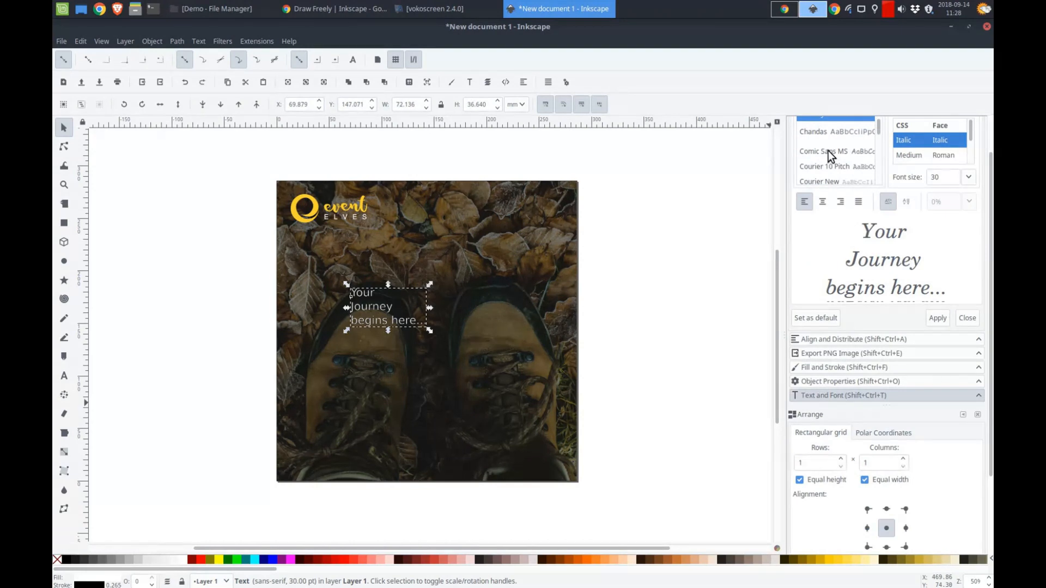
mouse_move(881, 264)
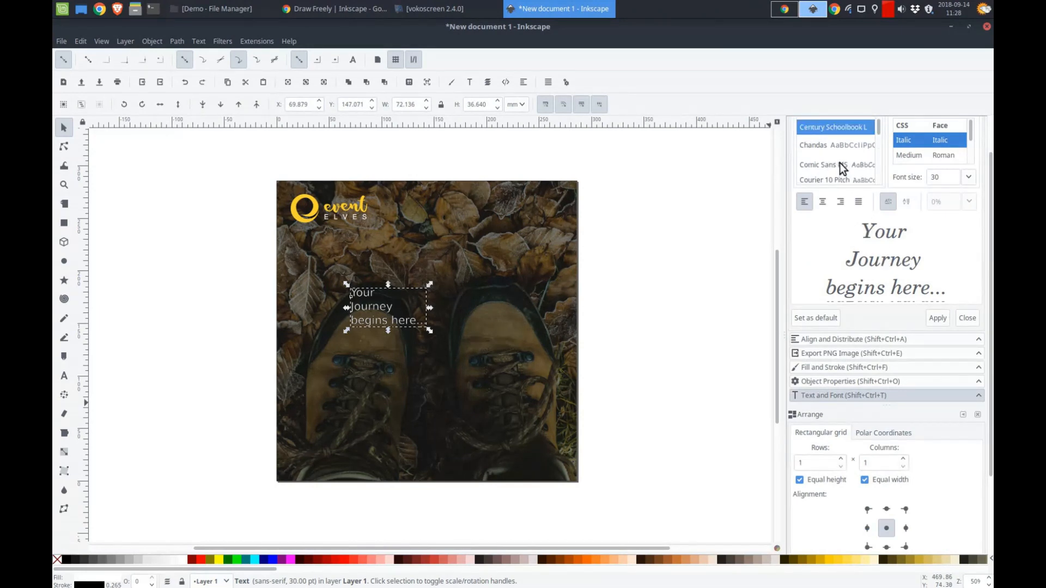
mouse_move(909, 157)
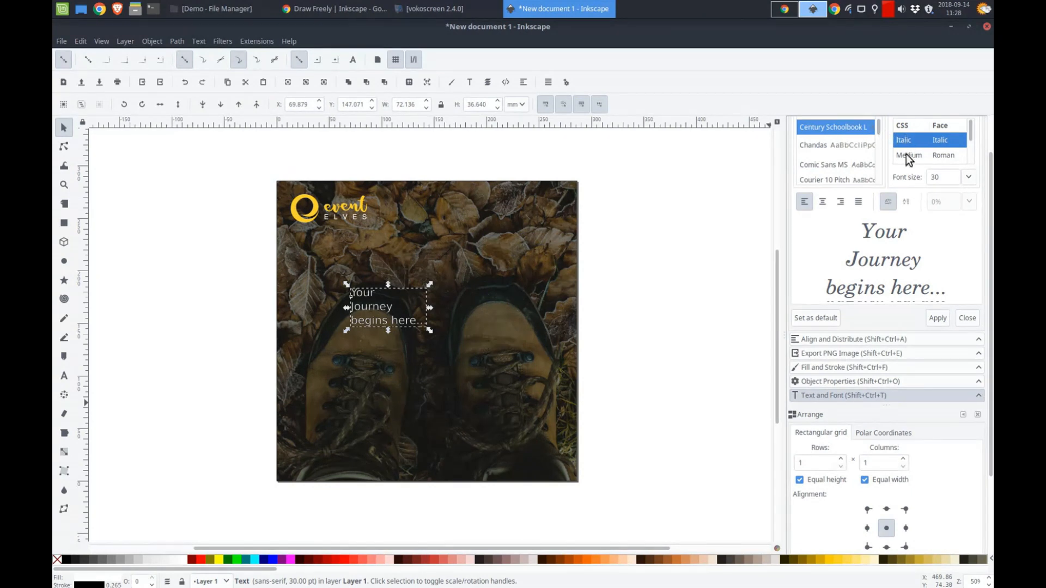
mouse_move(925, 205)
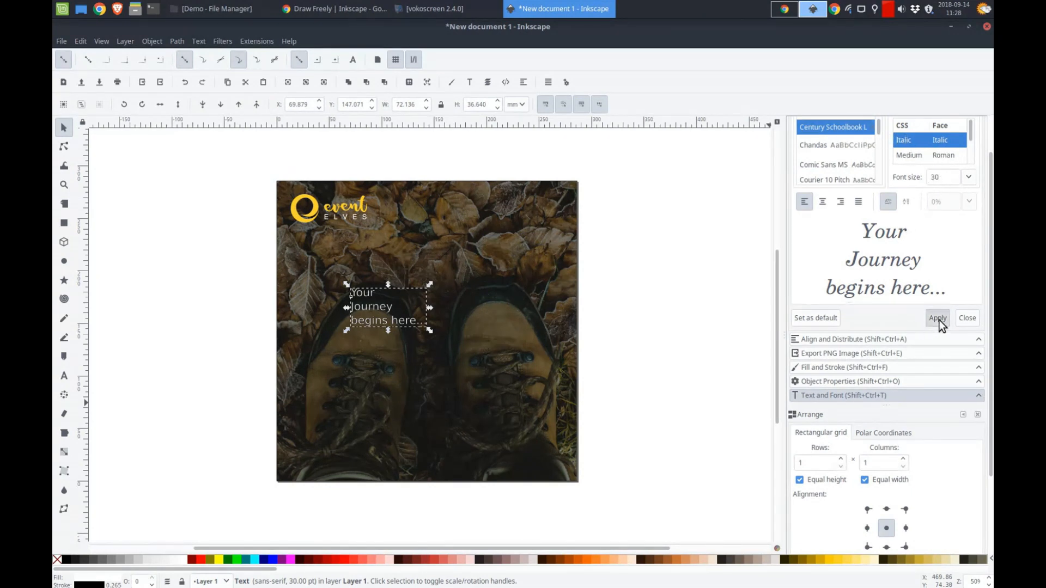
click(936, 318)
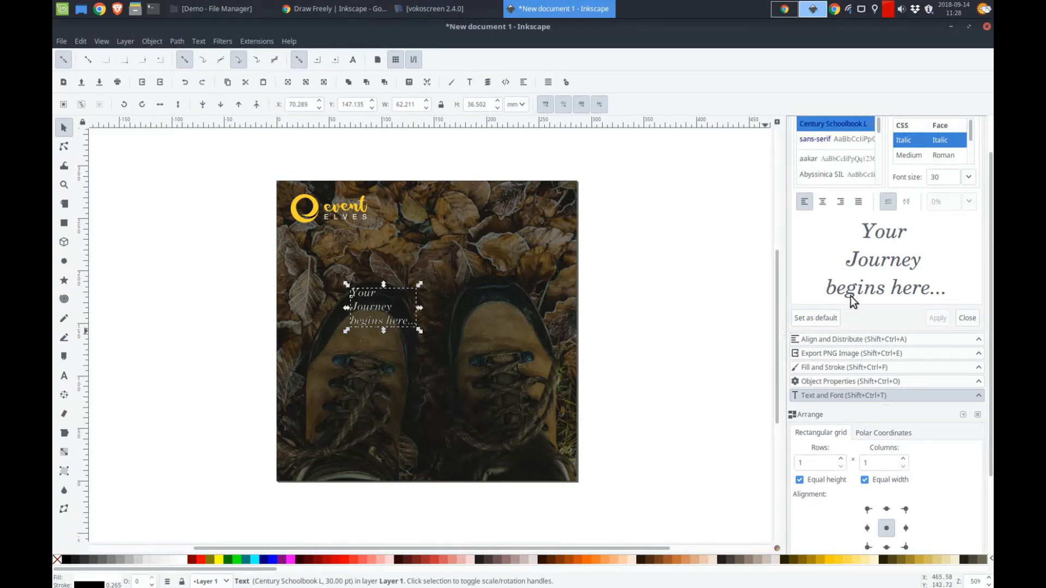
mouse_move(431, 353)
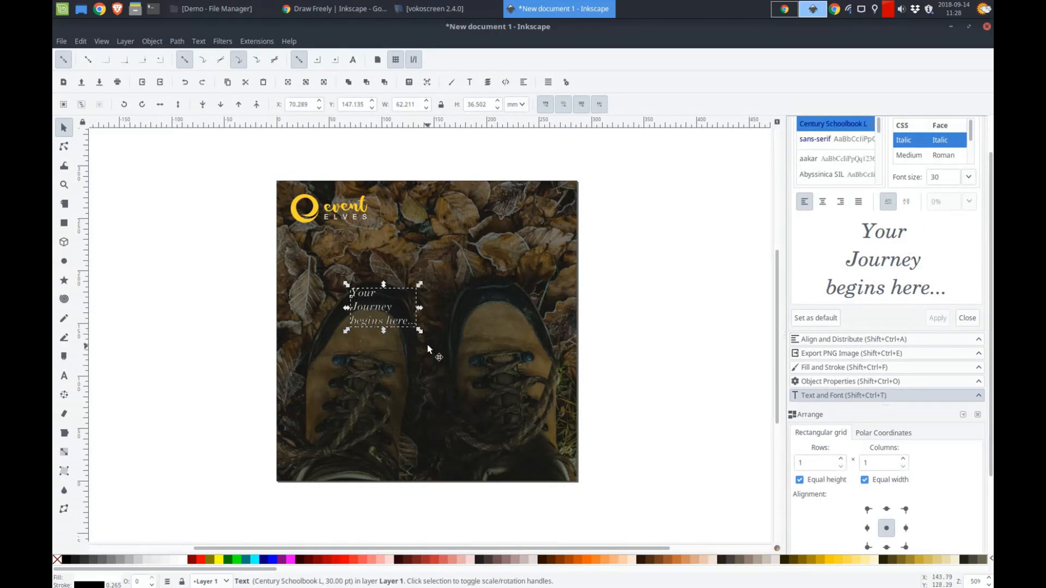
mouse_move(440, 347)
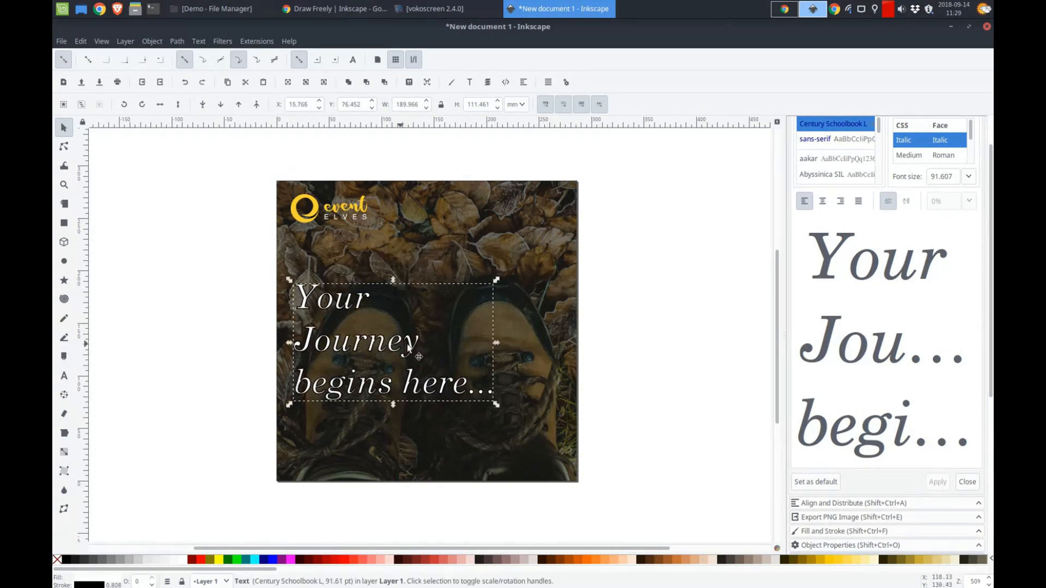
Step: Reselect the headline and centre-justify its three lines
click(633, 347)
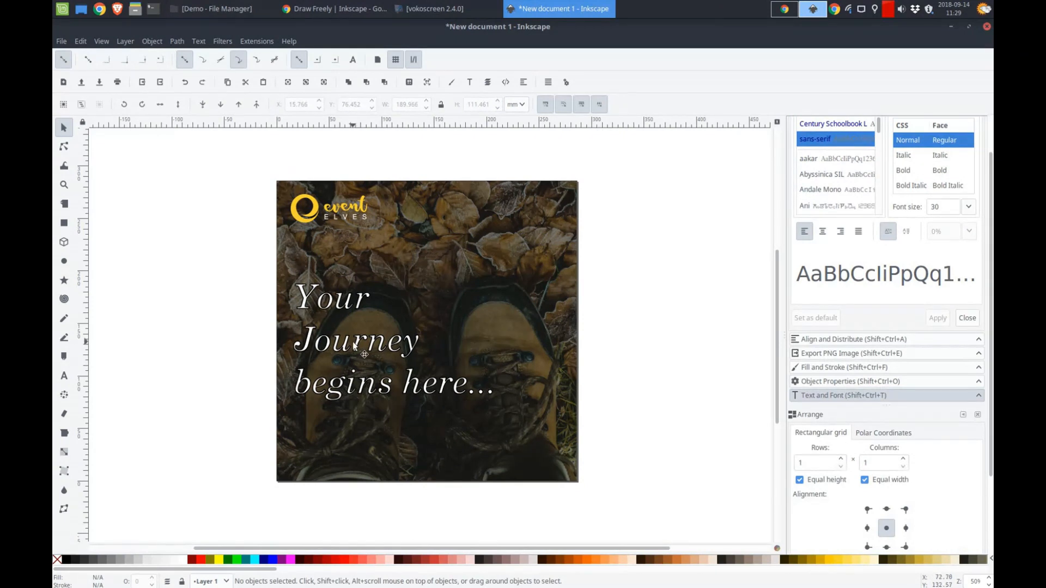
click(353, 340)
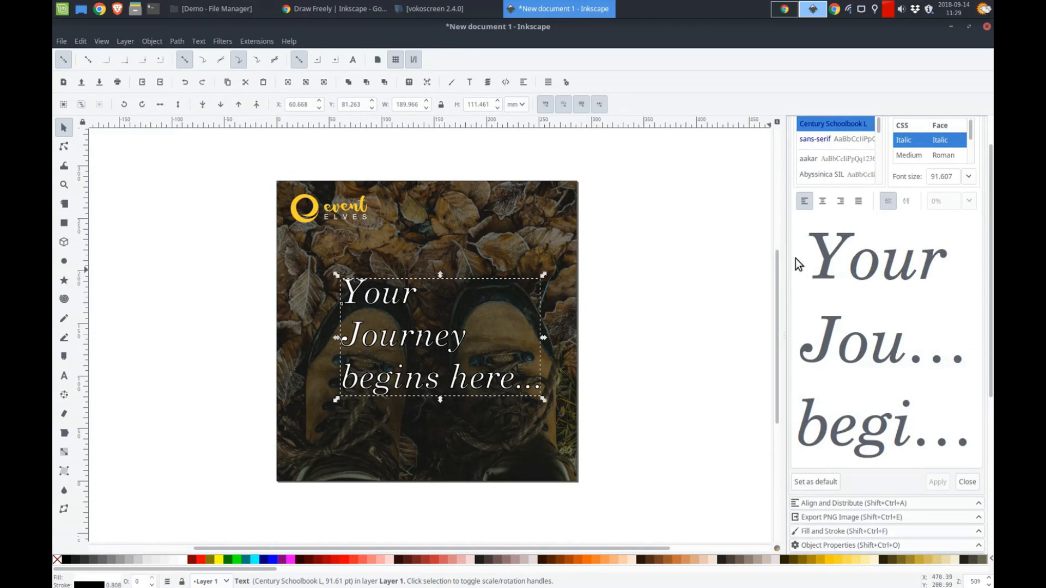
click(821, 201)
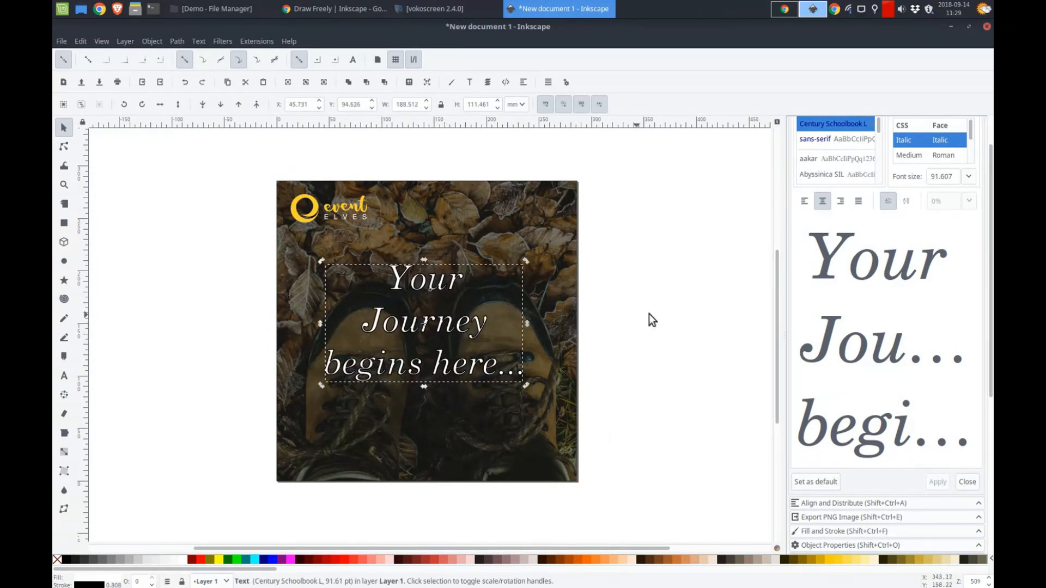
click(850, 503)
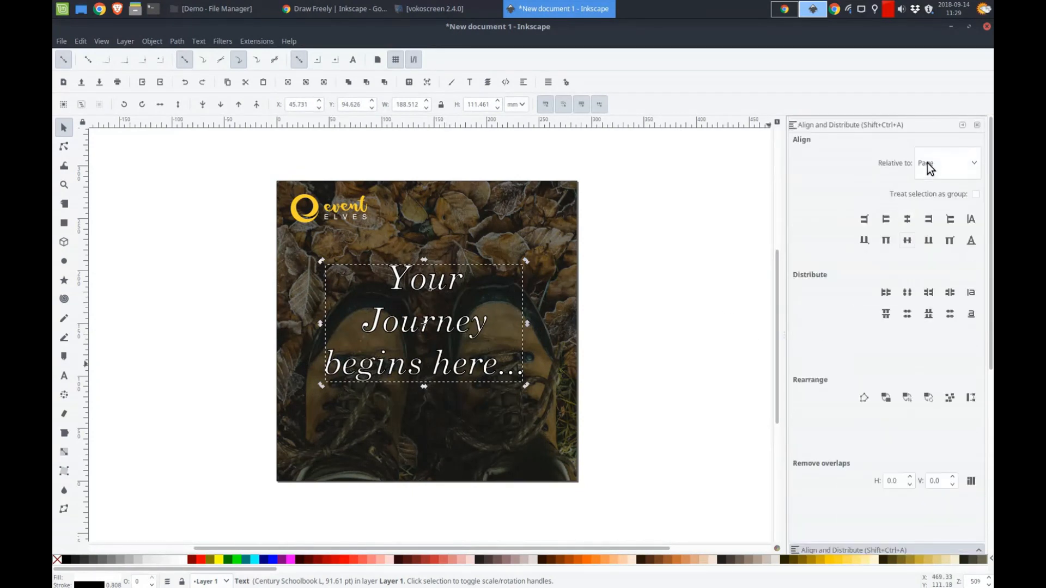
mouse_move(906, 240)
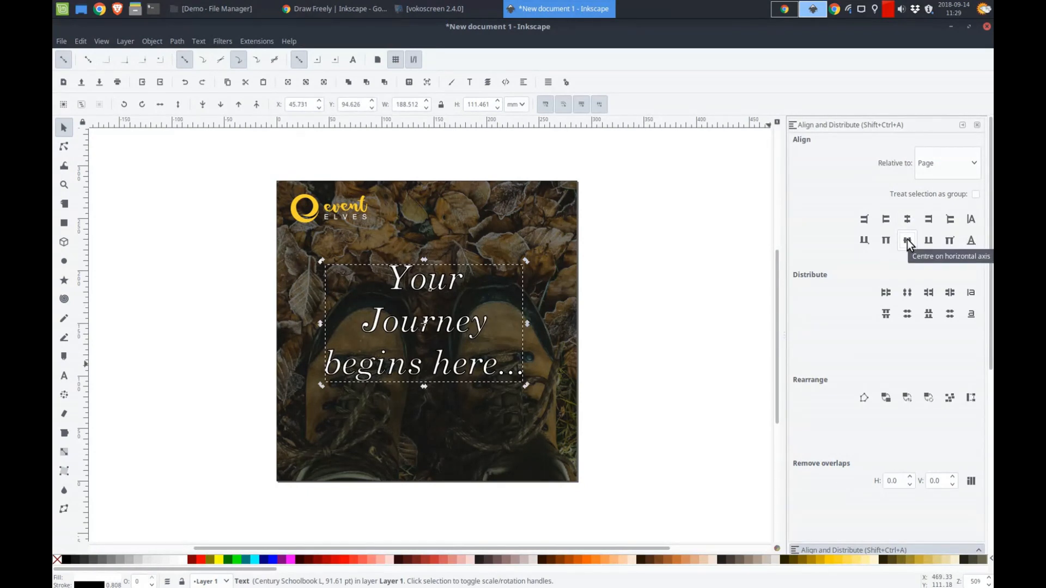
Step: Align the headline to the page centre on both axes, then deselect it
click(906, 240)
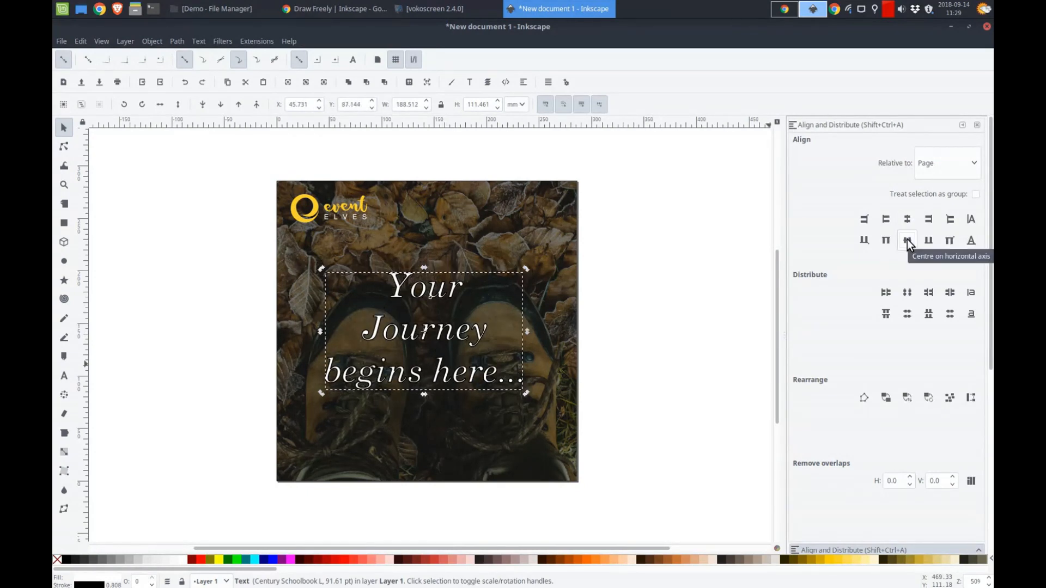
click(907, 241)
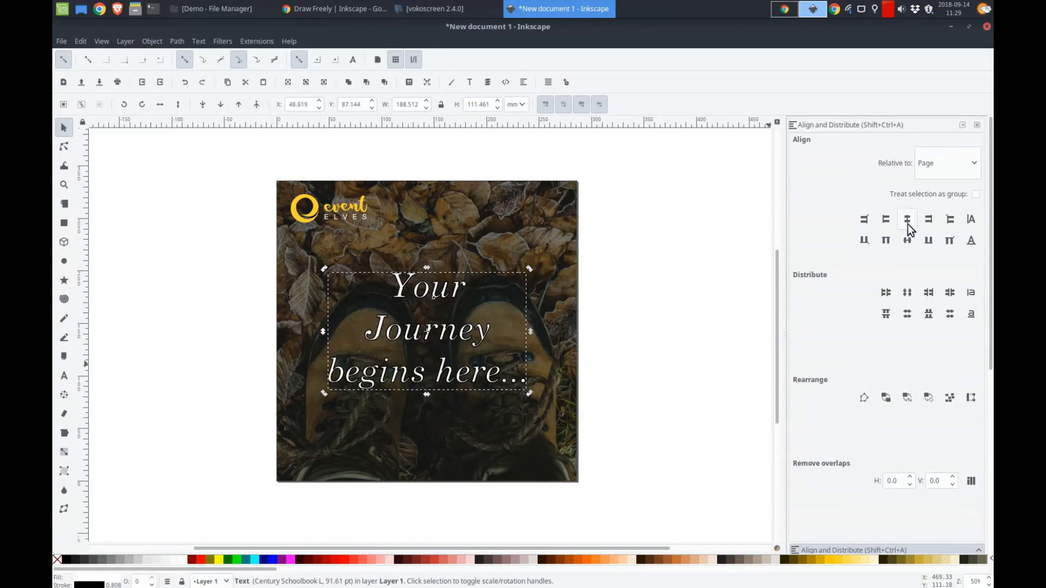
click(605, 324)
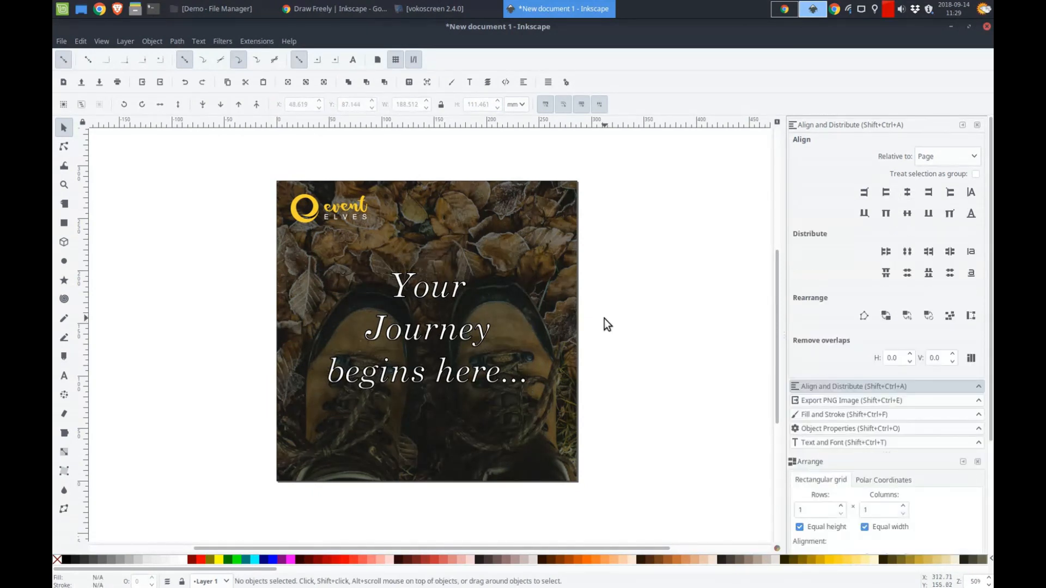
mouse_move(467, 250)
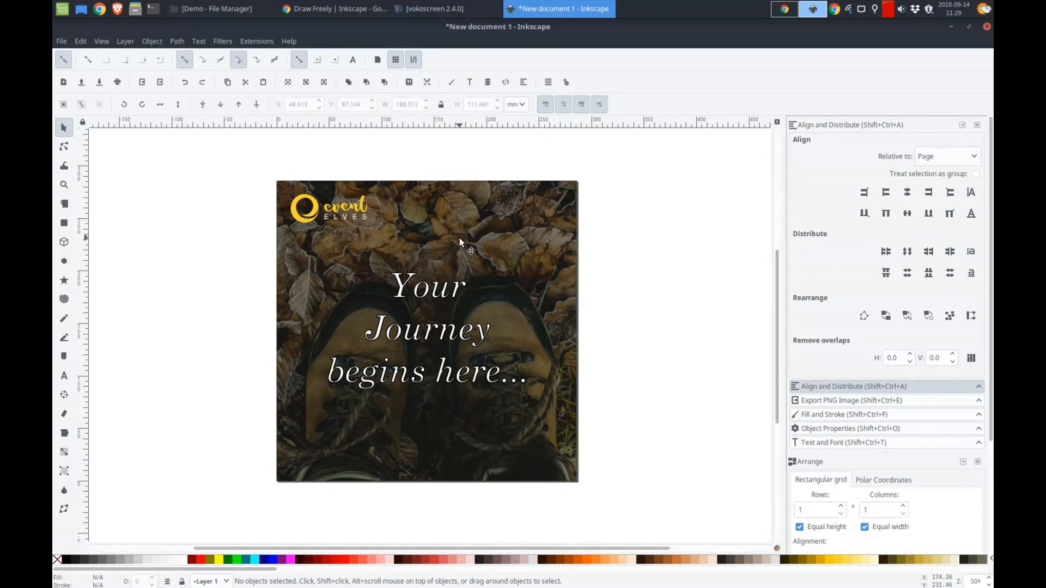
mouse_move(652, 408)
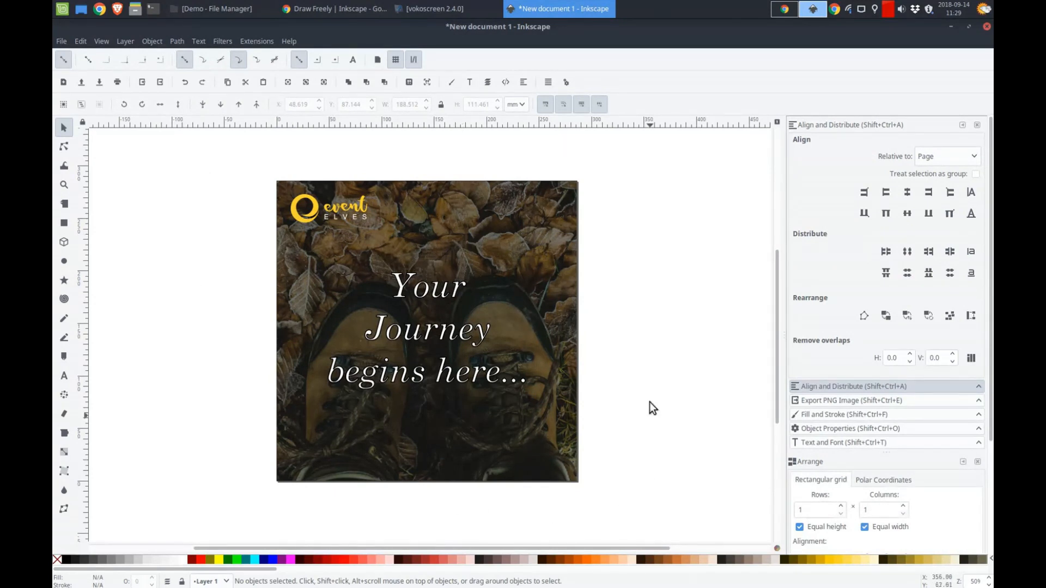
mouse_move(552, 430)
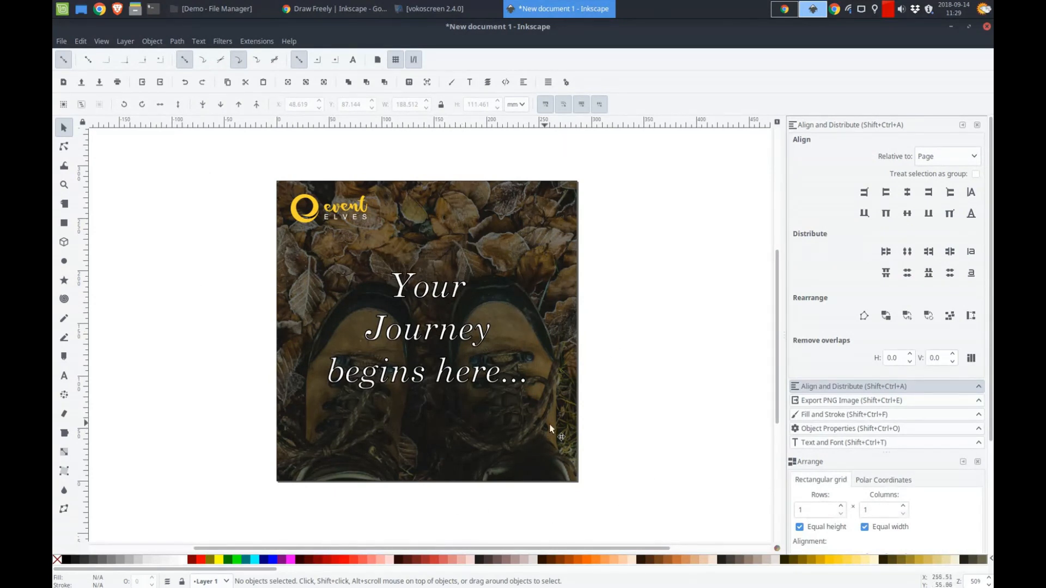
mouse_move(533, 308)
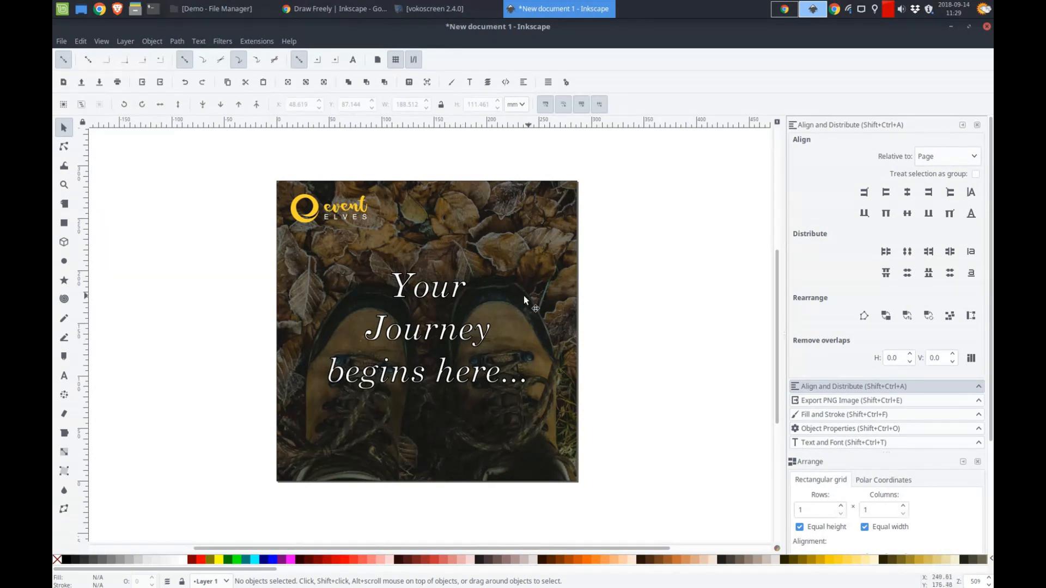
Step: Change the headline's Century Schoolbook L style to Bold Italic
click(427, 327)
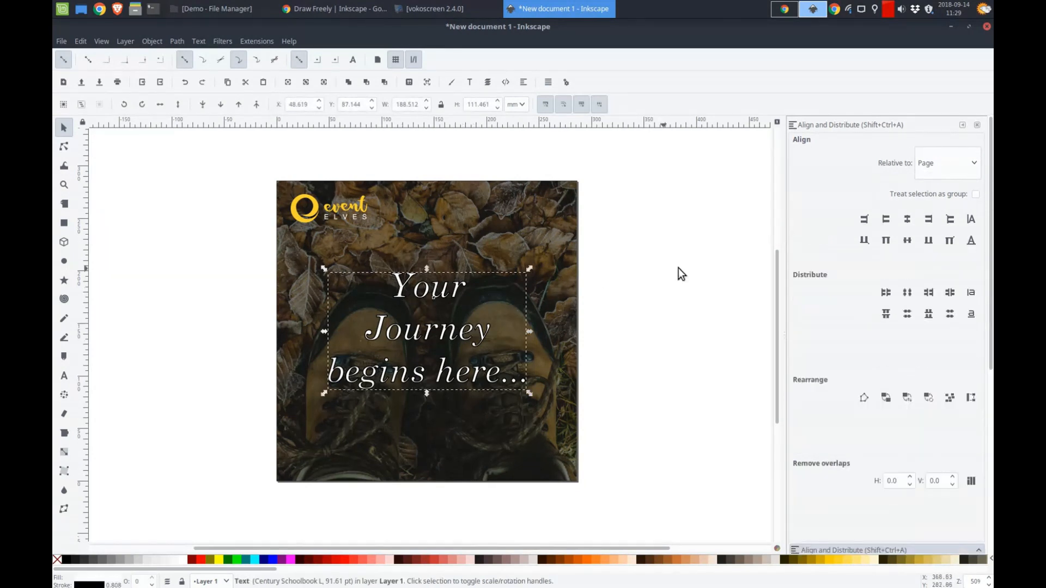
click(847, 420)
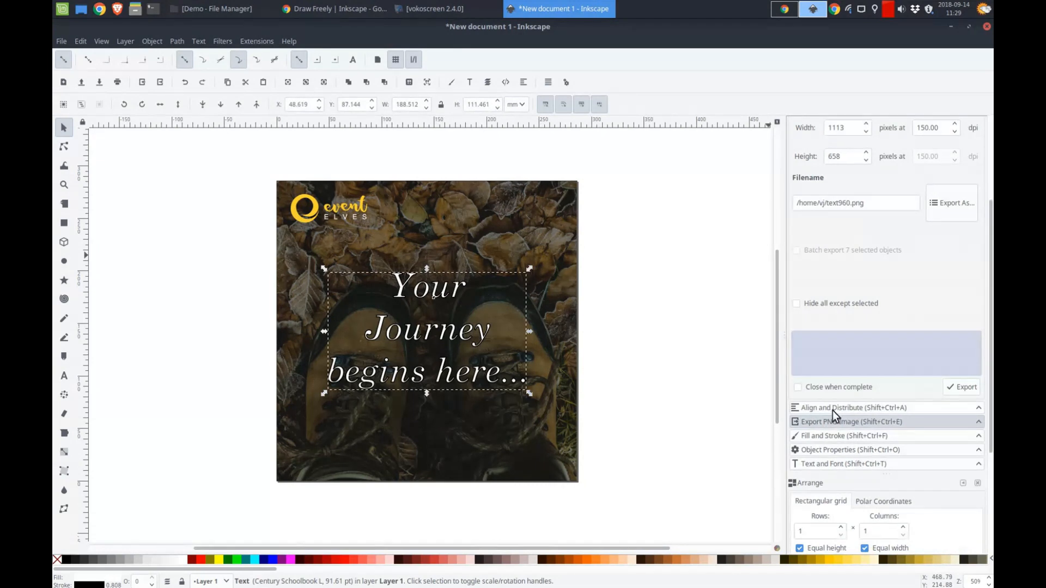
click(842, 463)
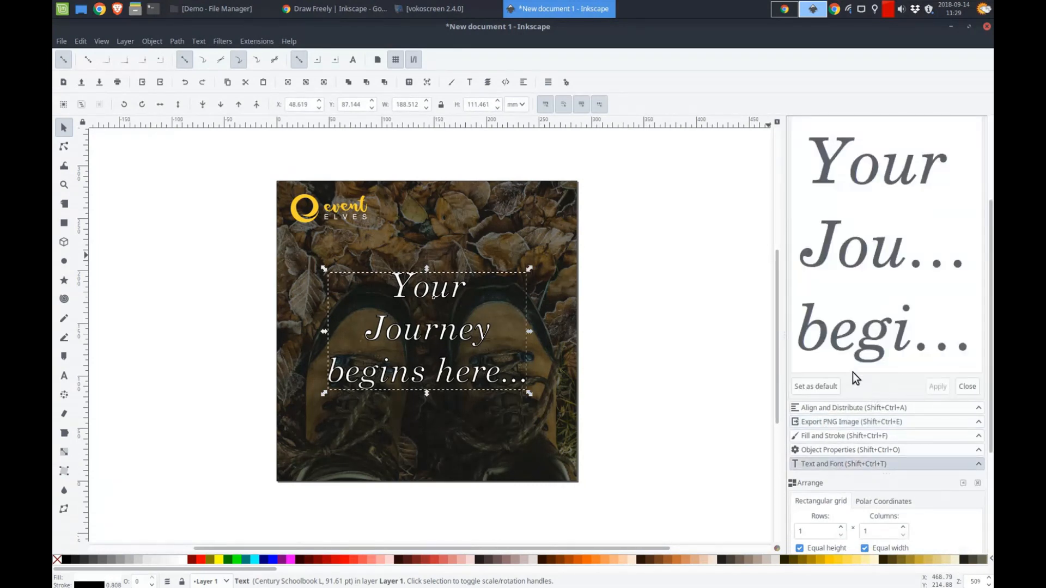
click(842, 463)
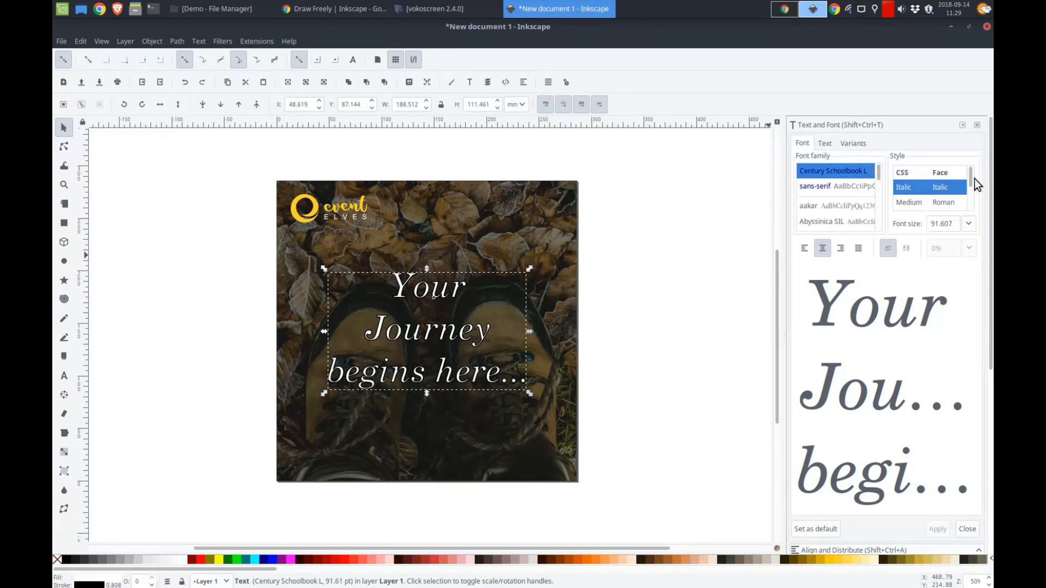
scroll(down, 3)
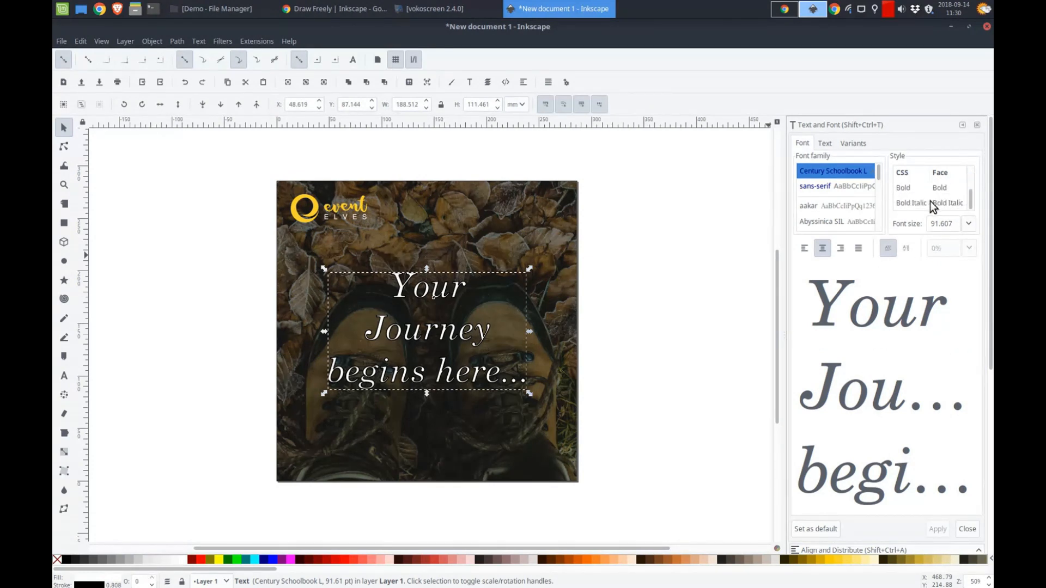
click(947, 203)
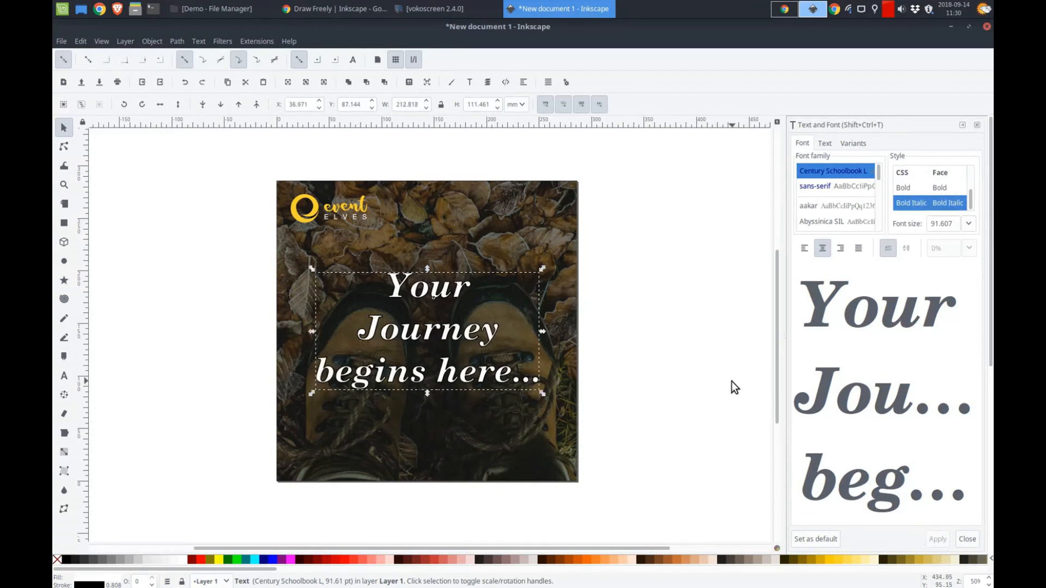
Step: Deselect the headline, then Save As insta-ee.svg in the Instagram folder
click(814, 185)
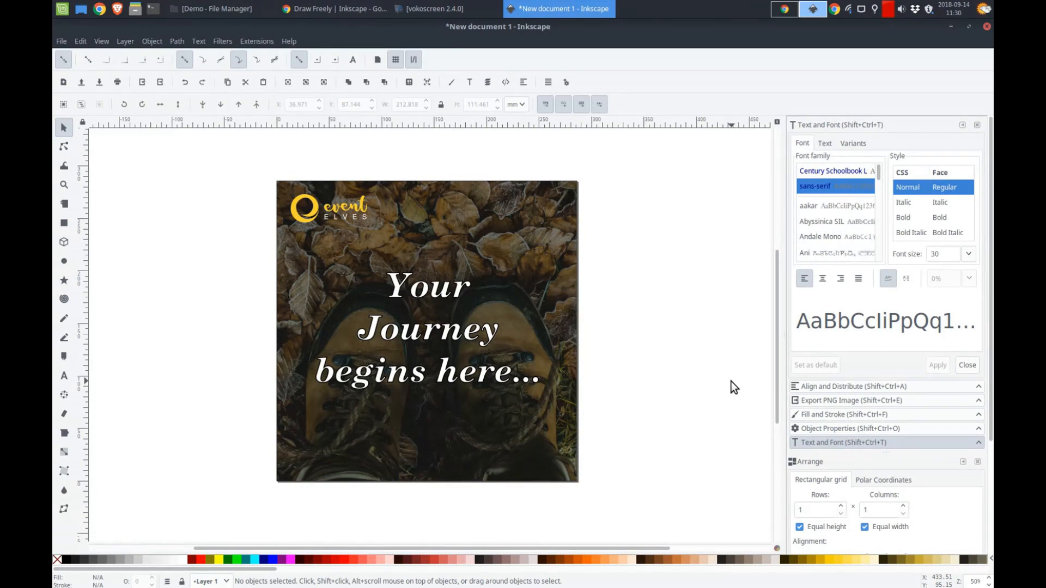
mouse_move(97, 62)
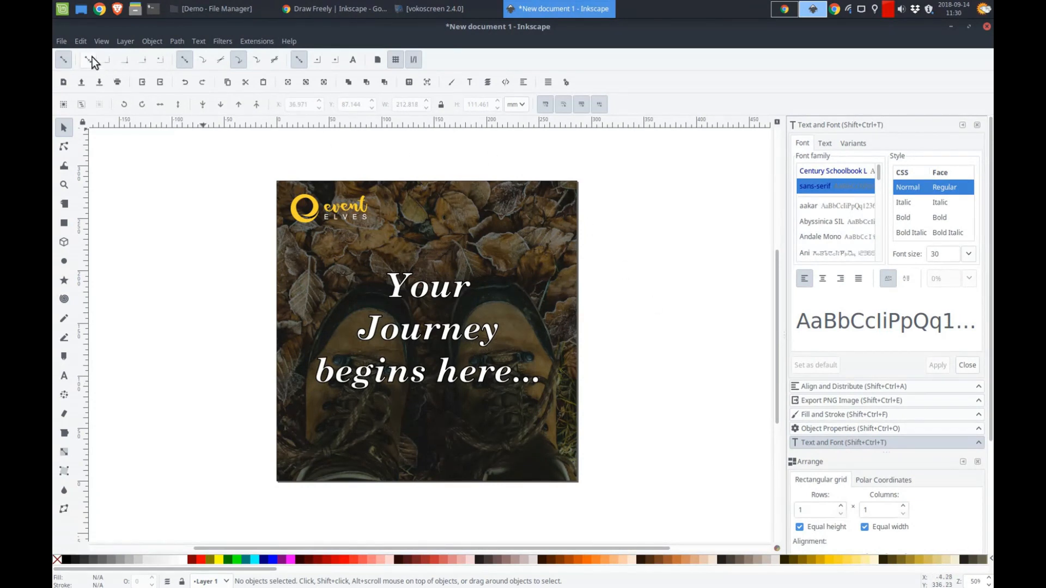
click(60, 41)
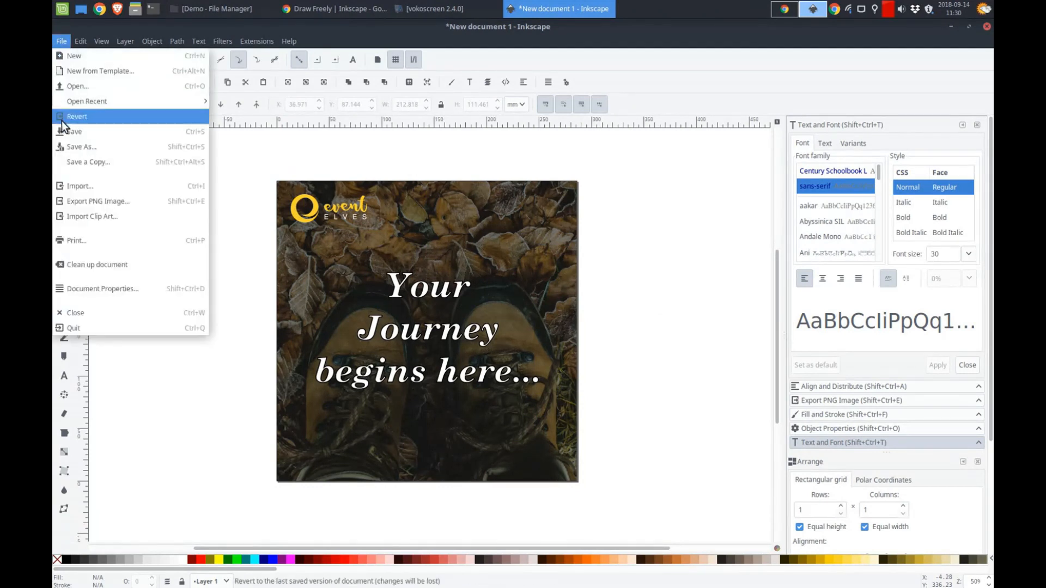
click(81, 146)
text(insta-ee.svg)
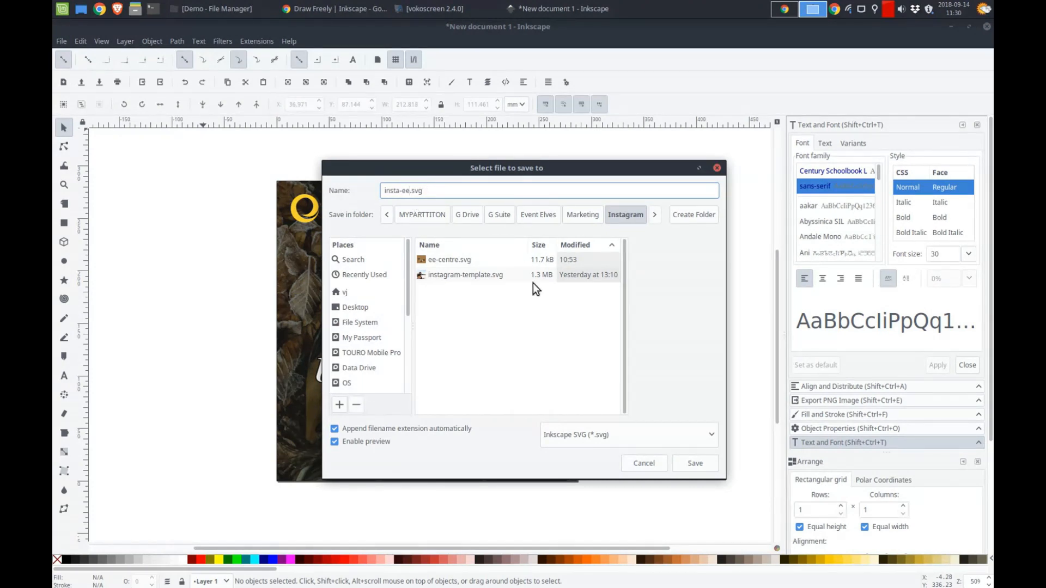
mouse_move(689, 471)
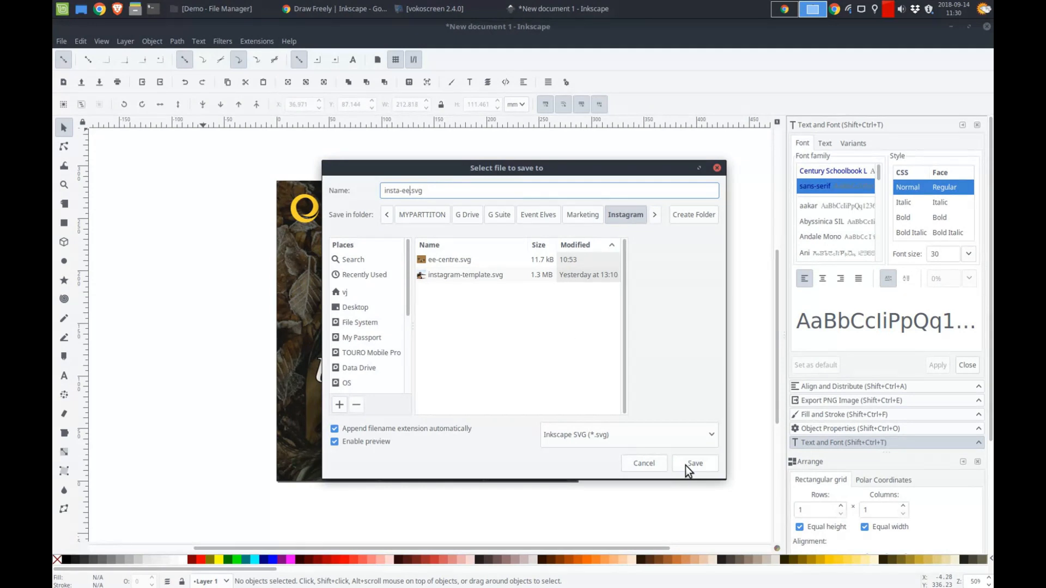
click(693, 462)
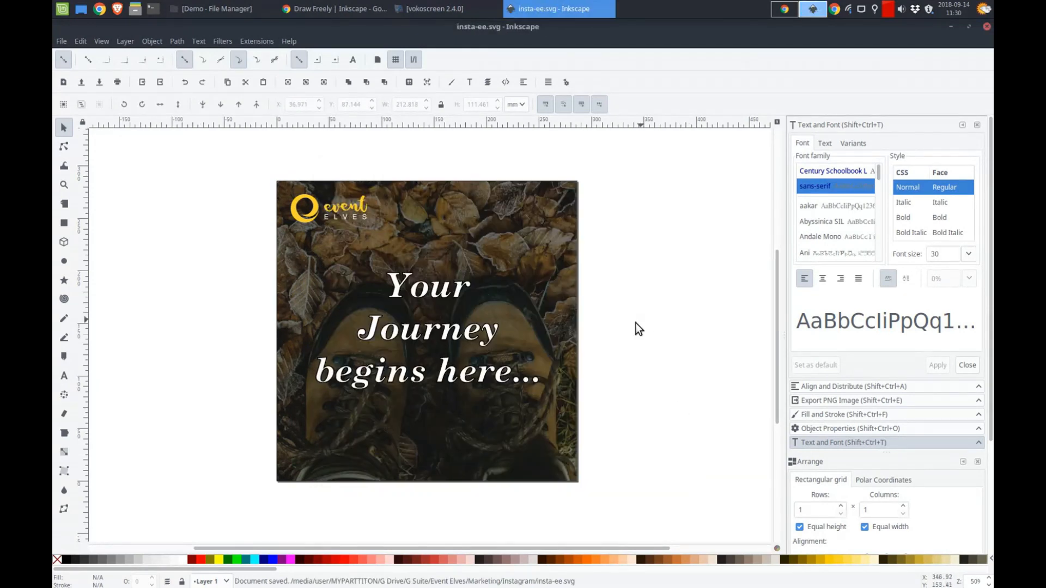
mouse_move(54, 104)
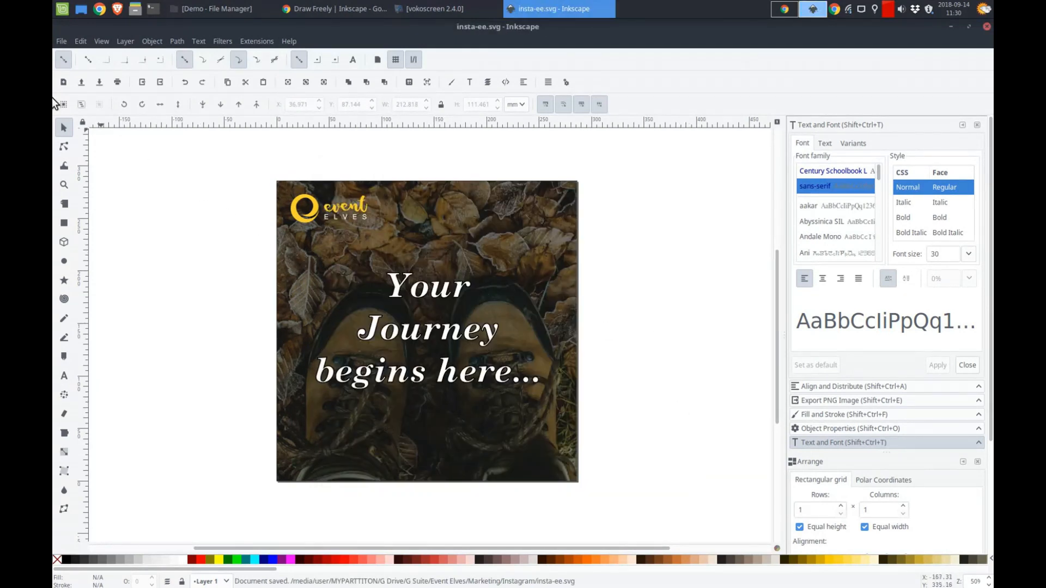
Step: Set the PNG export area to Page and edit the width and dpi (150)
click(61, 40)
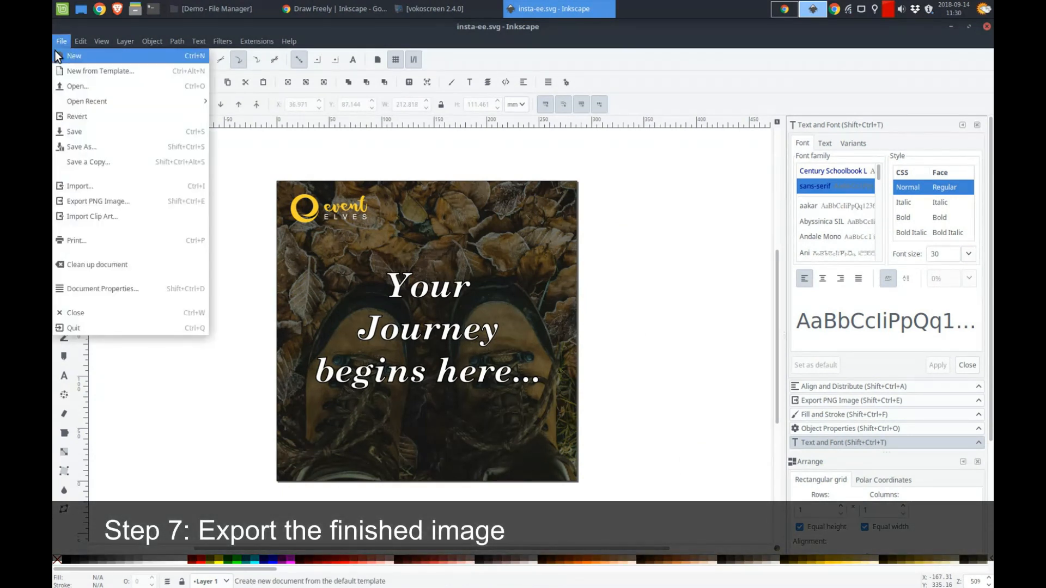
mouse_move(98, 201)
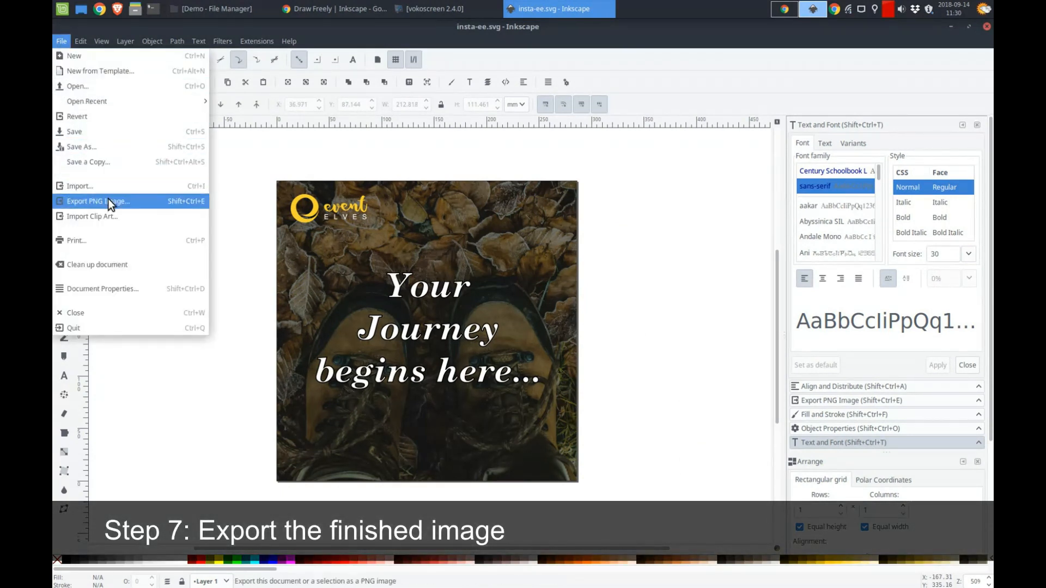
click(98, 201)
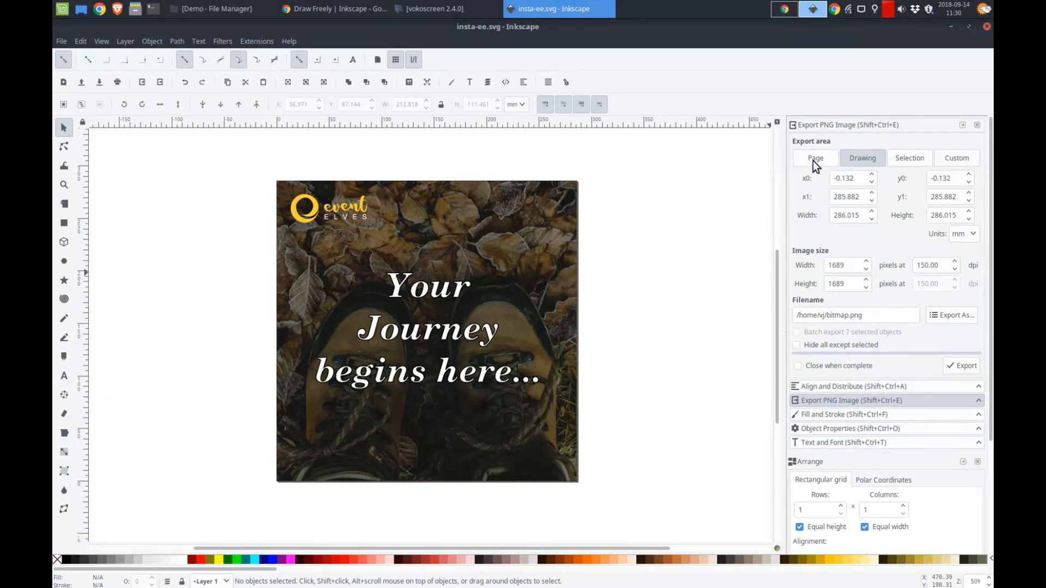
click(814, 158)
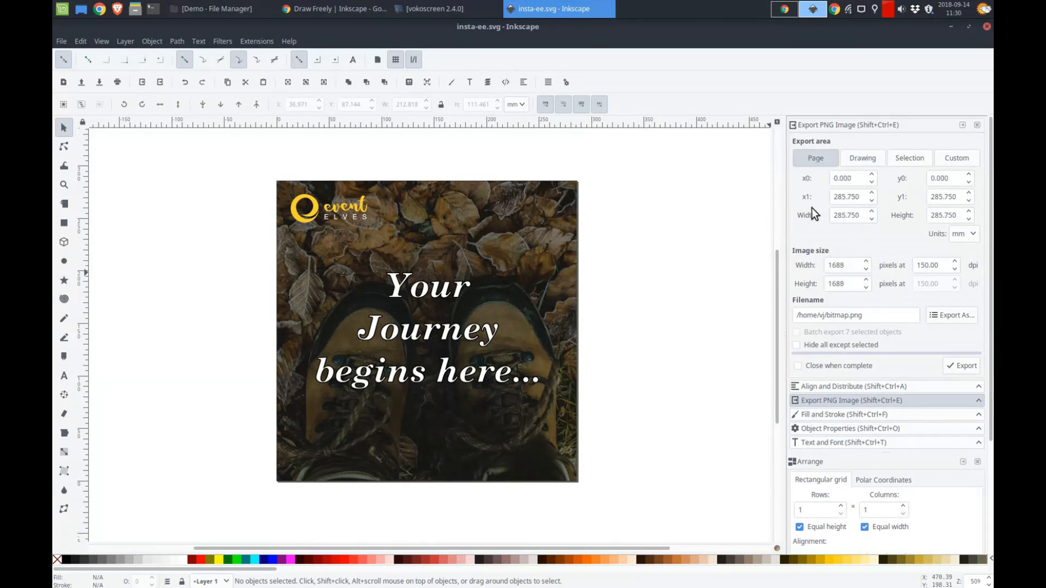
triple_click(838, 265)
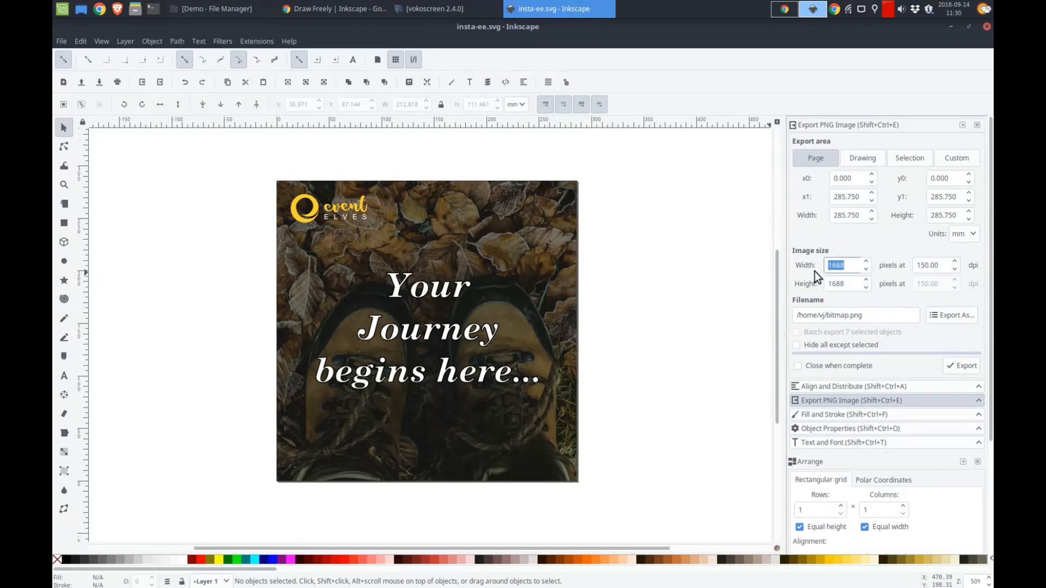
text(1080)
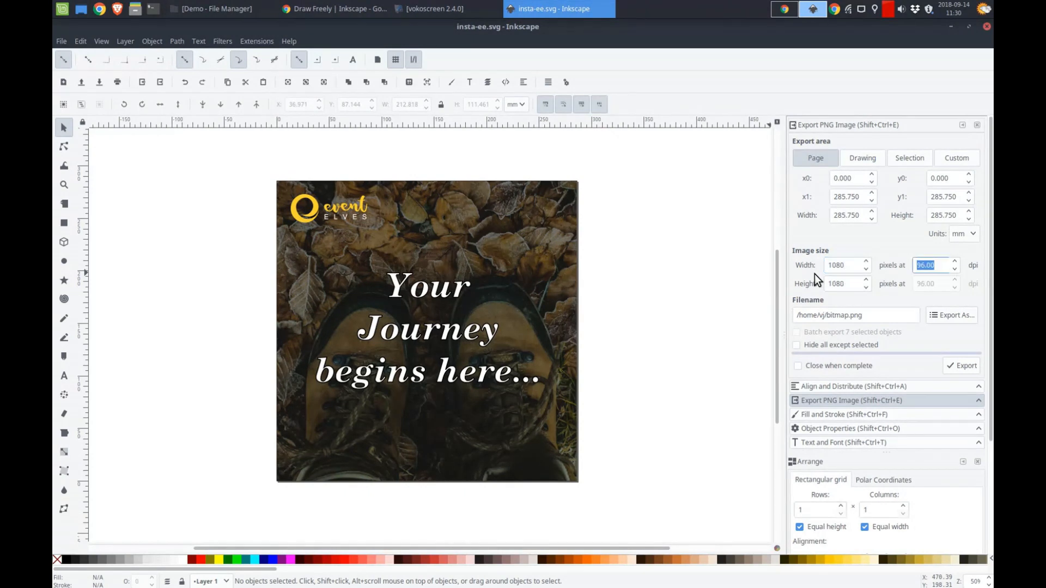
mouse_move(944, 267)
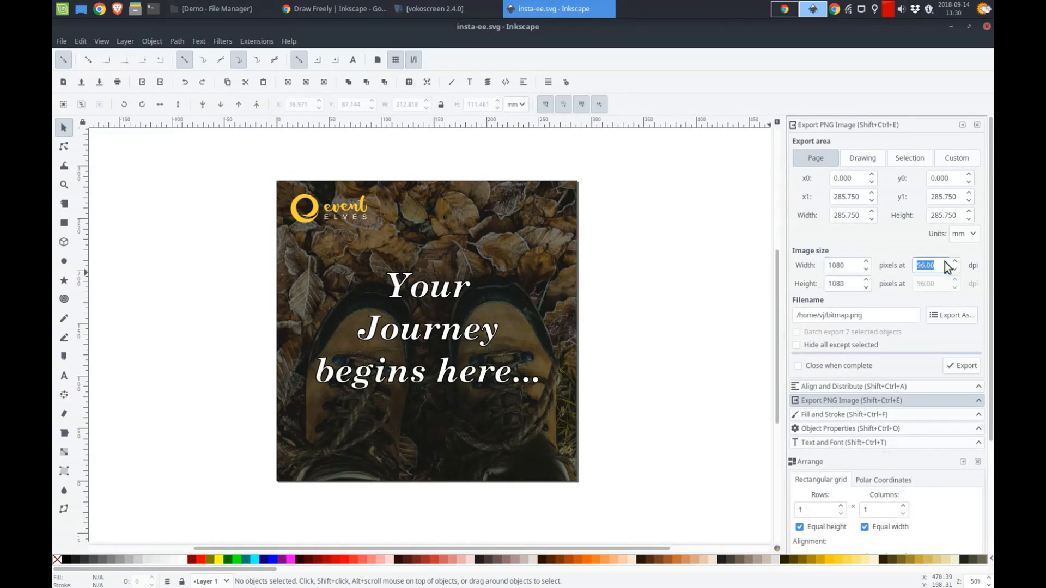
mouse_move(950, 271)
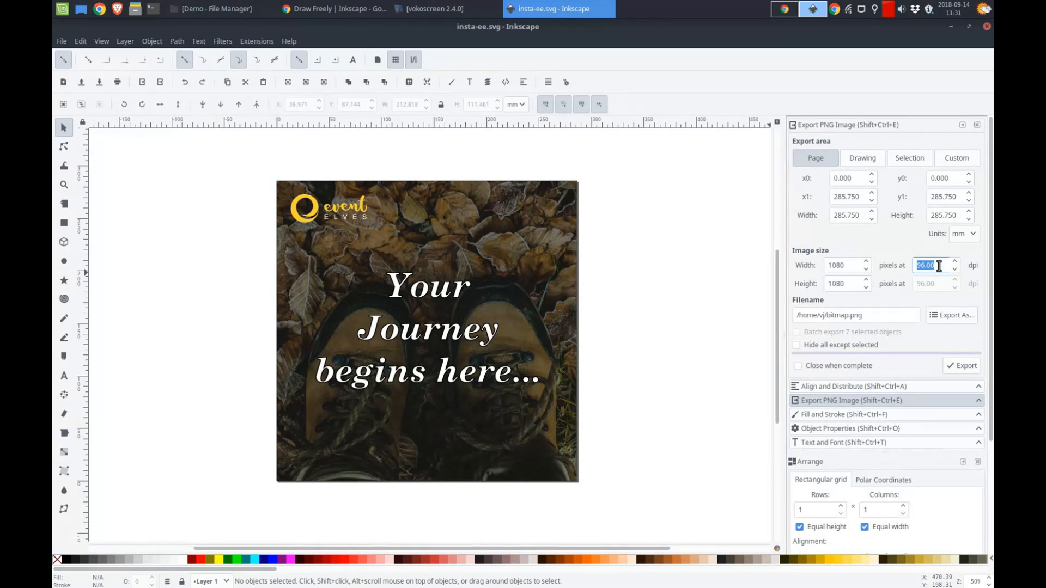
click(925, 264)
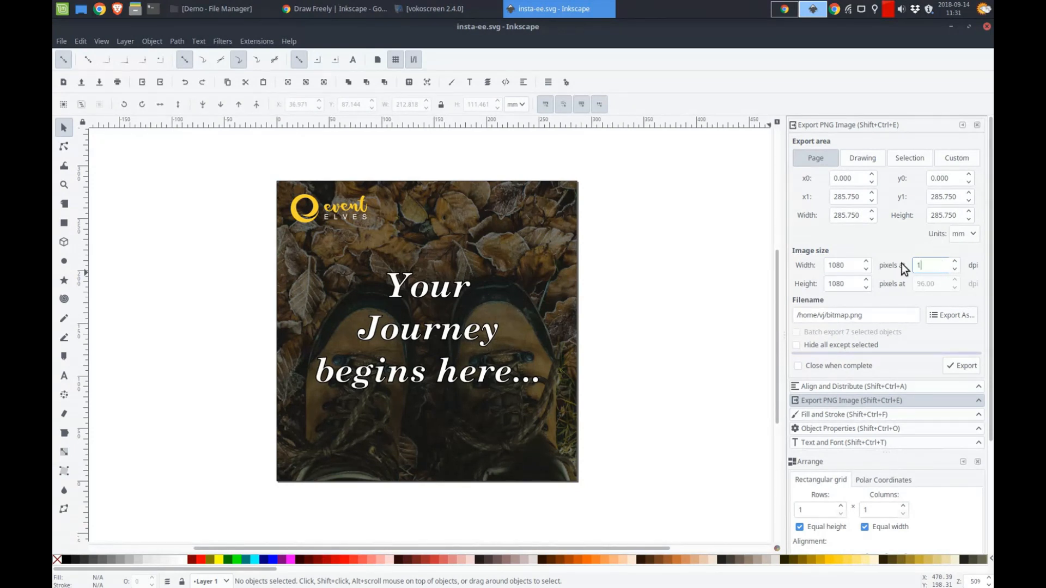
text(150.00)
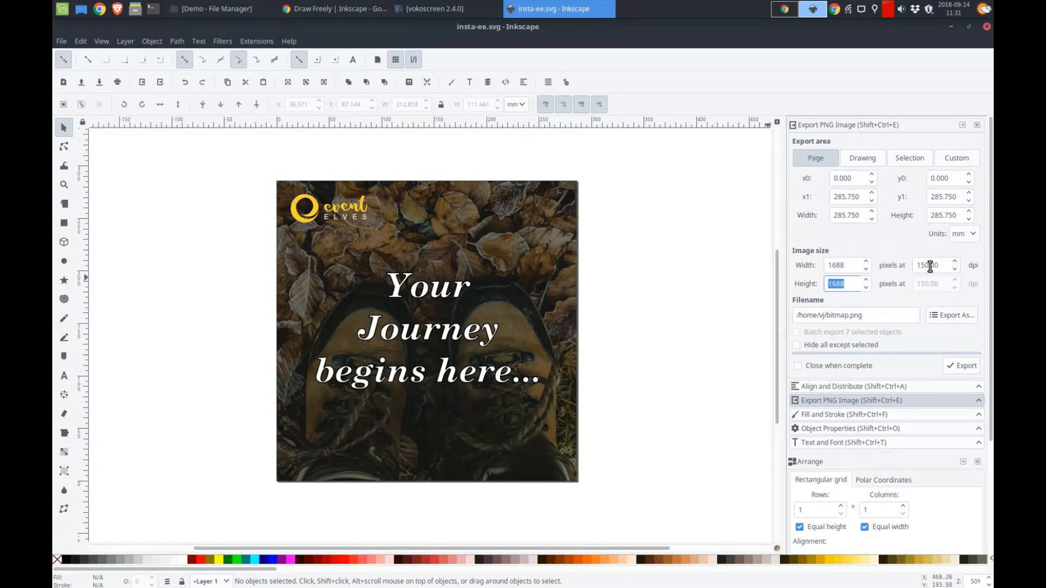
mouse_move(865, 256)
text(1080)
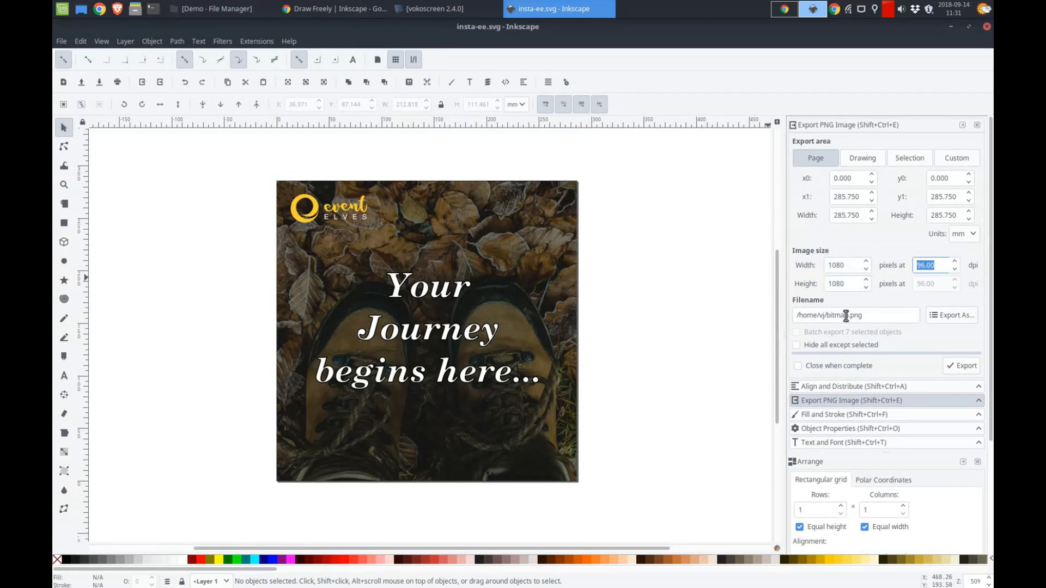
Step: Export the page to Downloads/Demo as insta-ee.png at 1080 × 1080 pixels
click(953, 314)
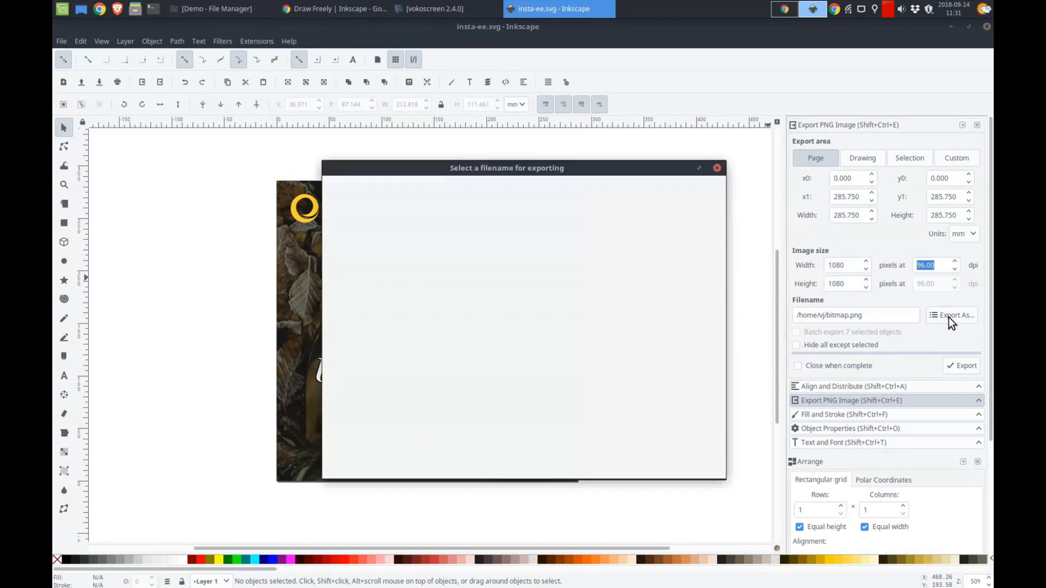
click(953, 315)
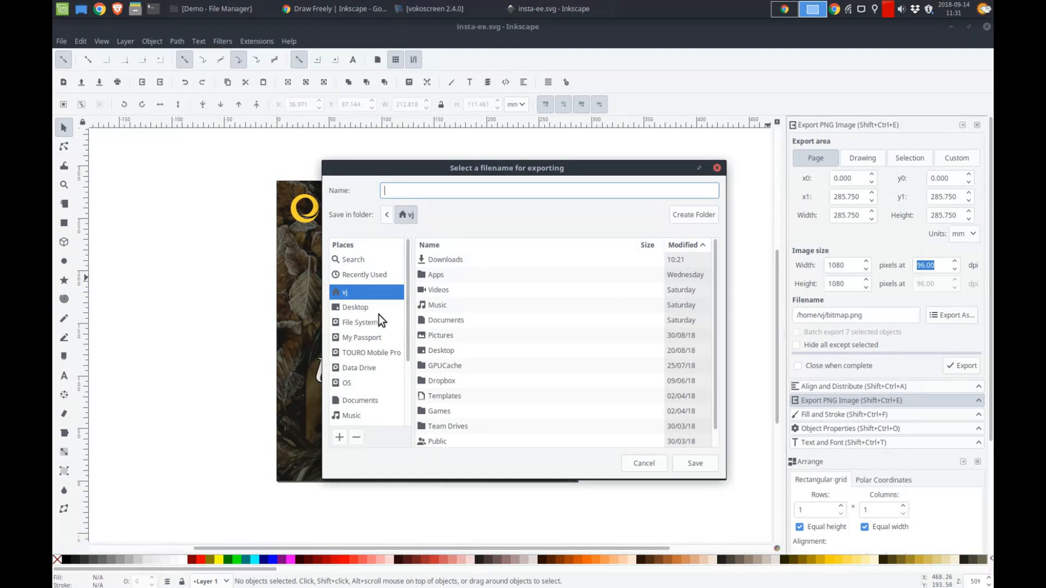
double_click(444, 259)
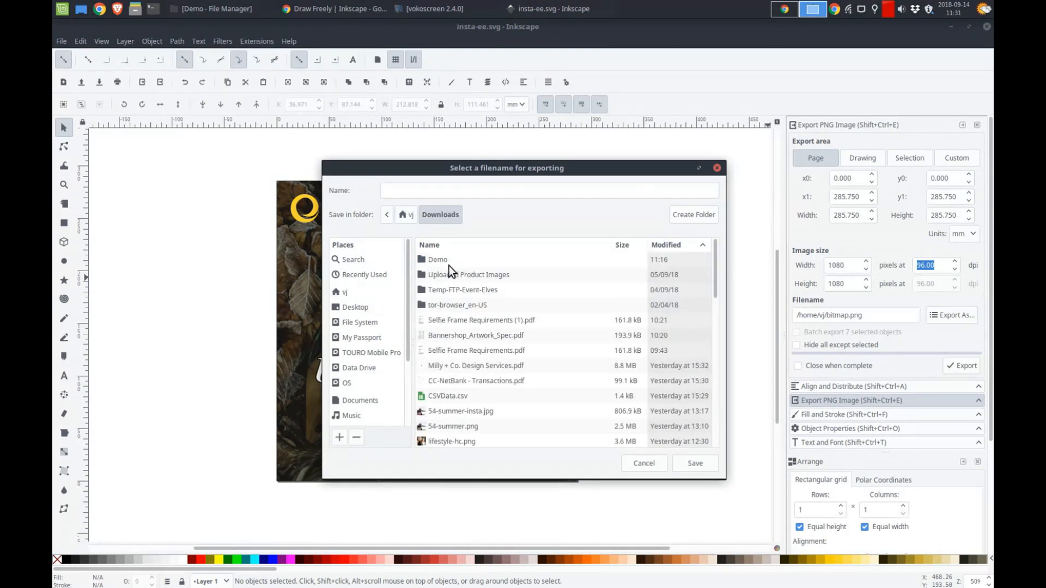
double_click(437, 259)
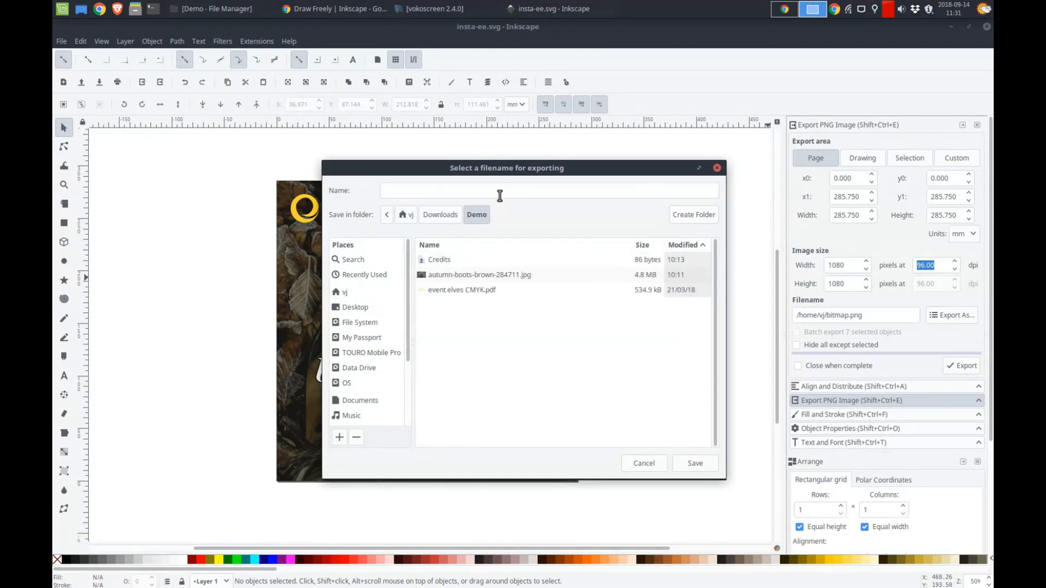
text(insta-ee)
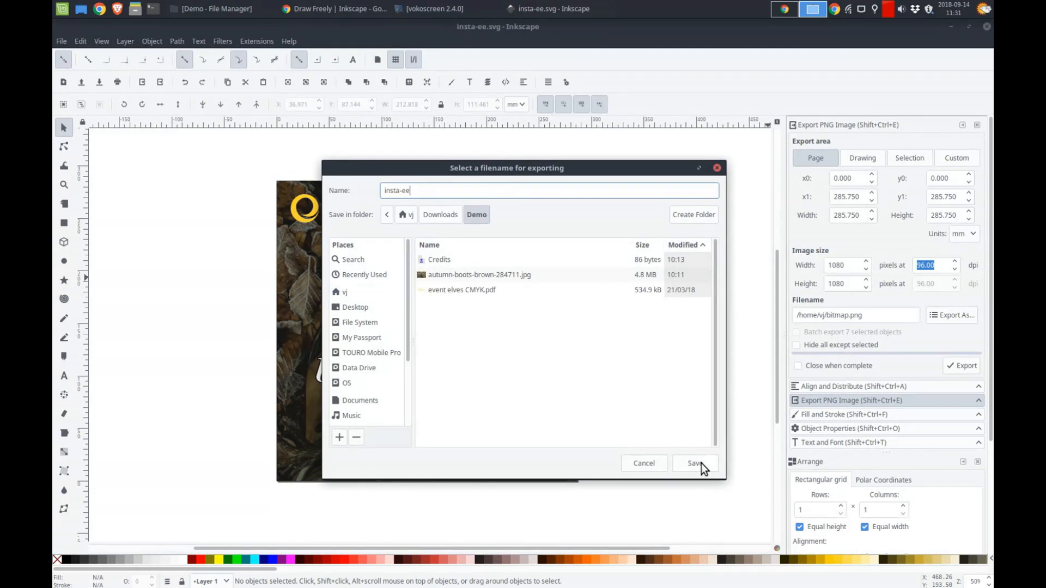
click(695, 463)
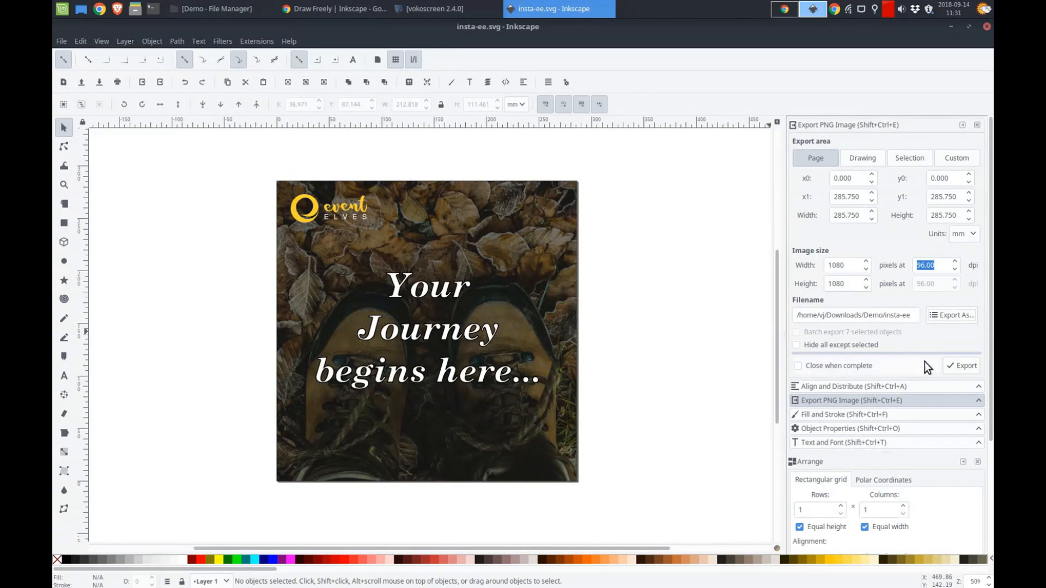
mouse_move(962, 366)
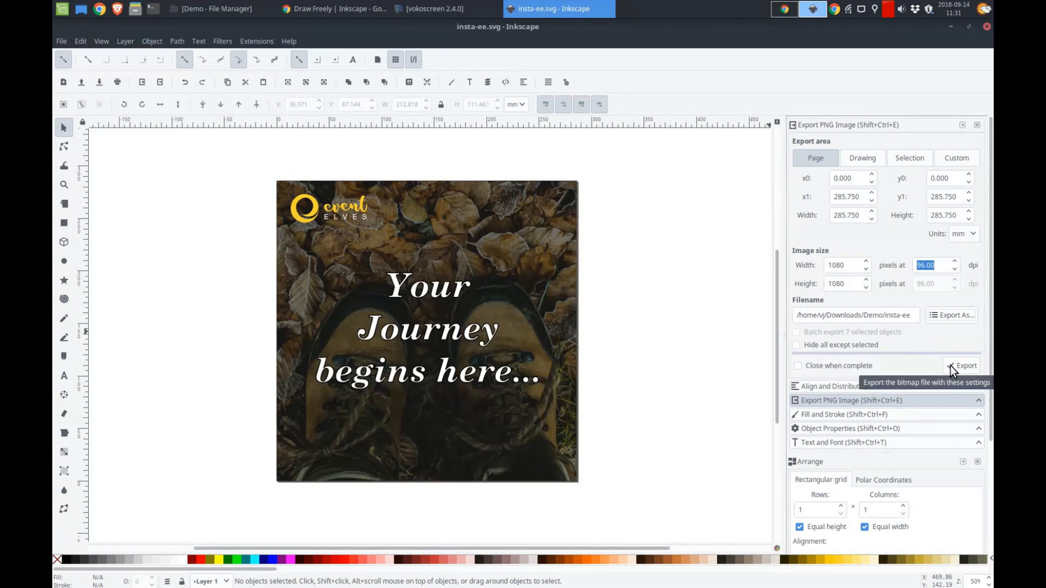
click(965, 365)
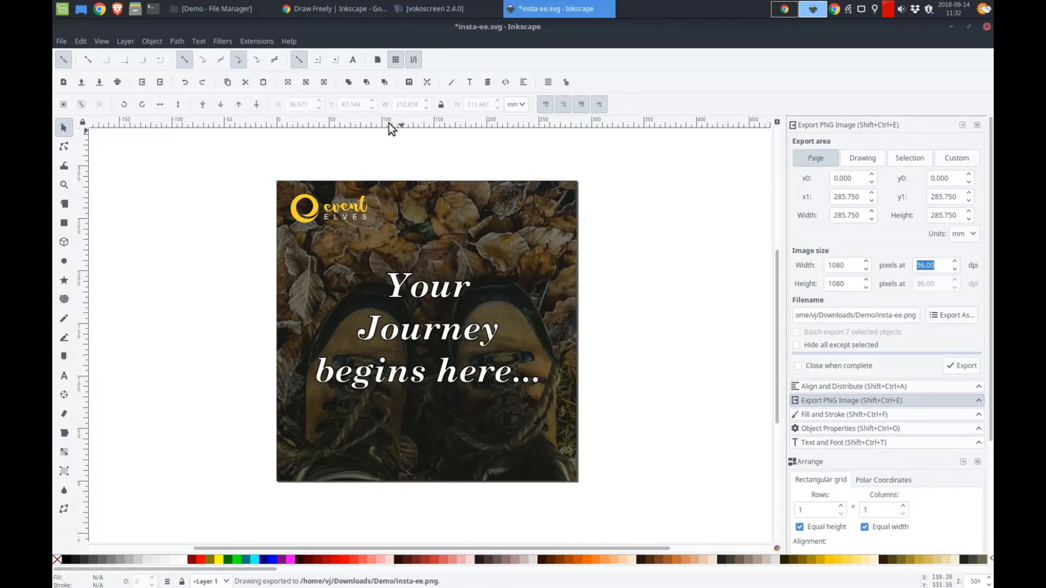
Step: Preview insta-ee.png from the Demo folder in the image viewer, then close it
click(215, 8)
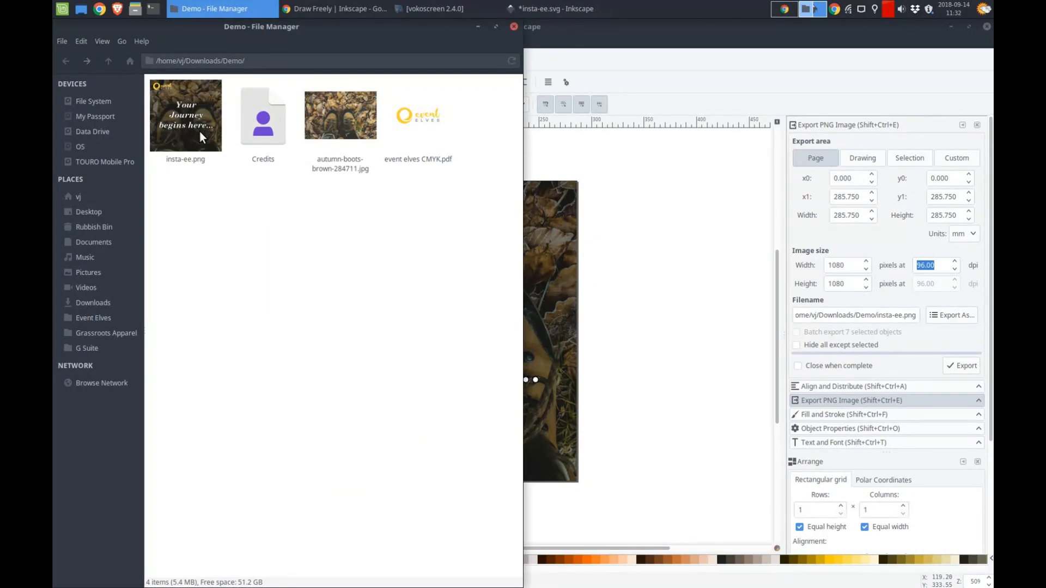
double_click(184, 115)
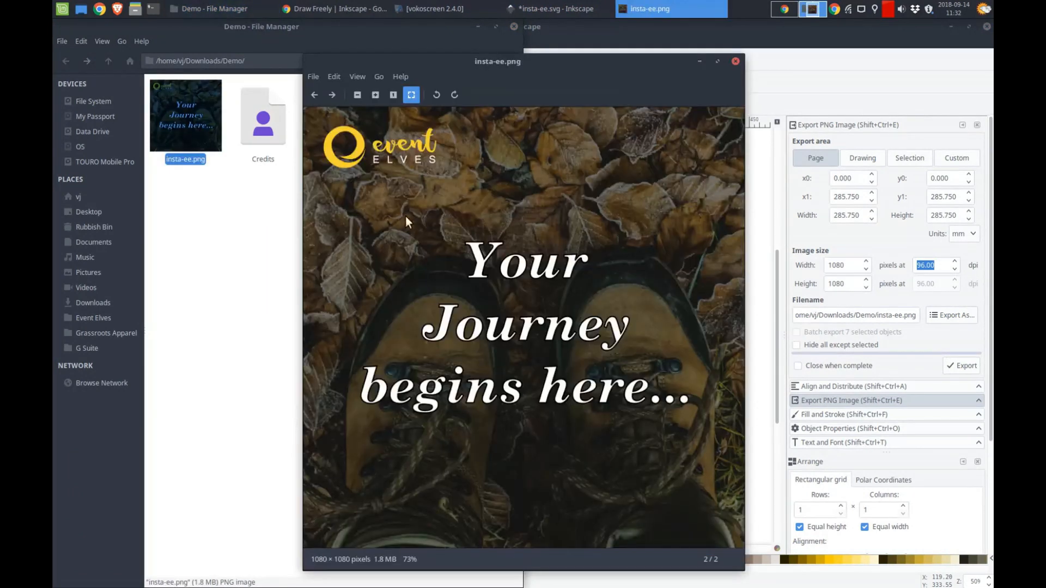
mouse_move(643, 291)
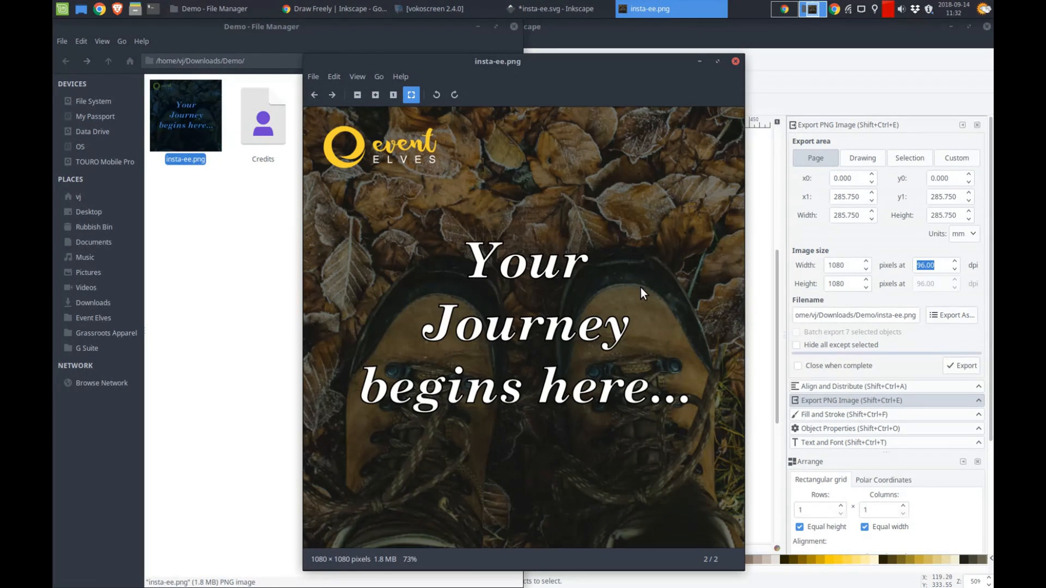
mouse_move(599, 324)
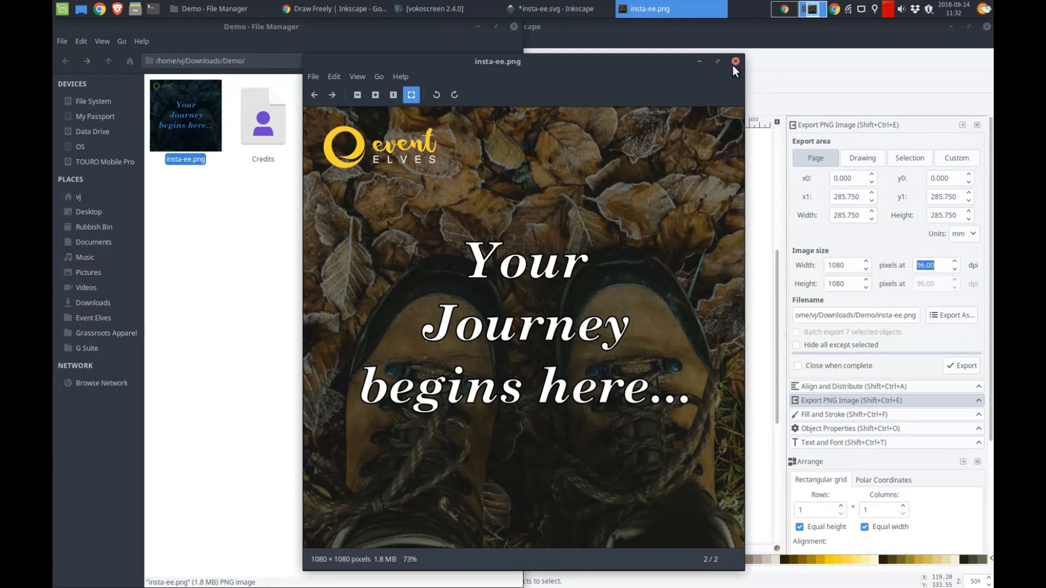
mouse_move(713, 75)
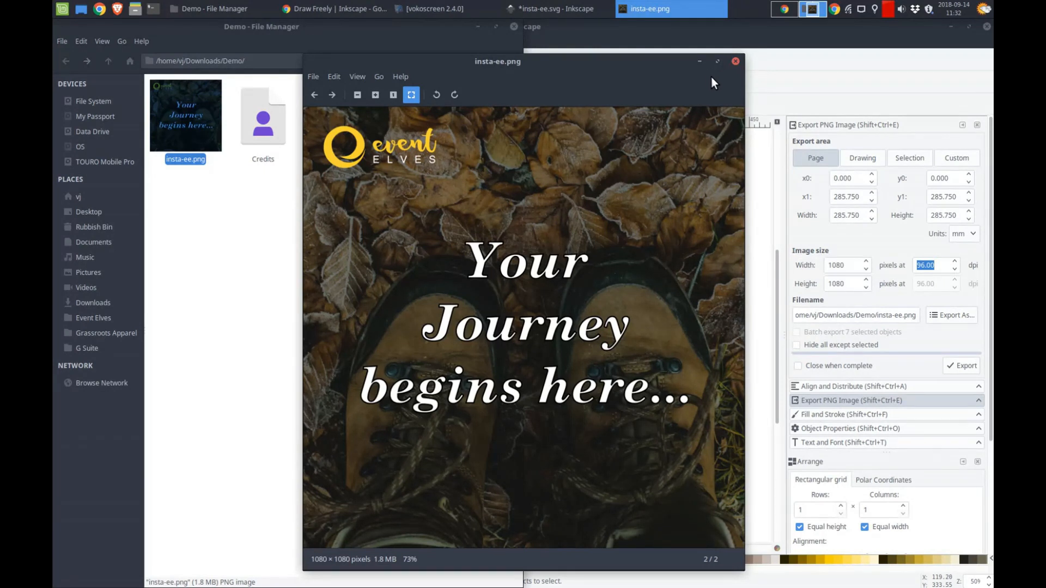
click(735, 60)
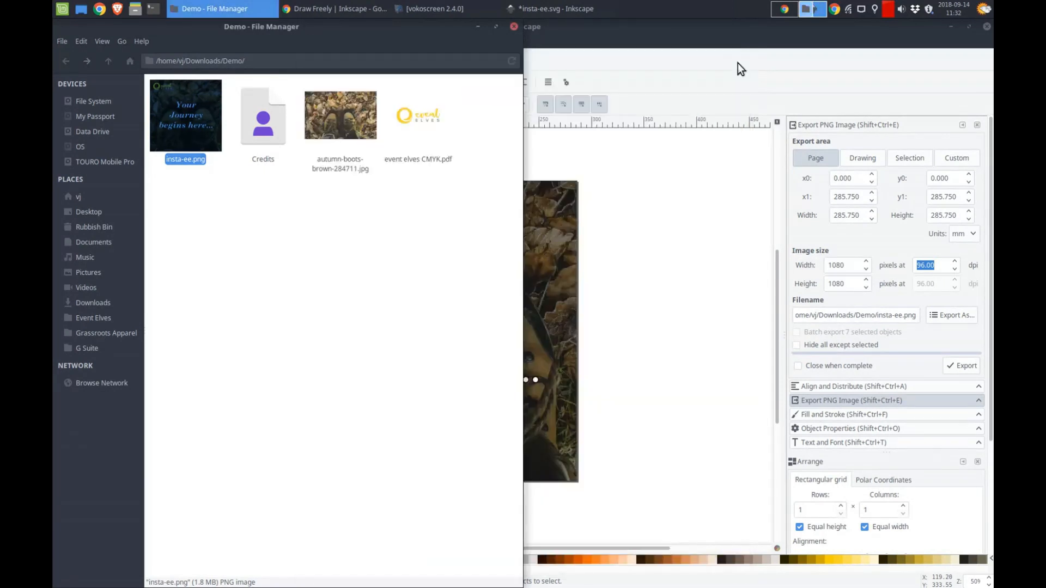